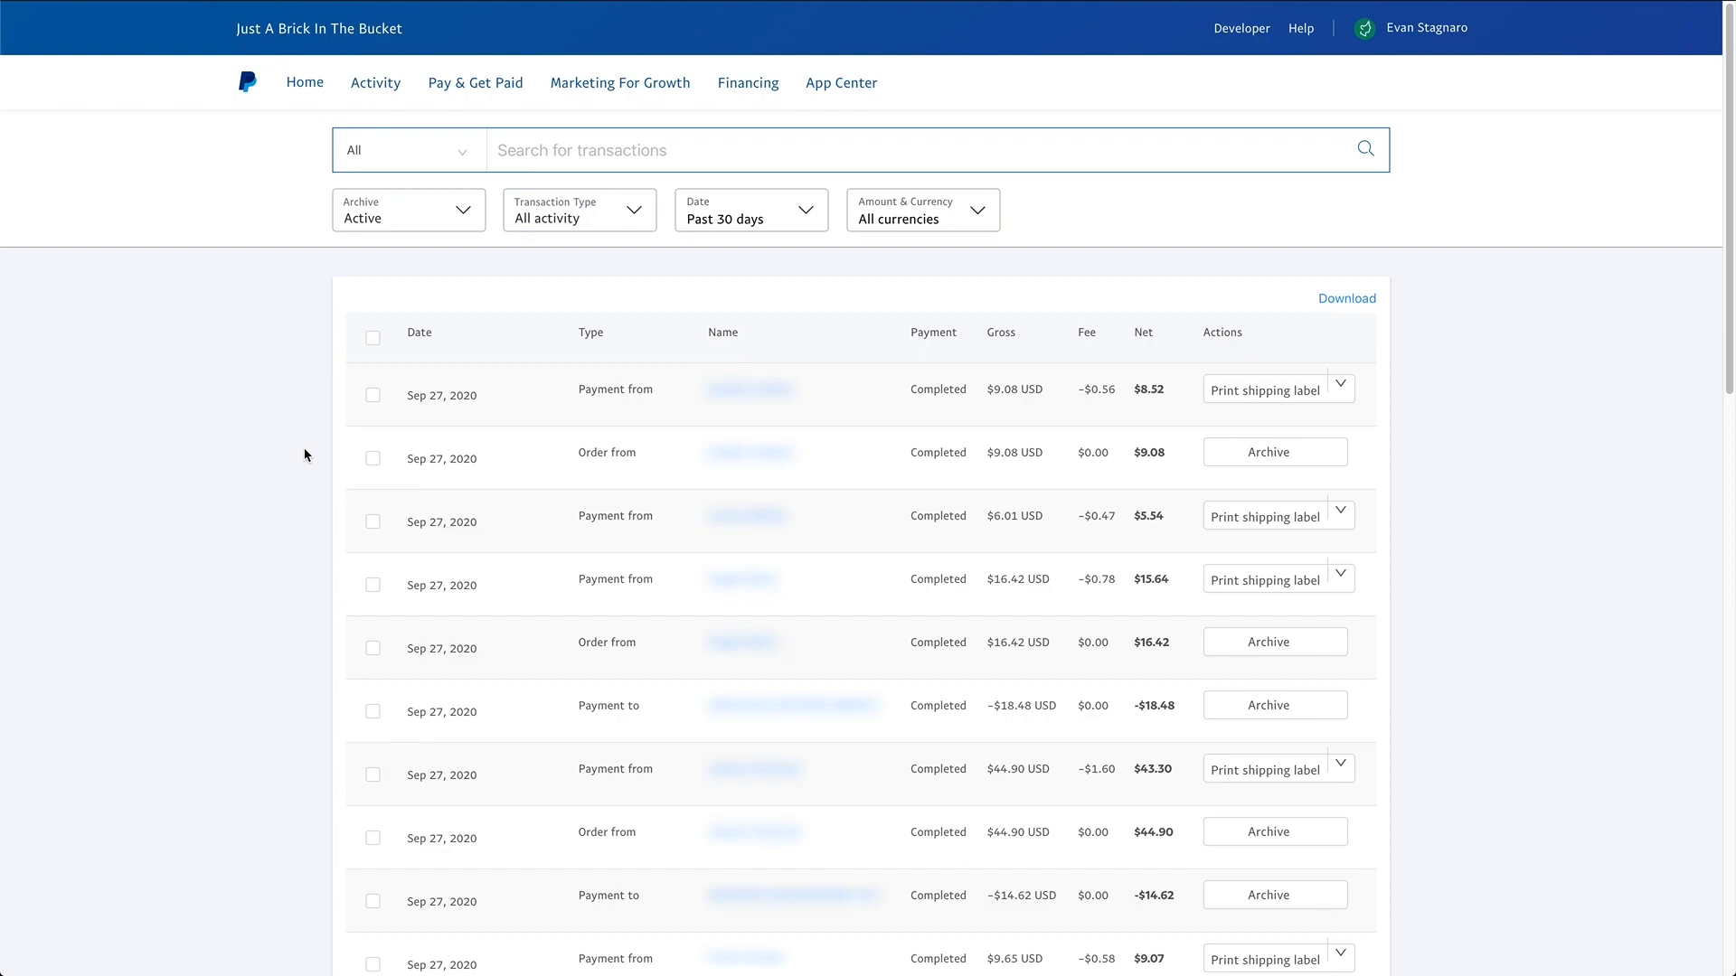
mouse_move(302, 446)
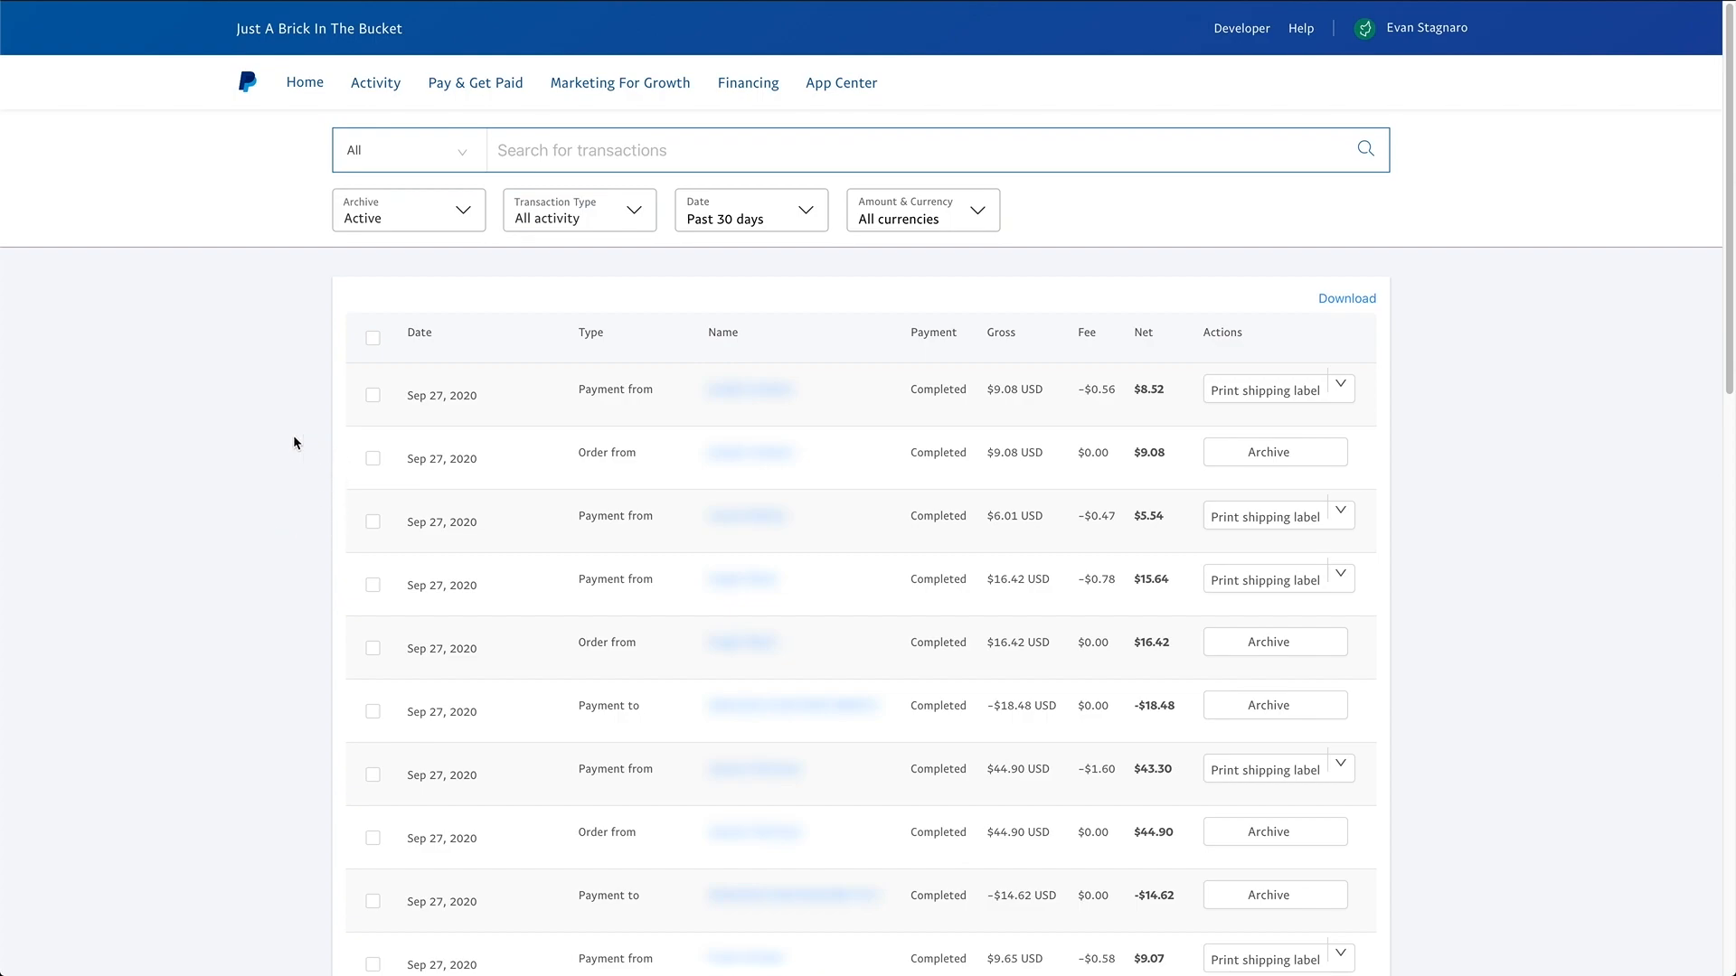
mouse_move(375, 100)
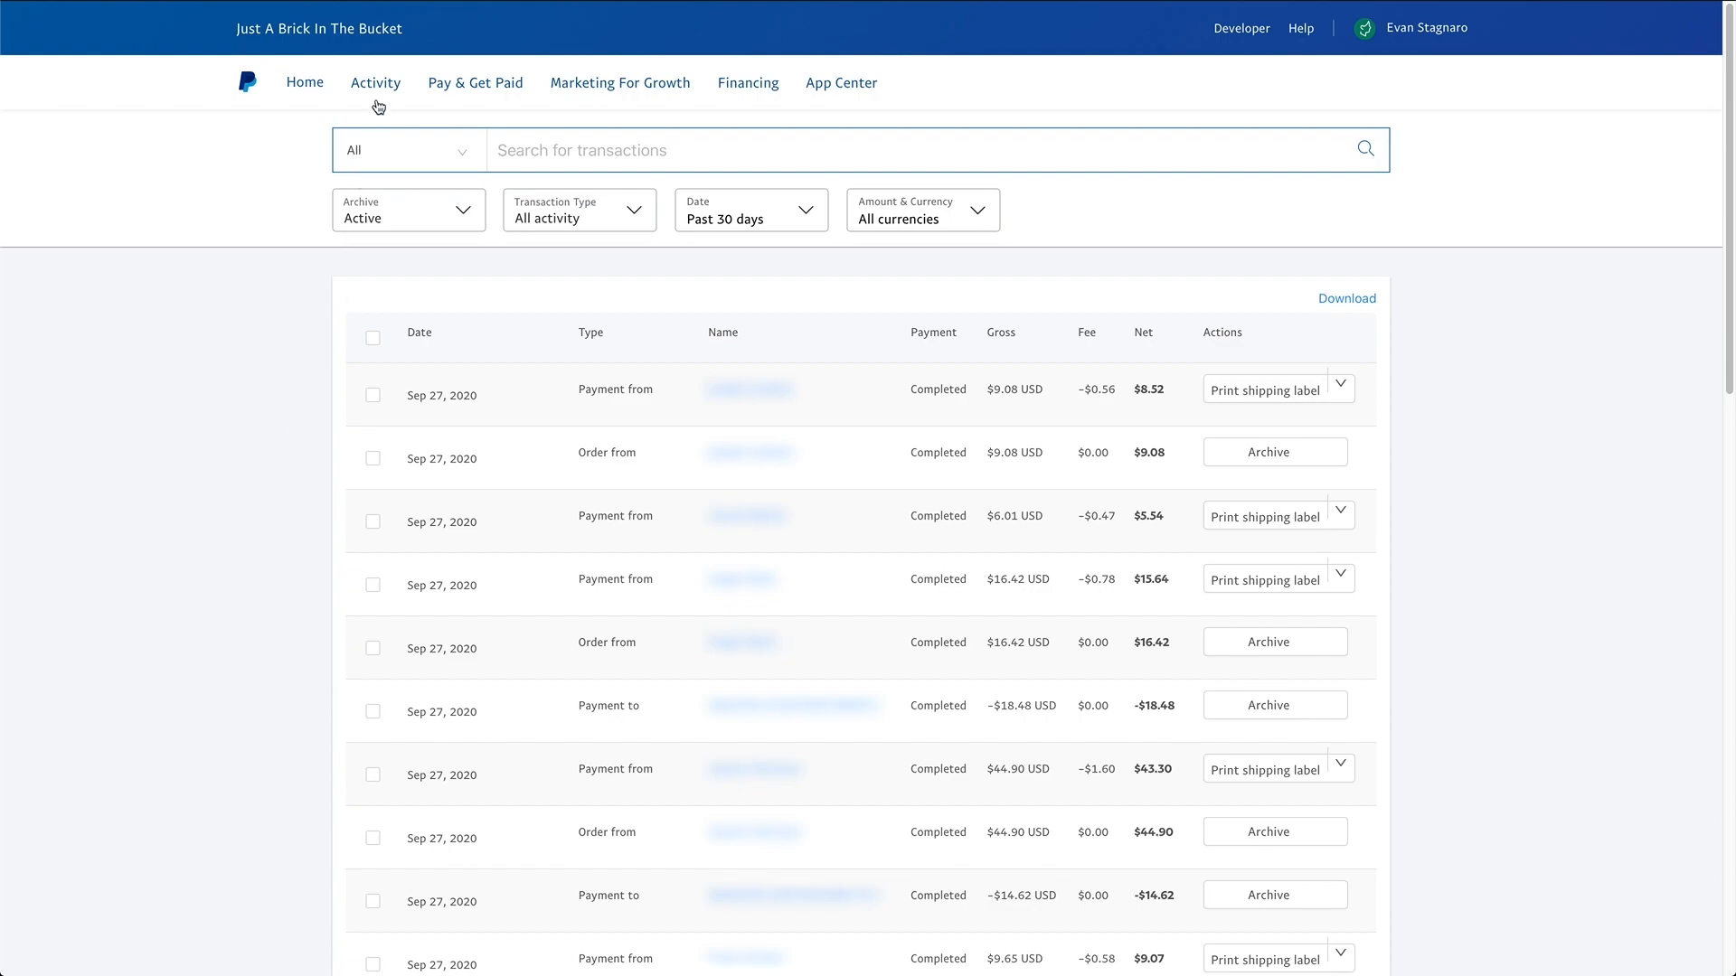
Go to all transactions and expand the extra actions for the first $9.08 payment
click(375, 82)
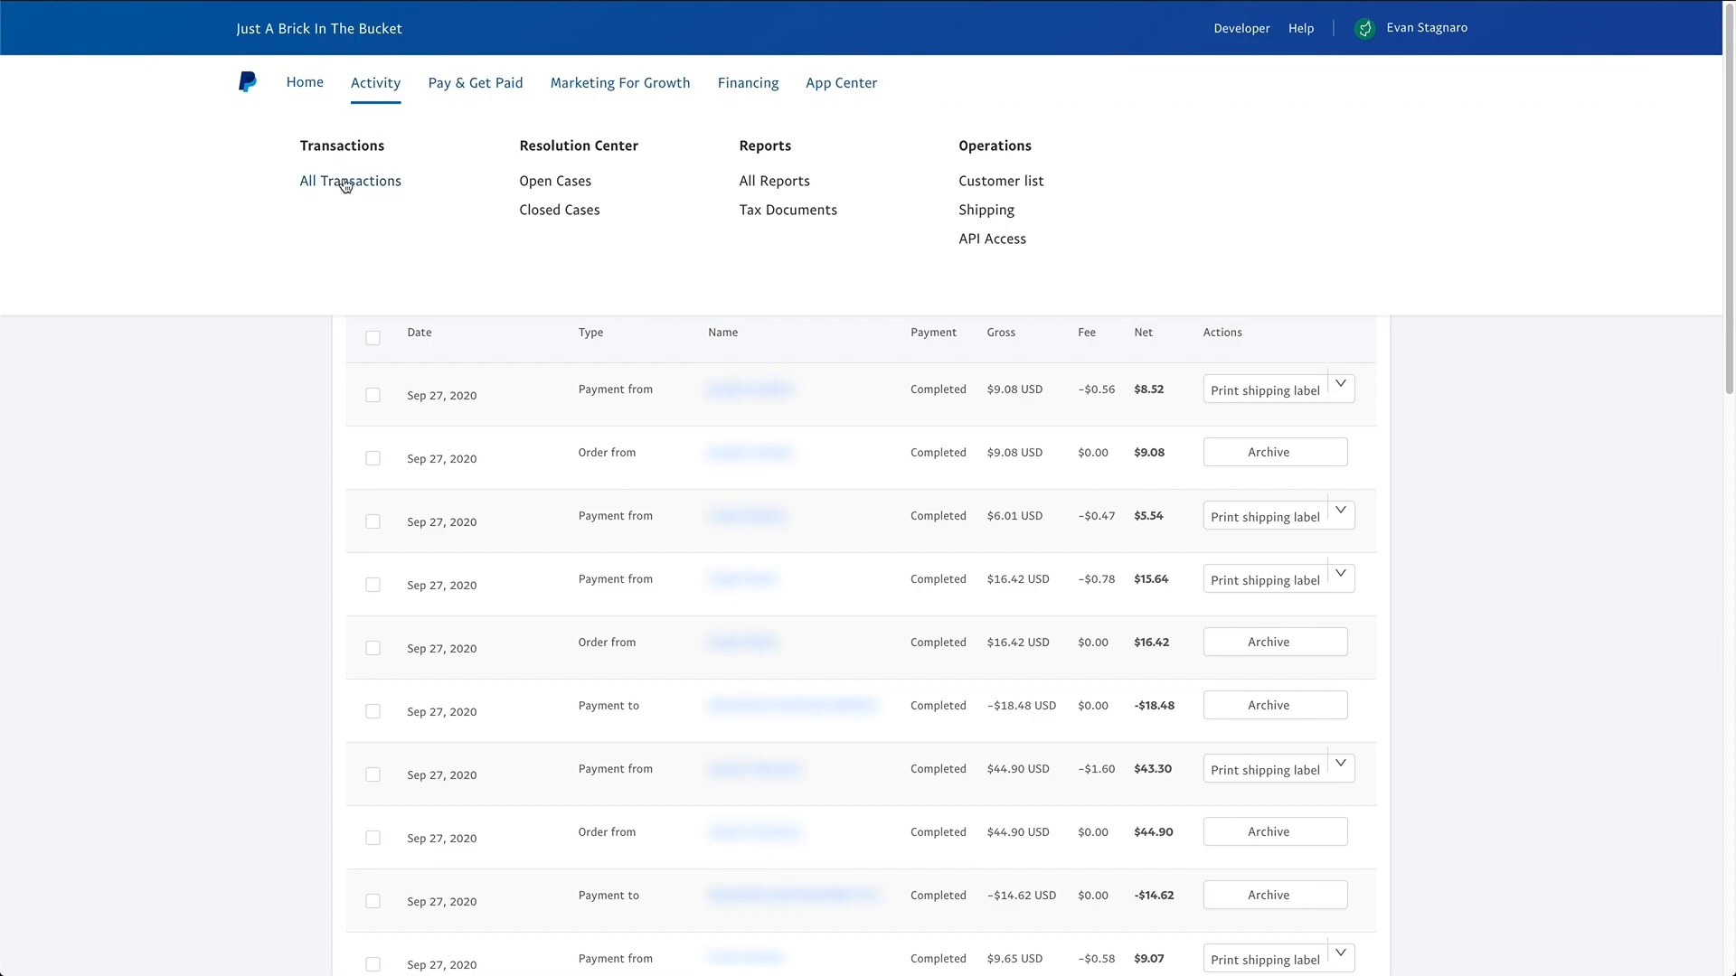
click(349, 181)
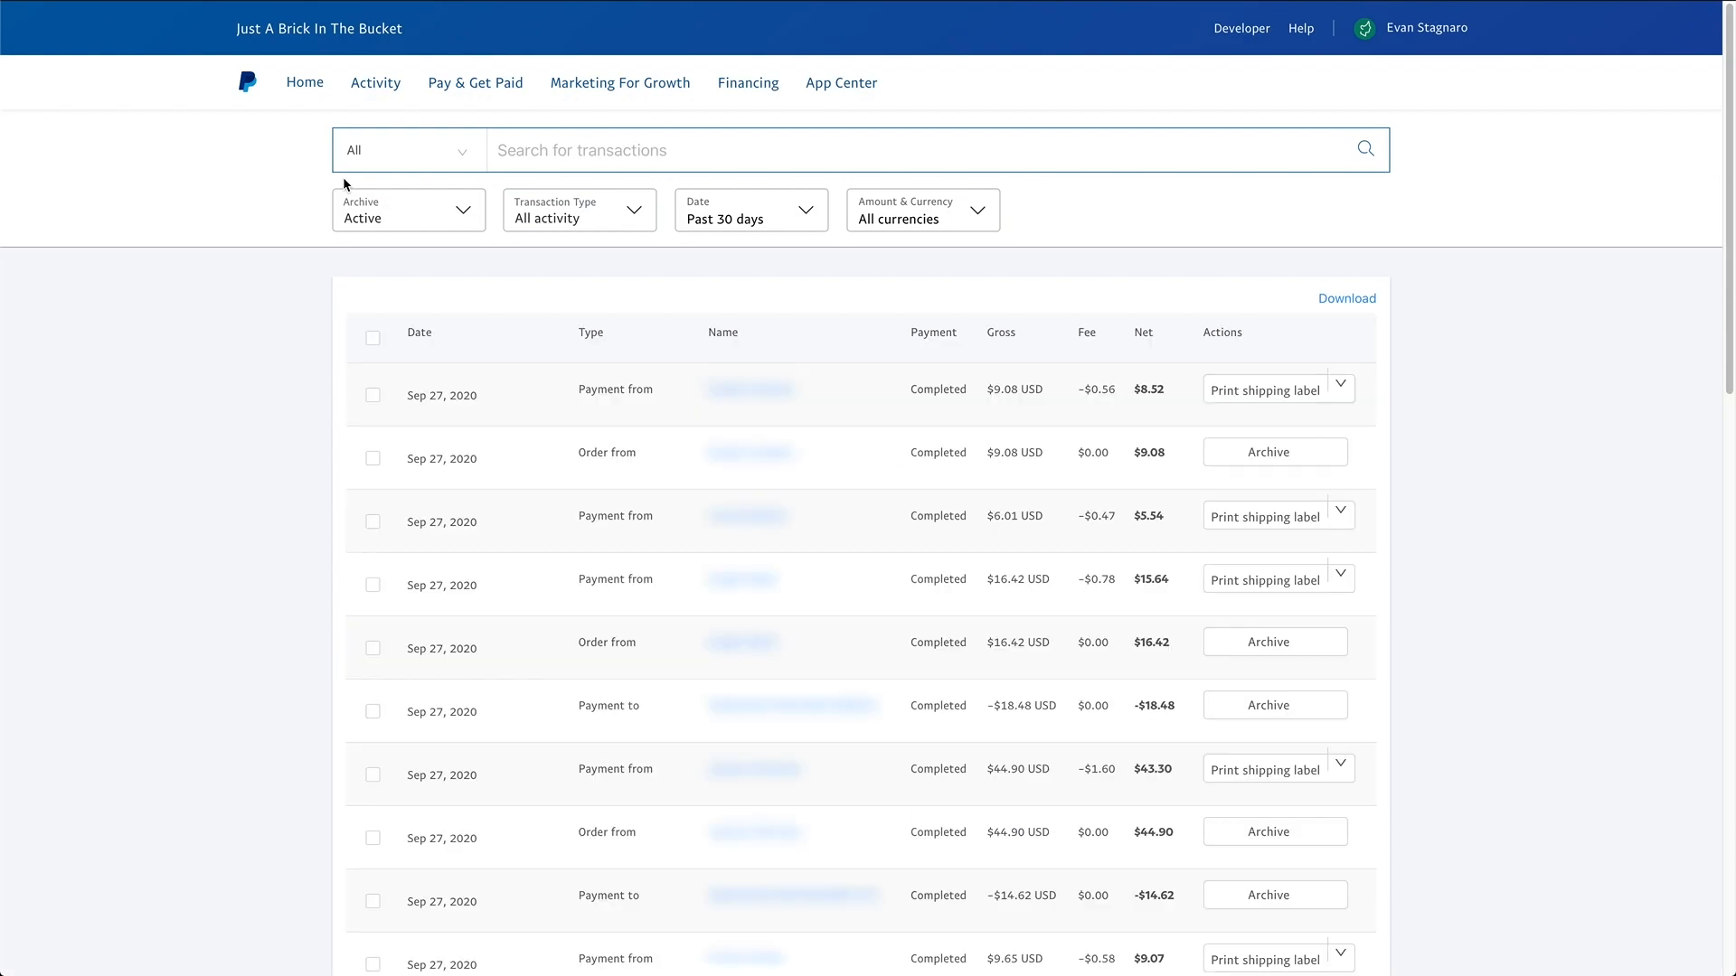
mouse_move(1041, 258)
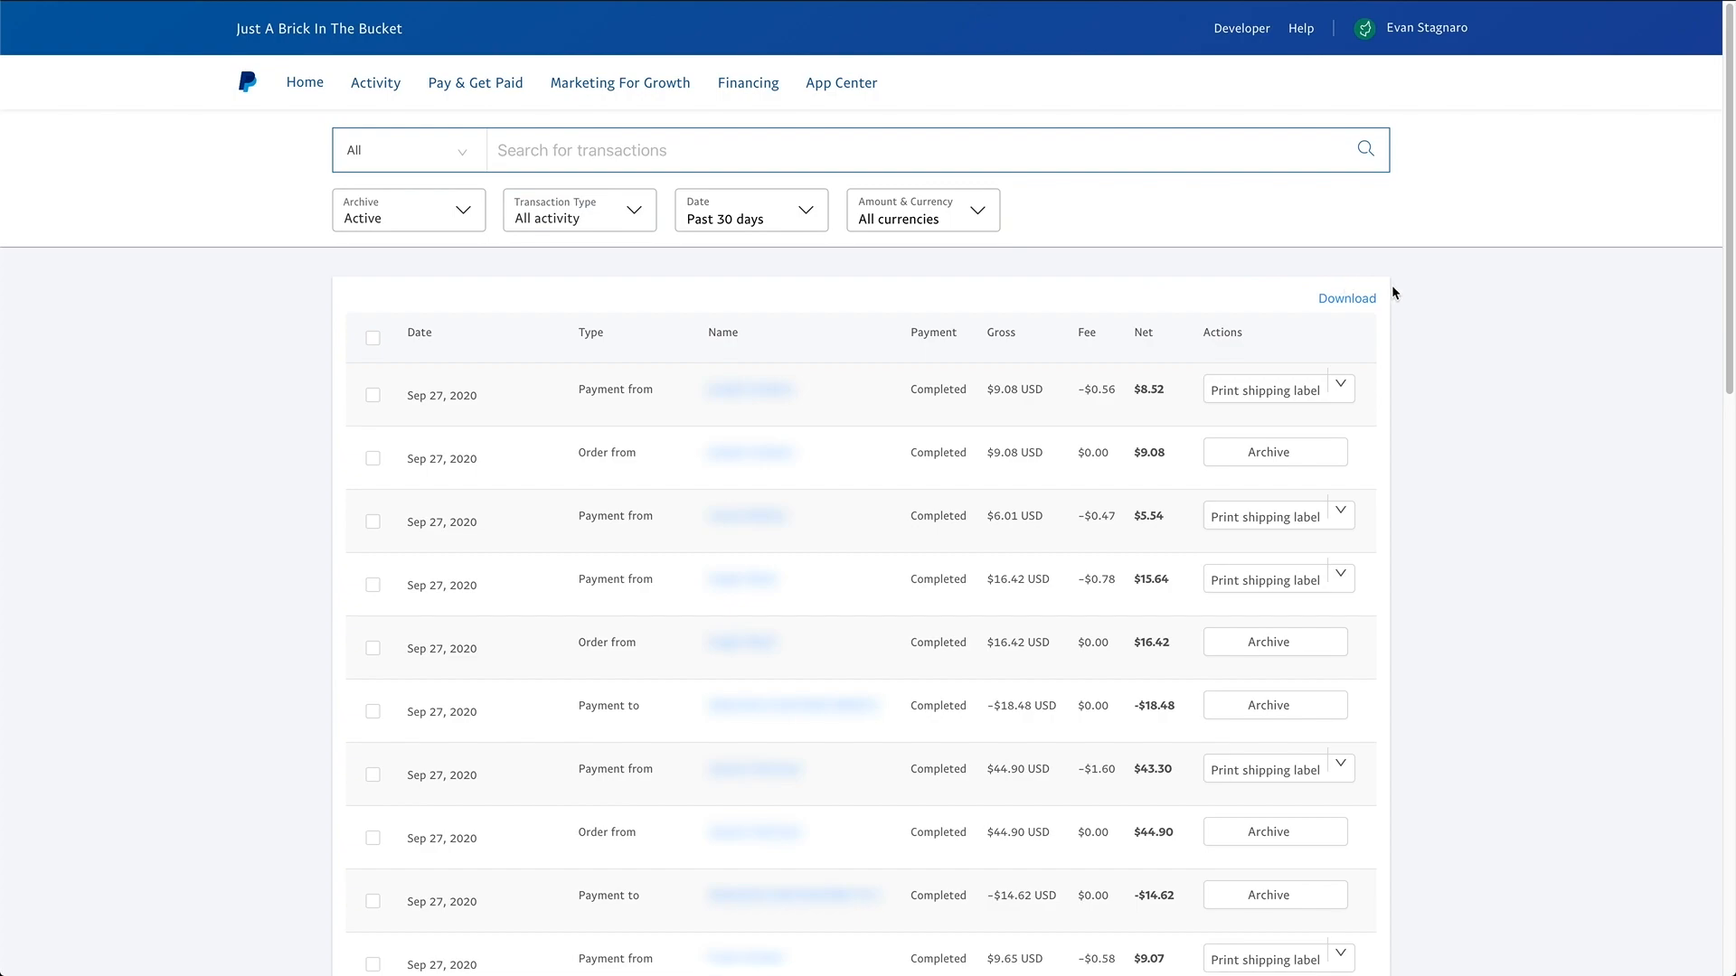
mouse_move(1380, 381)
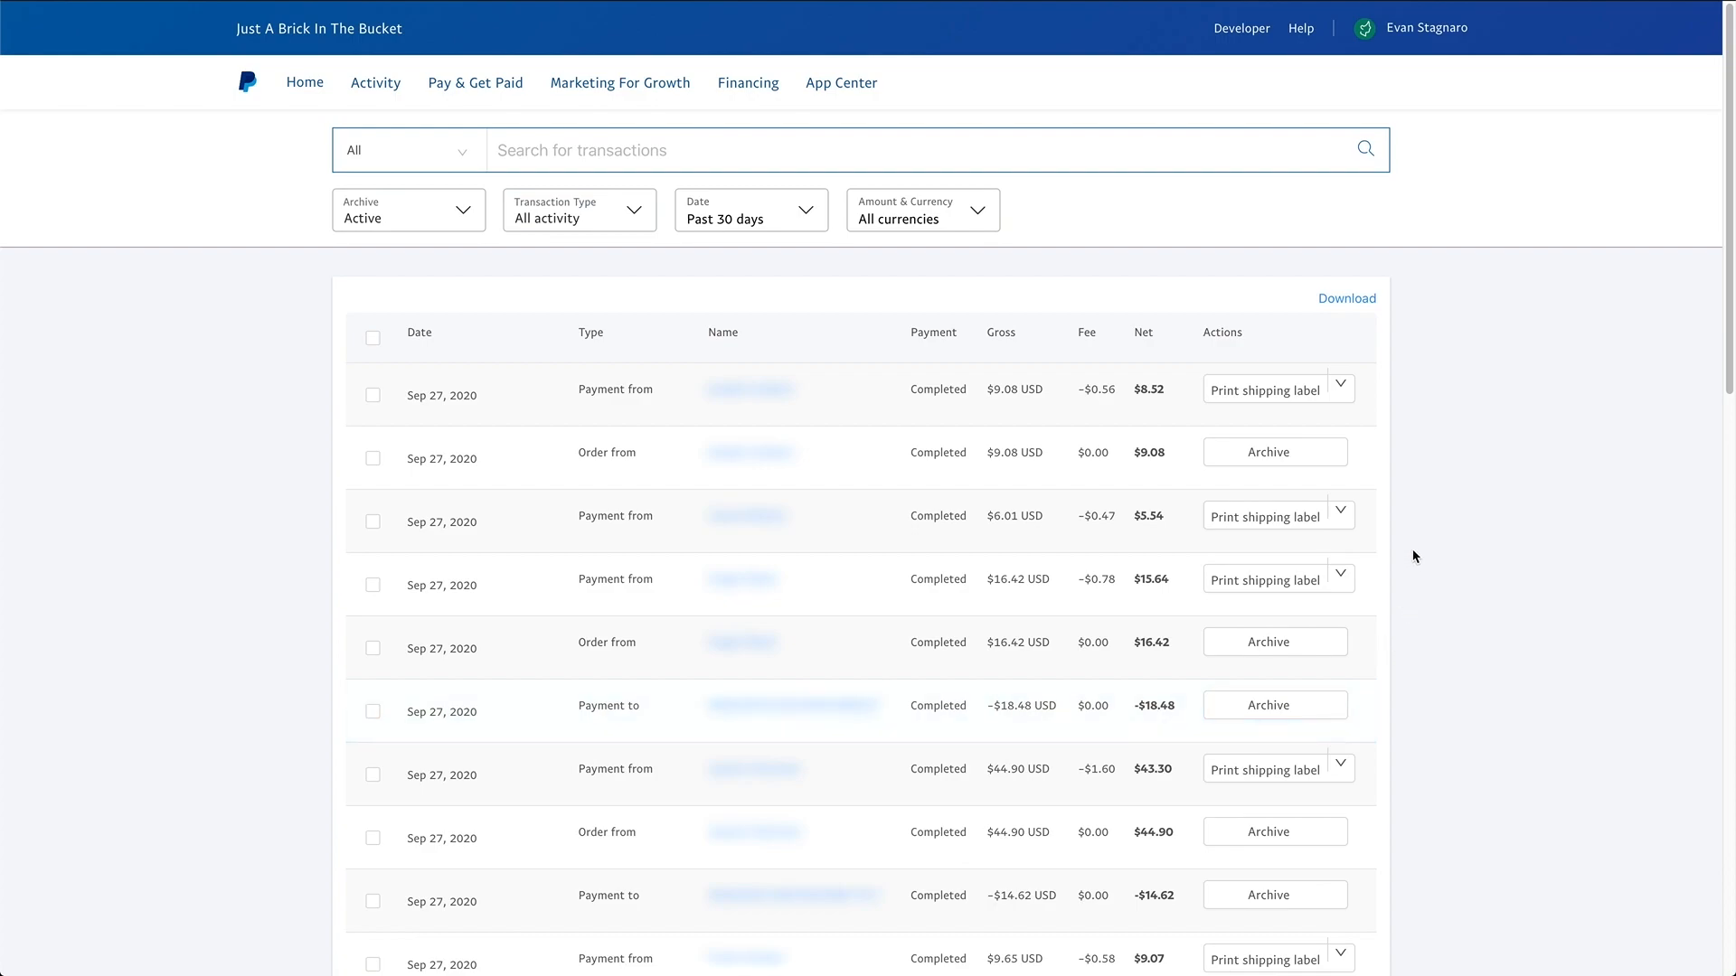
click(1340, 389)
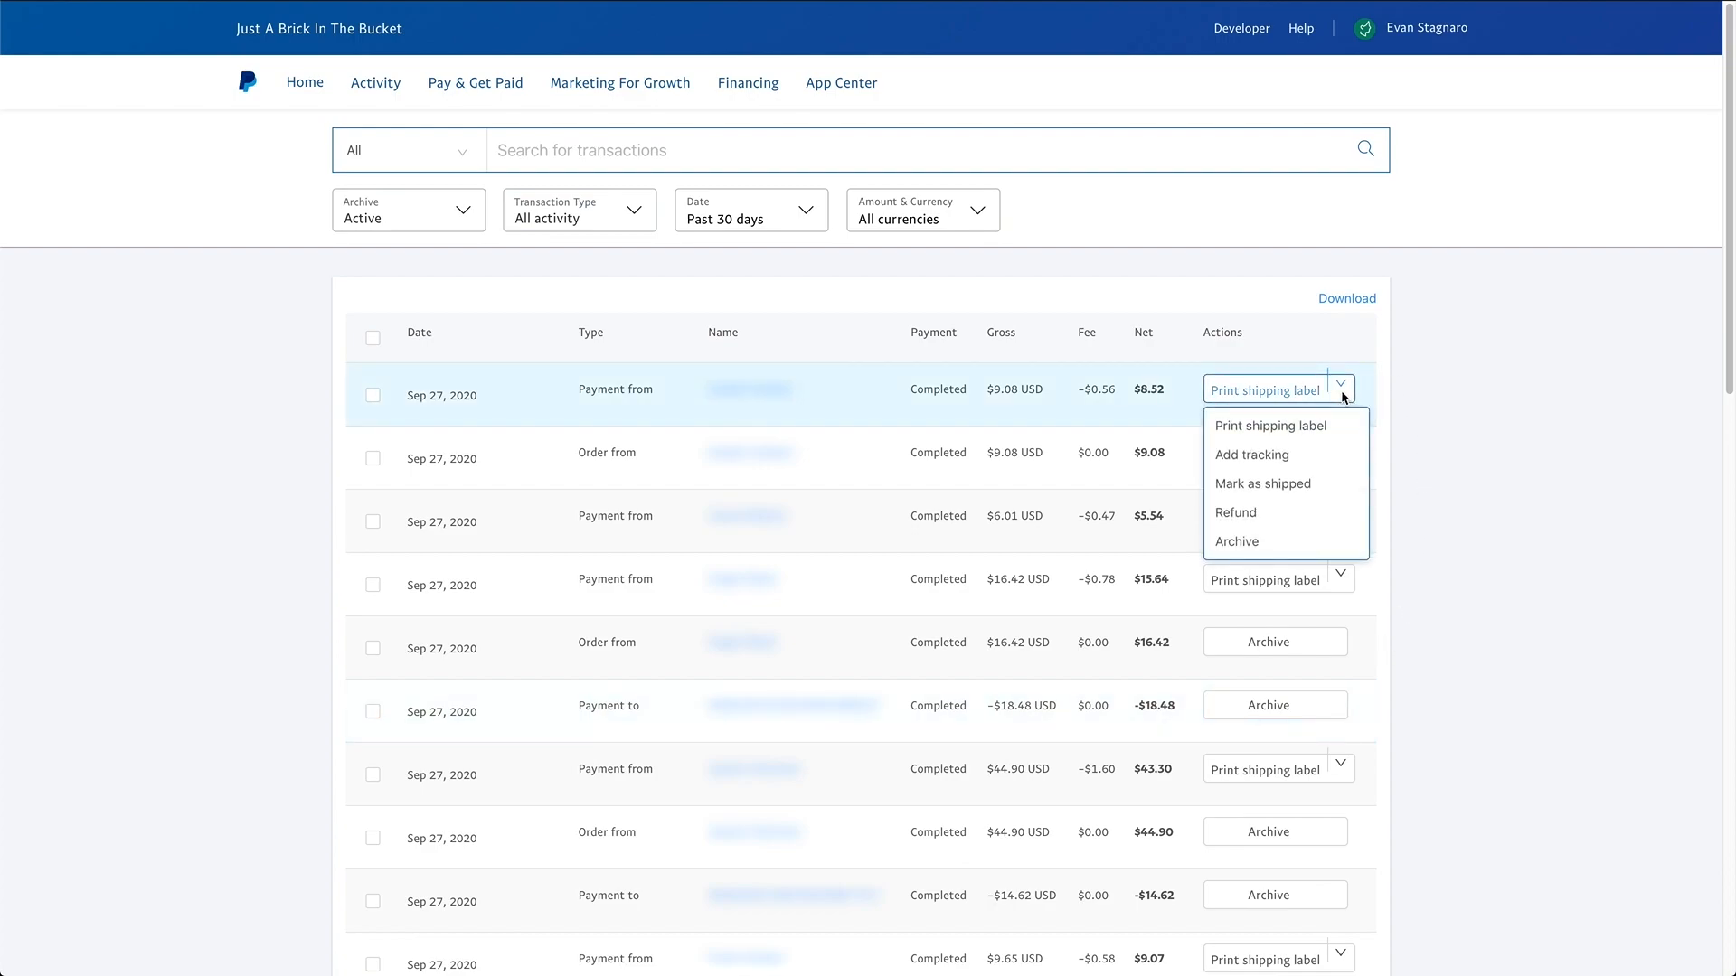
mouse_move(1264, 390)
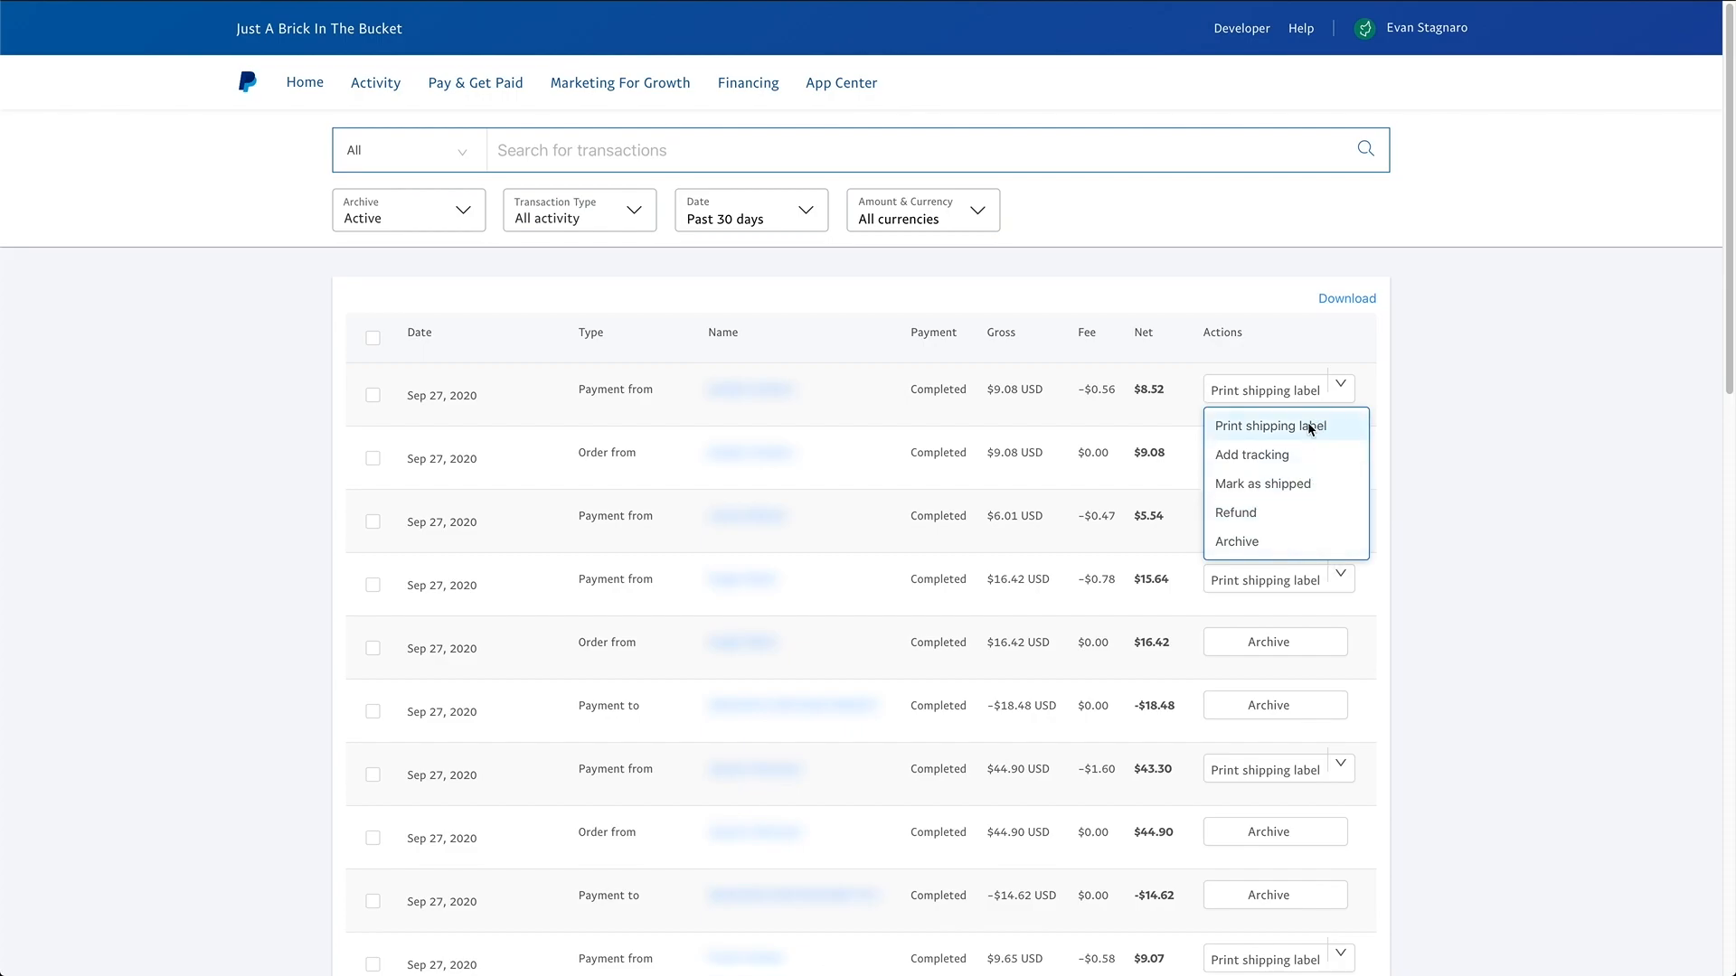
Start a shipping label for the $9.08 order using USPS First-Class Mail Parcel service
click(1272, 425)
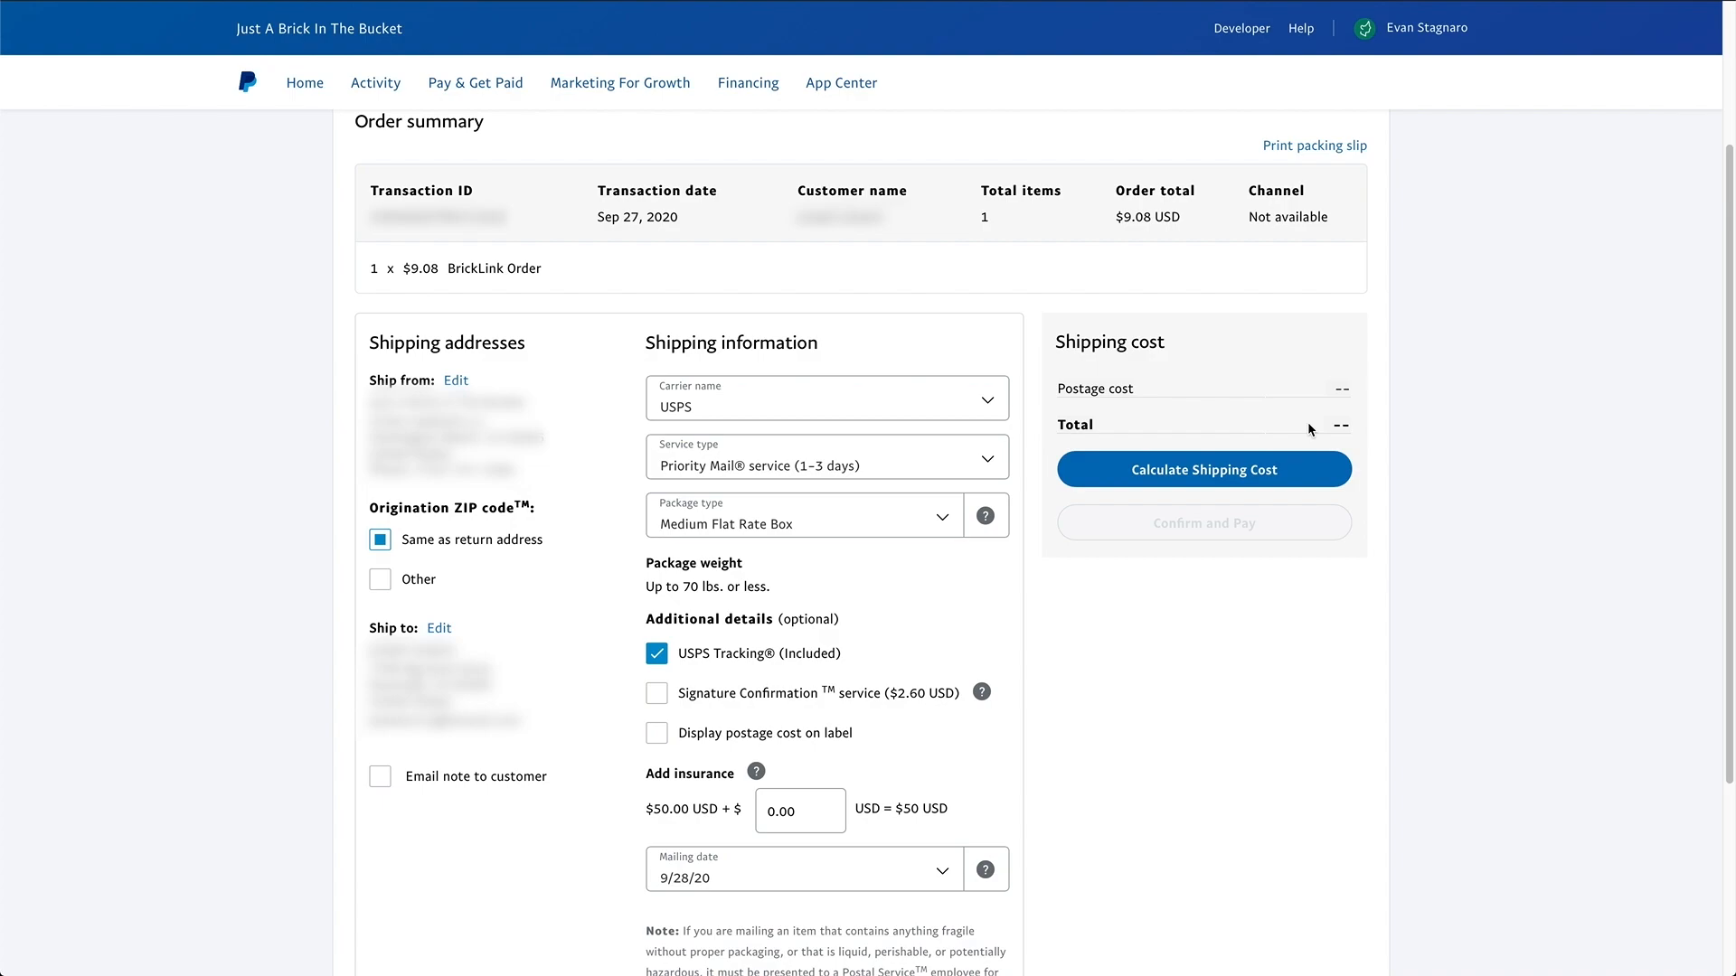
mouse_move(660, 838)
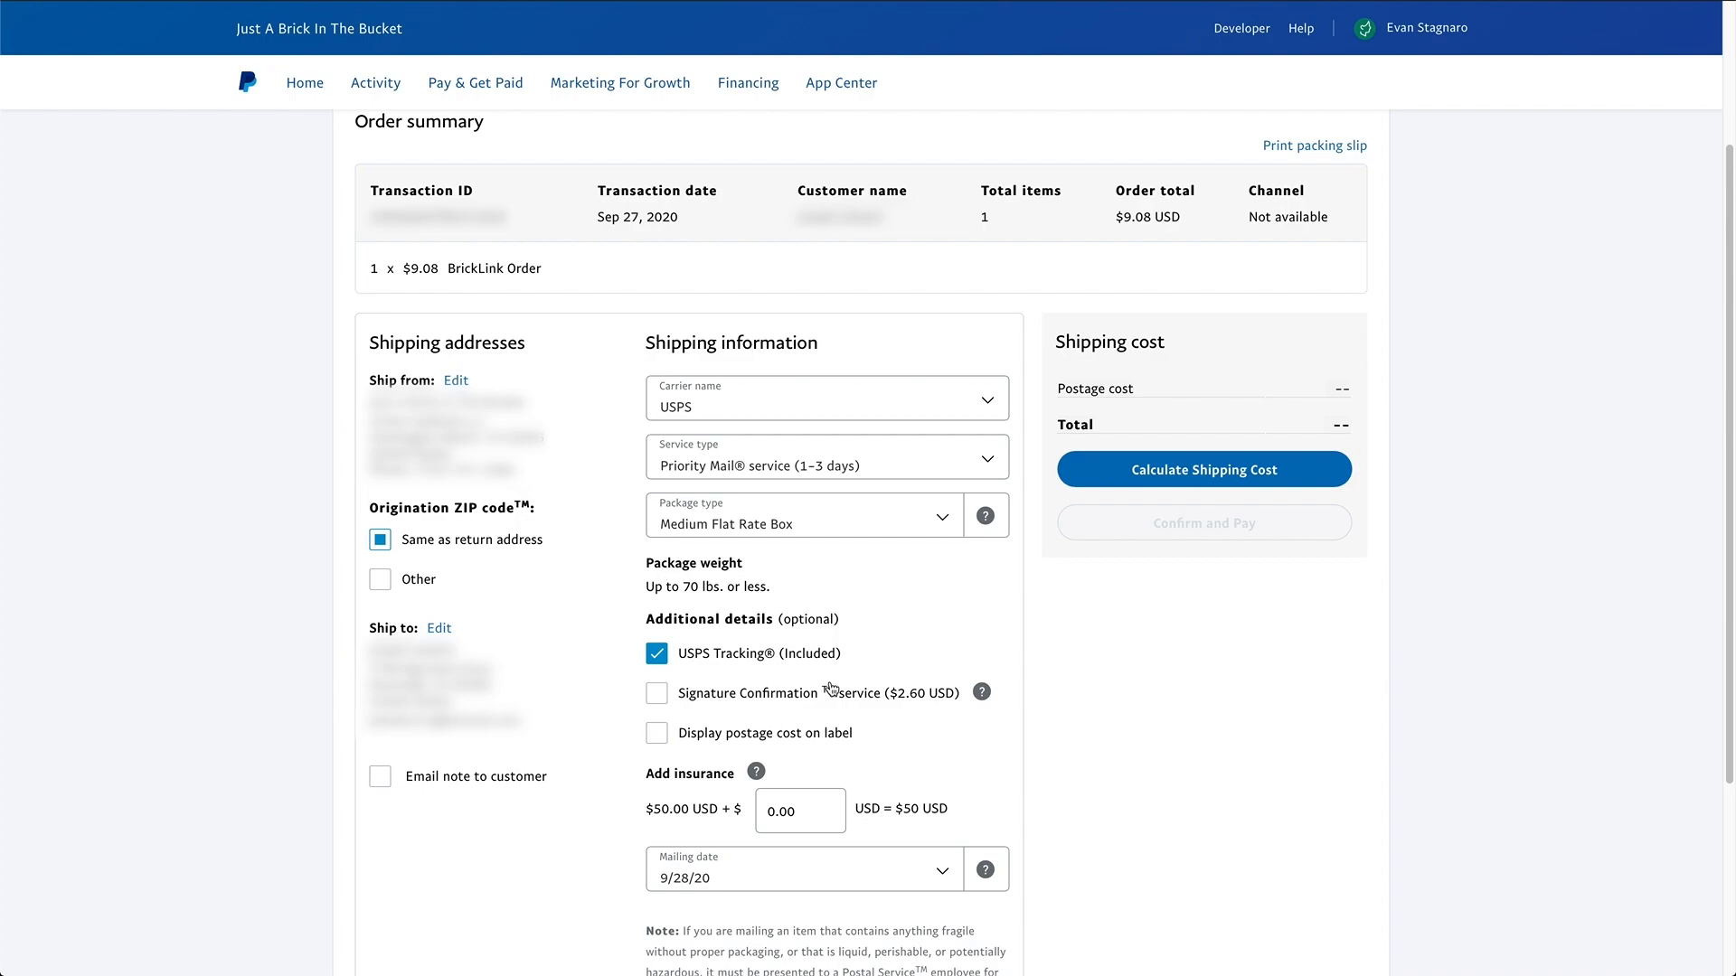
click(825, 398)
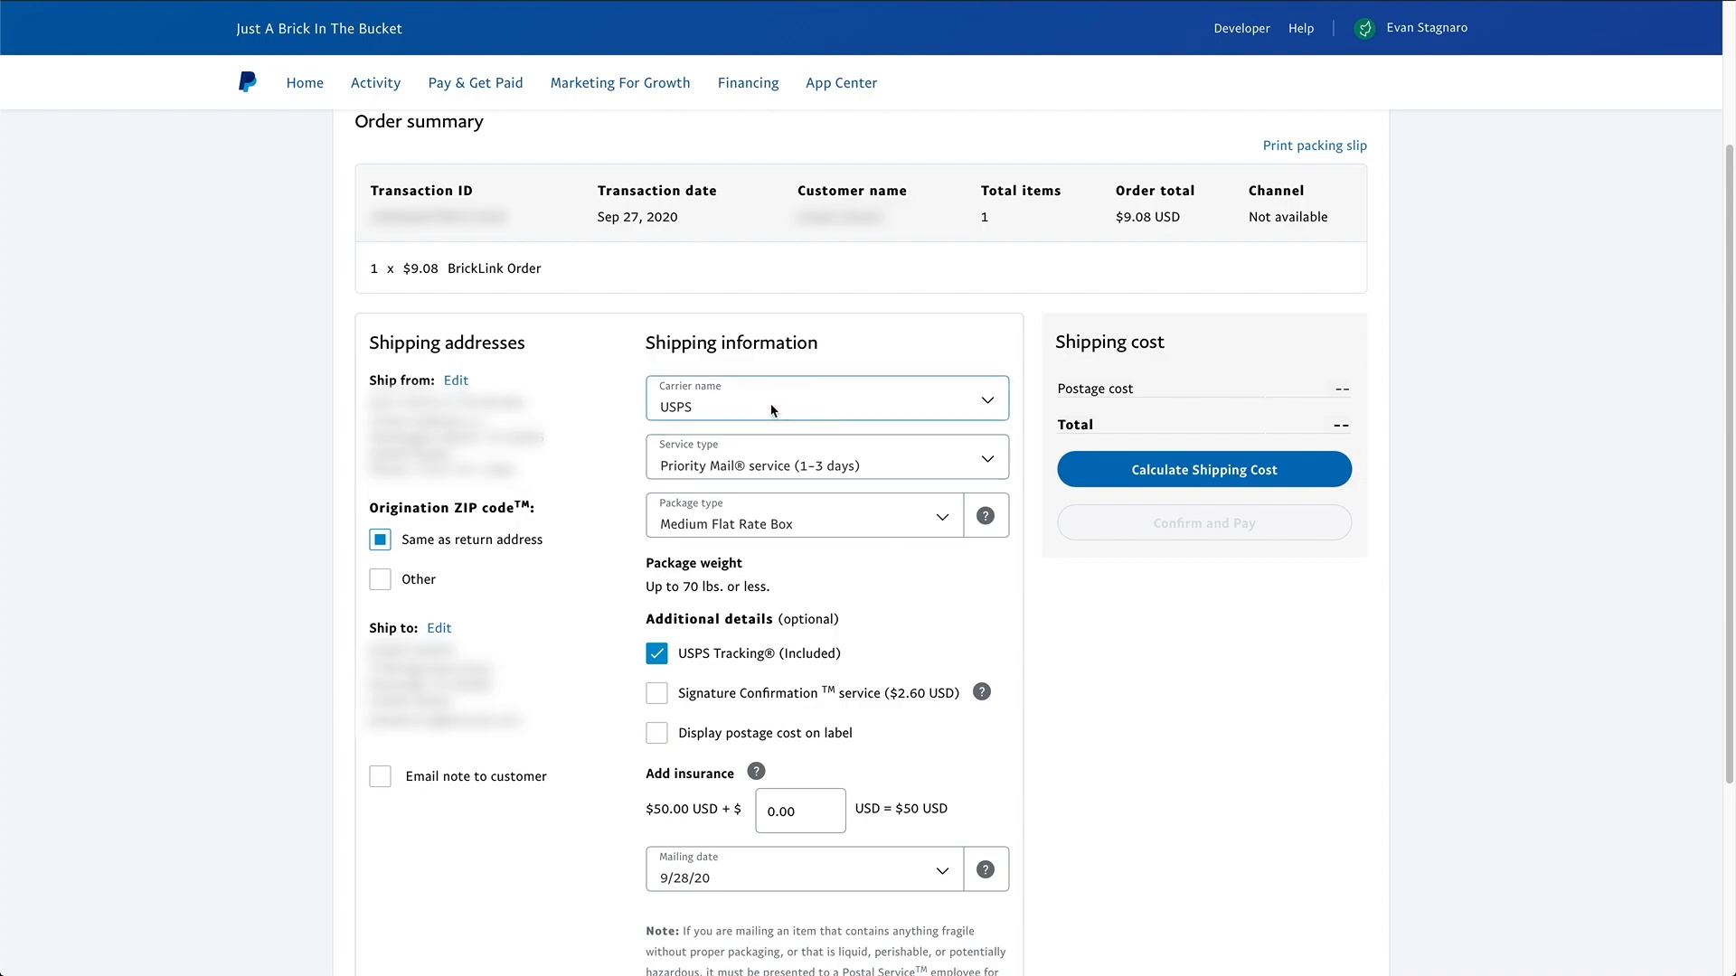
mouse_move(741, 409)
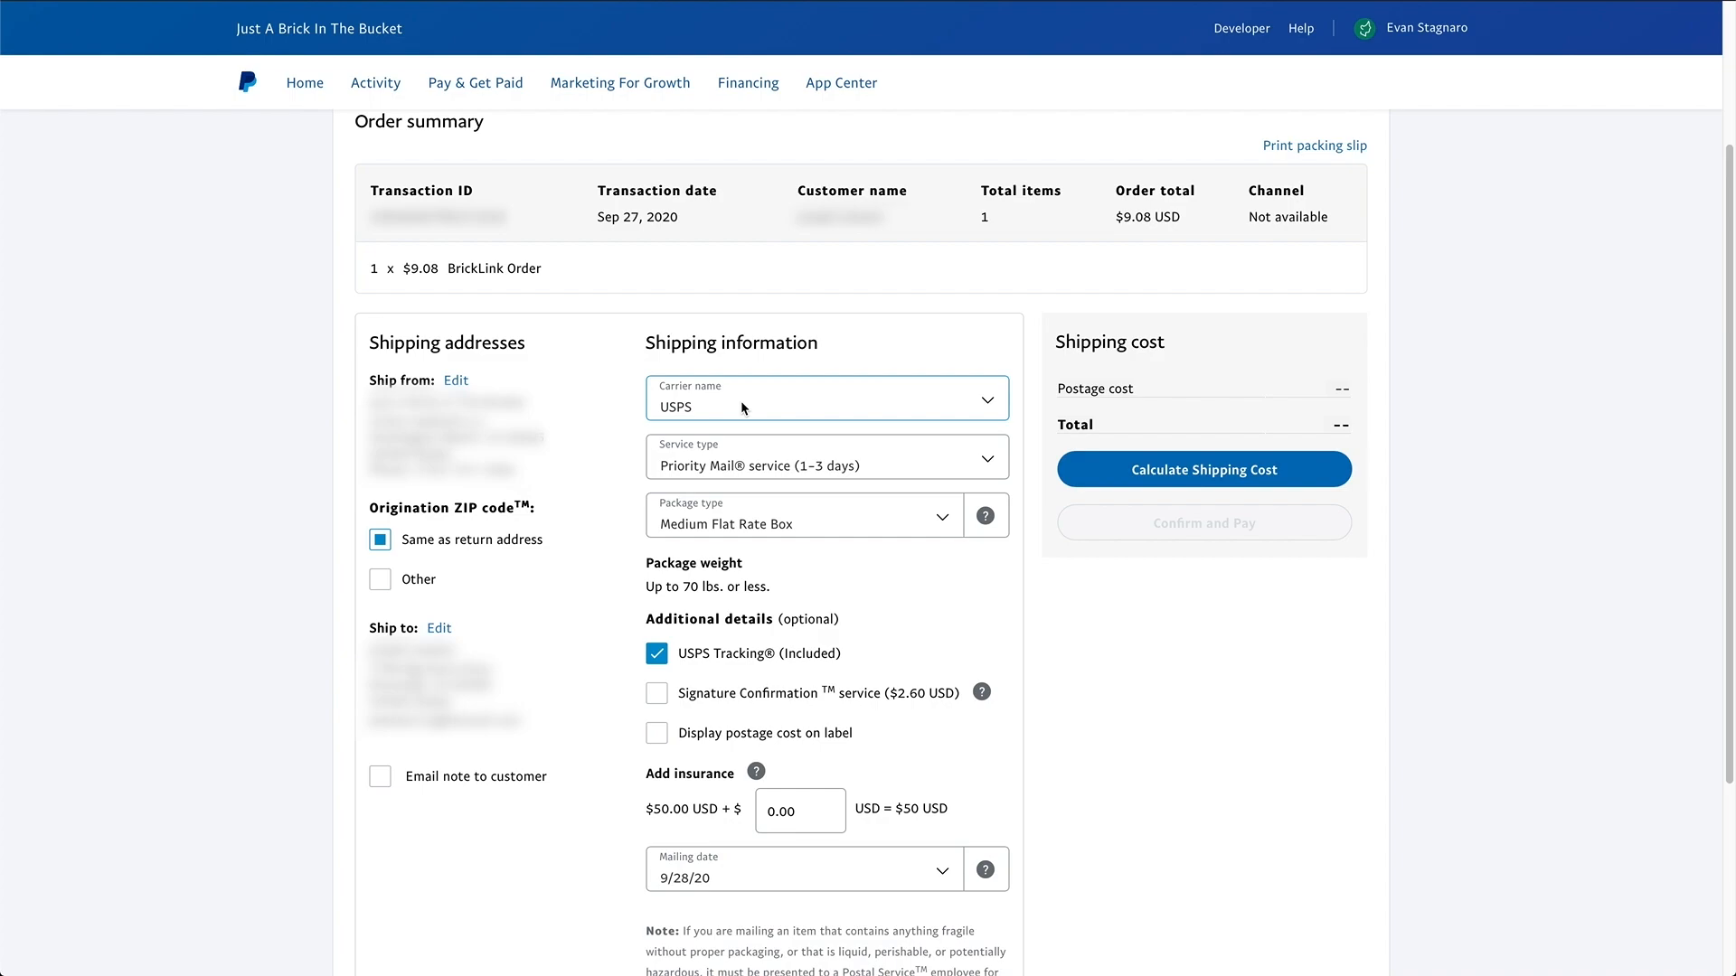
click(825, 398)
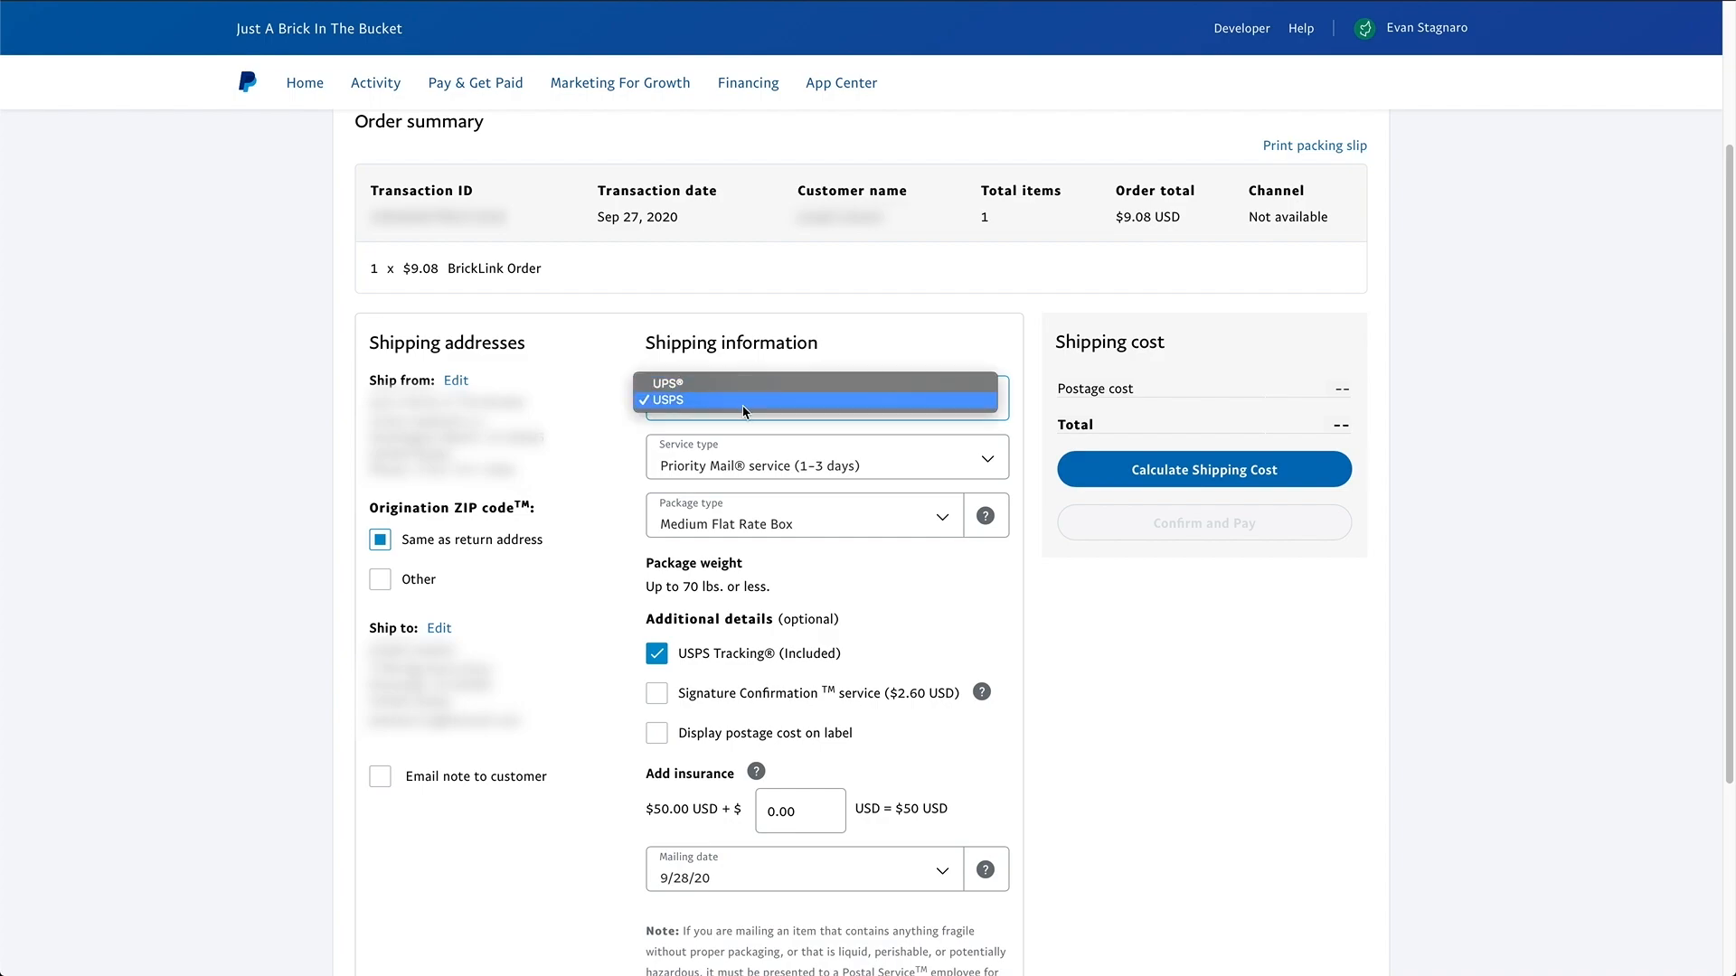
click(665, 399)
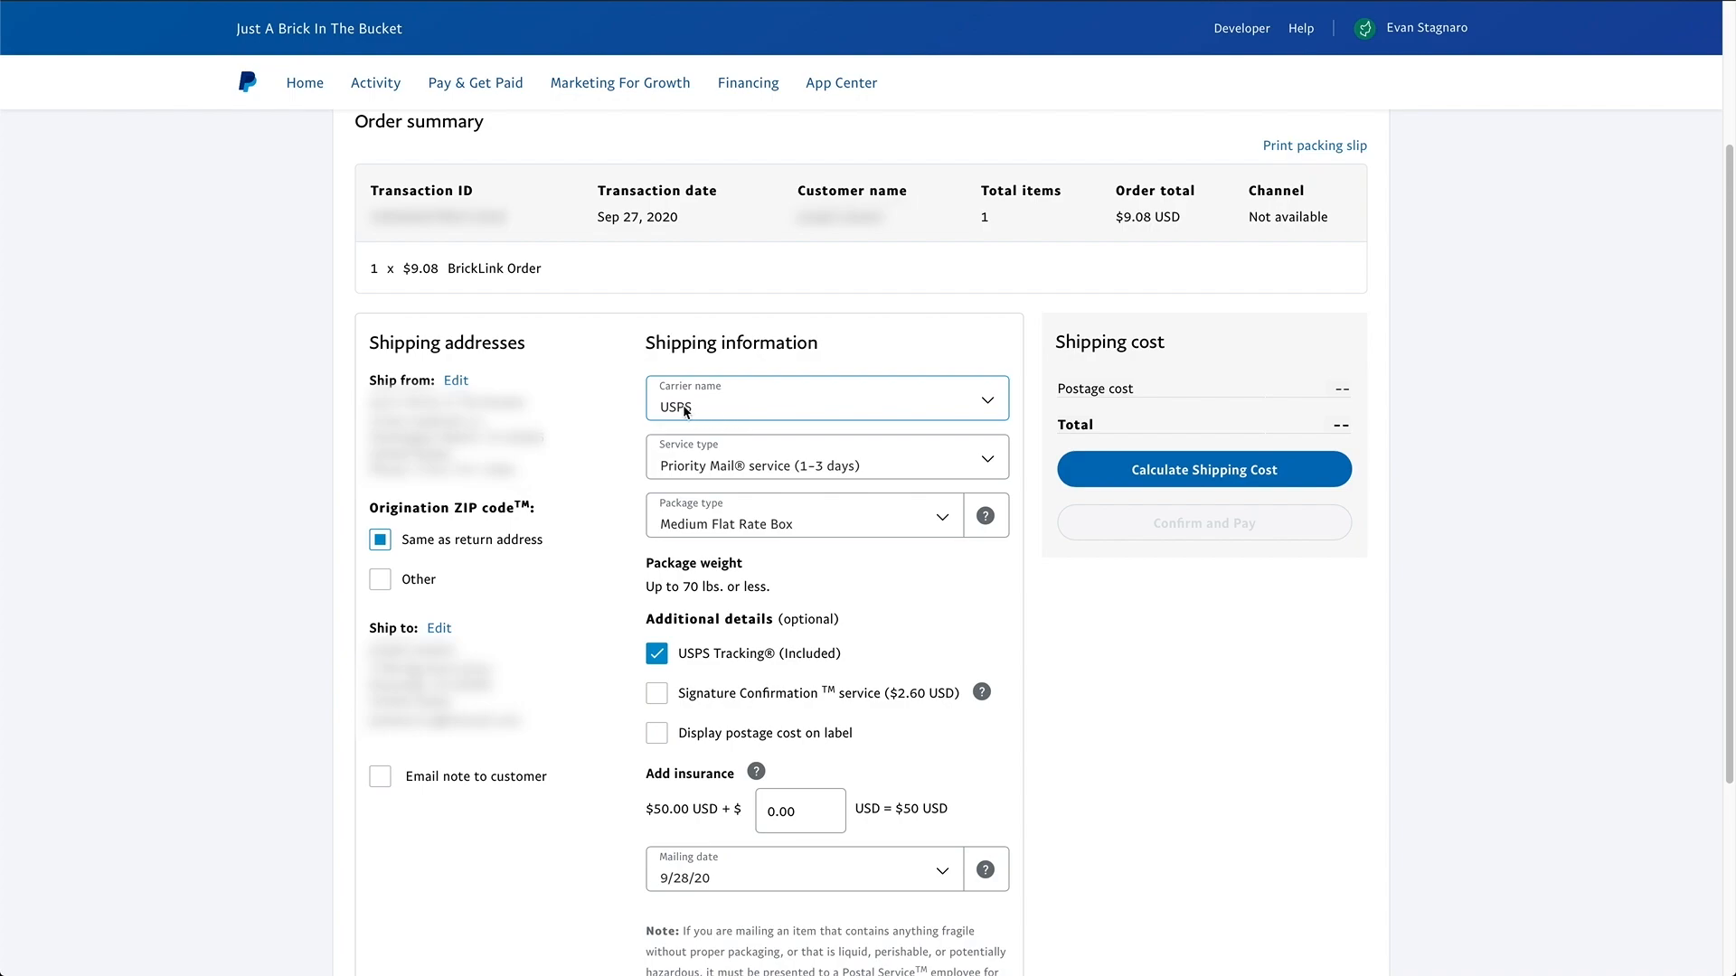
click(825, 455)
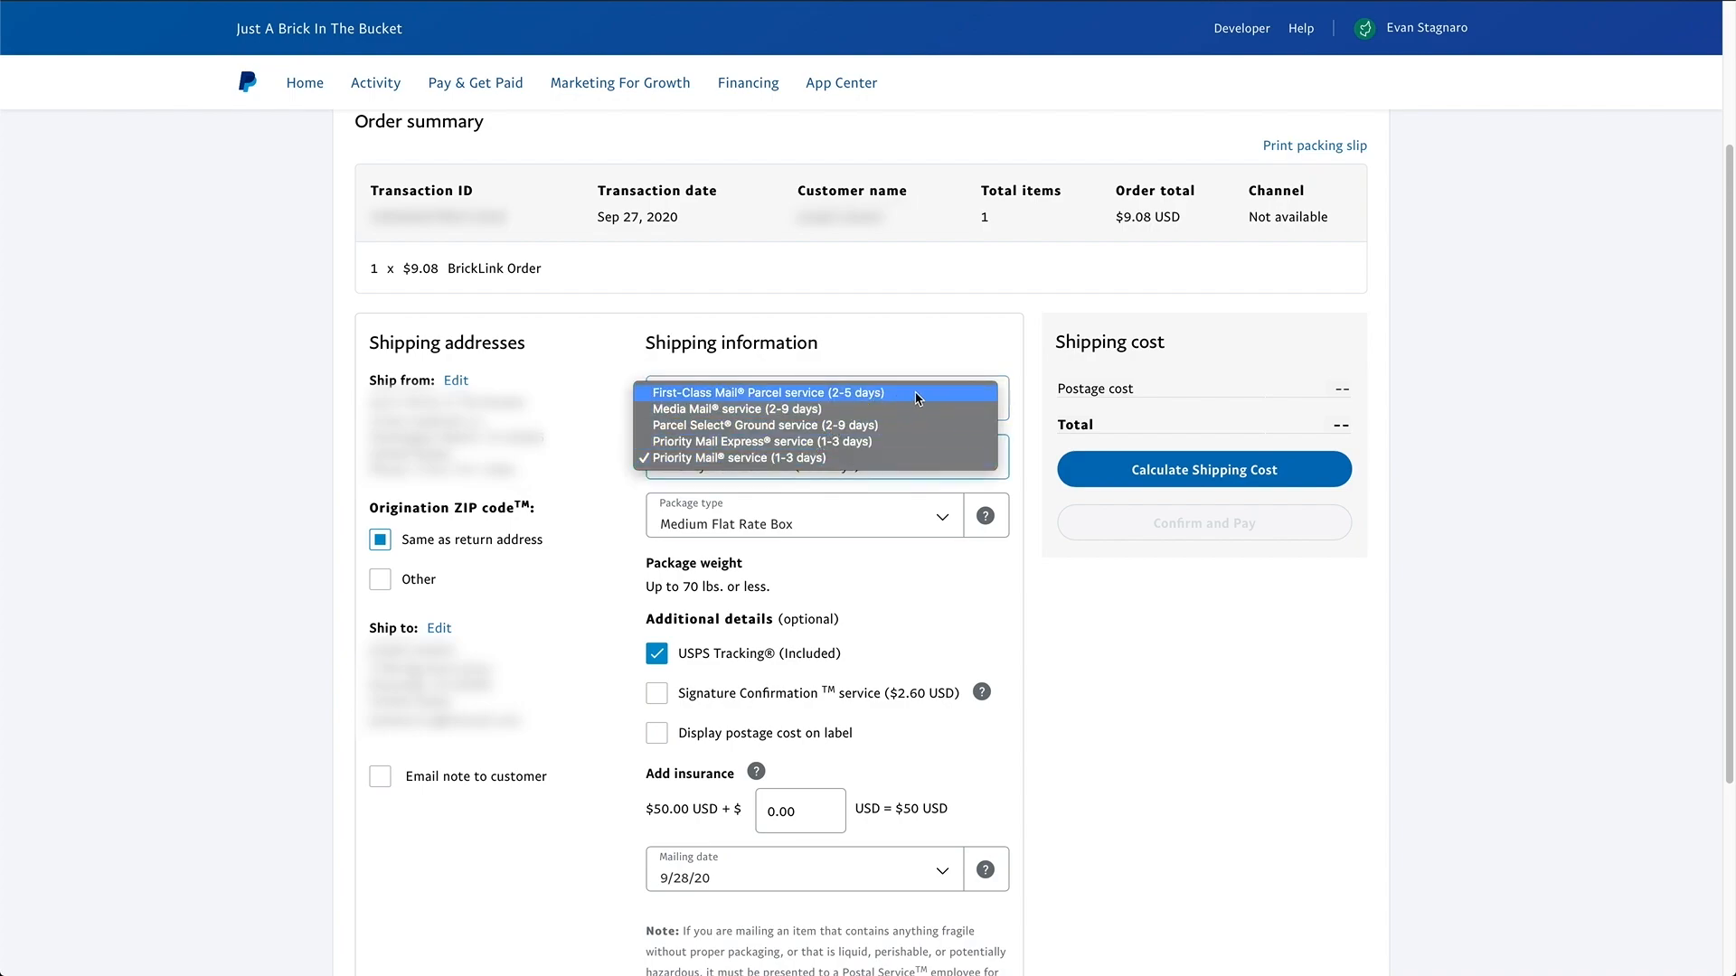
click(766, 392)
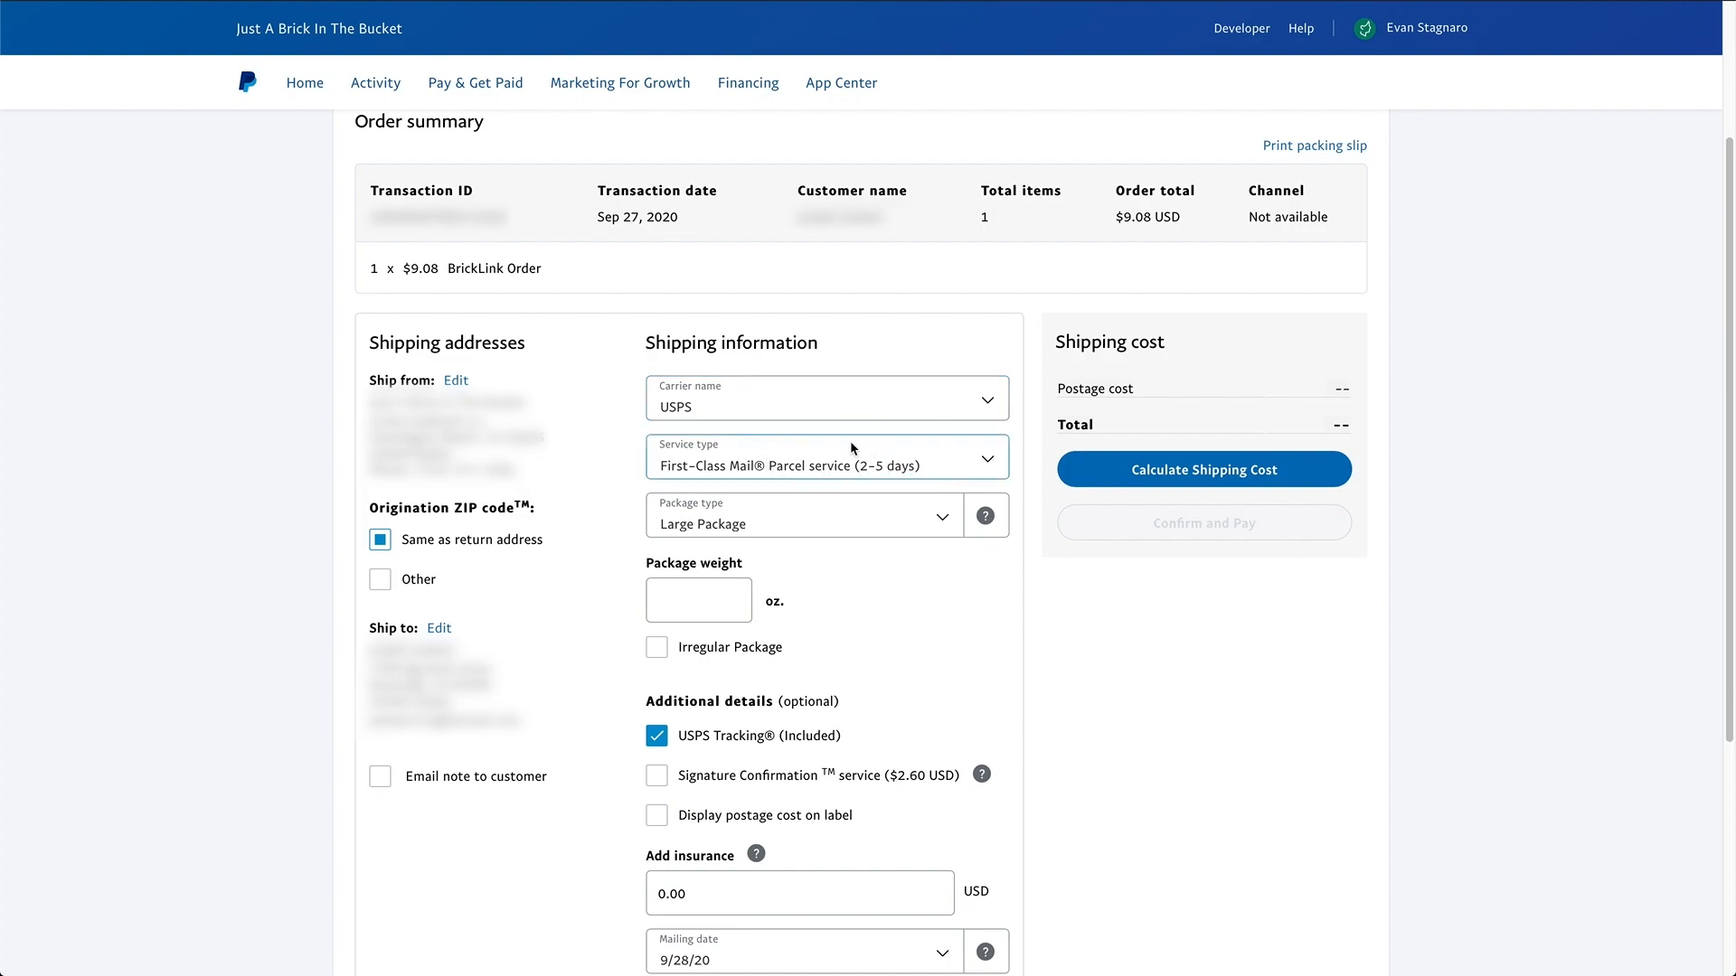
mouse_move(980, 616)
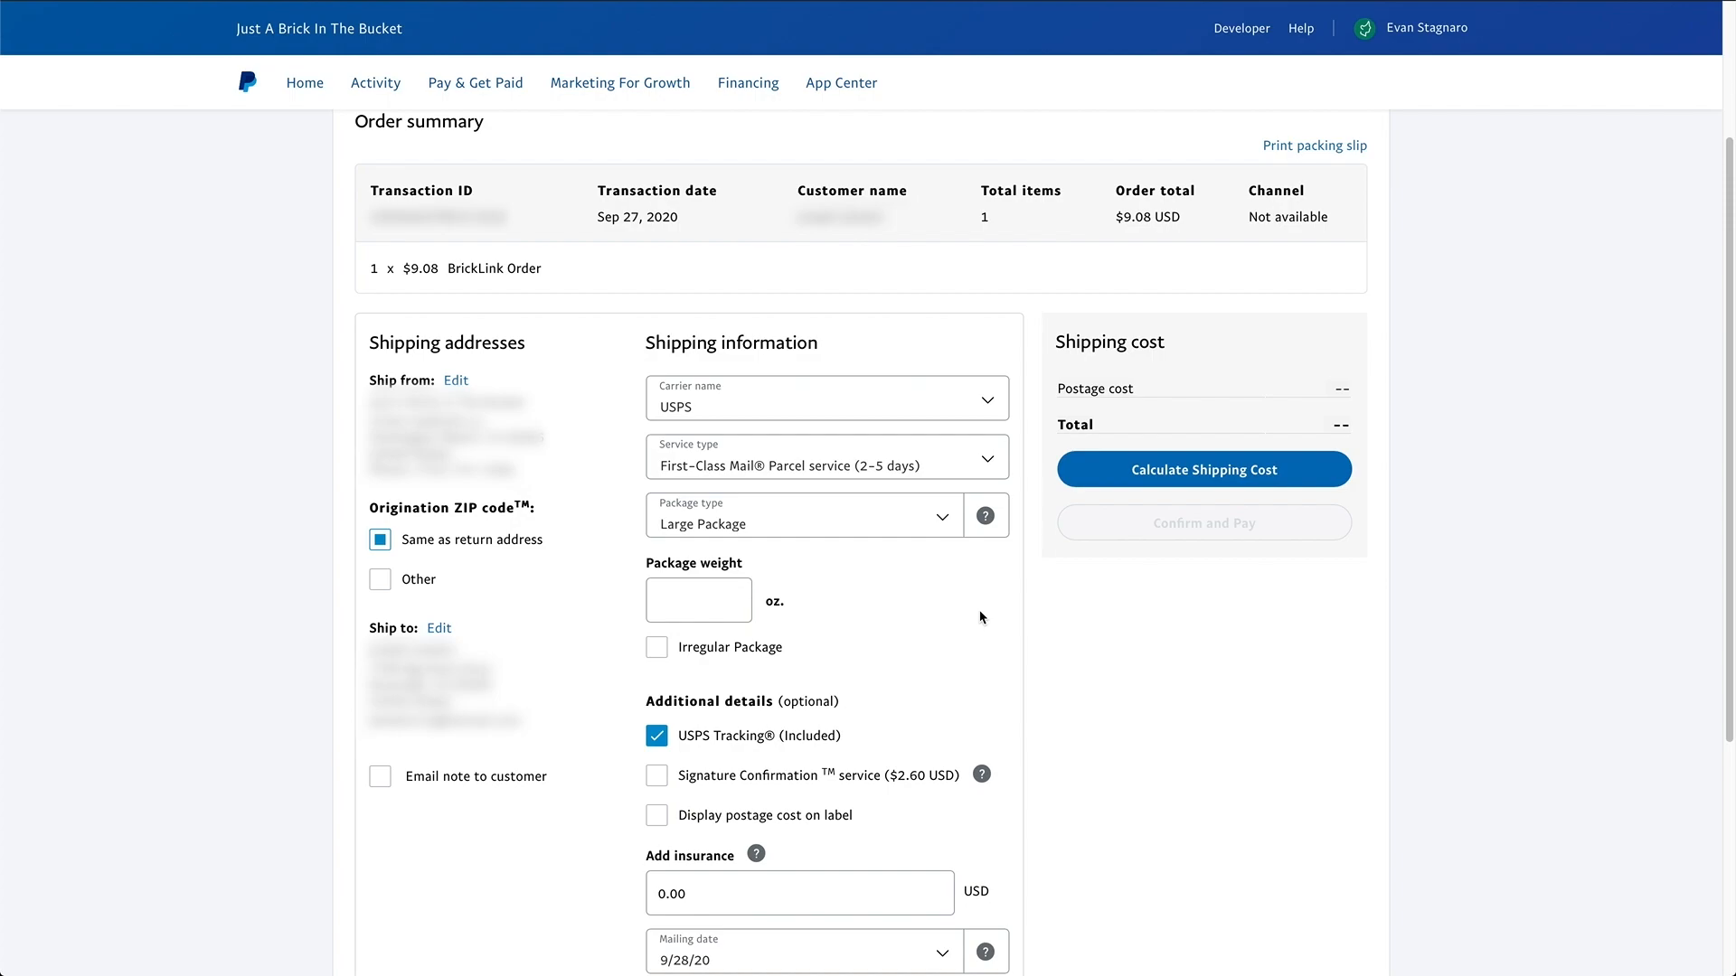
click(803, 516)
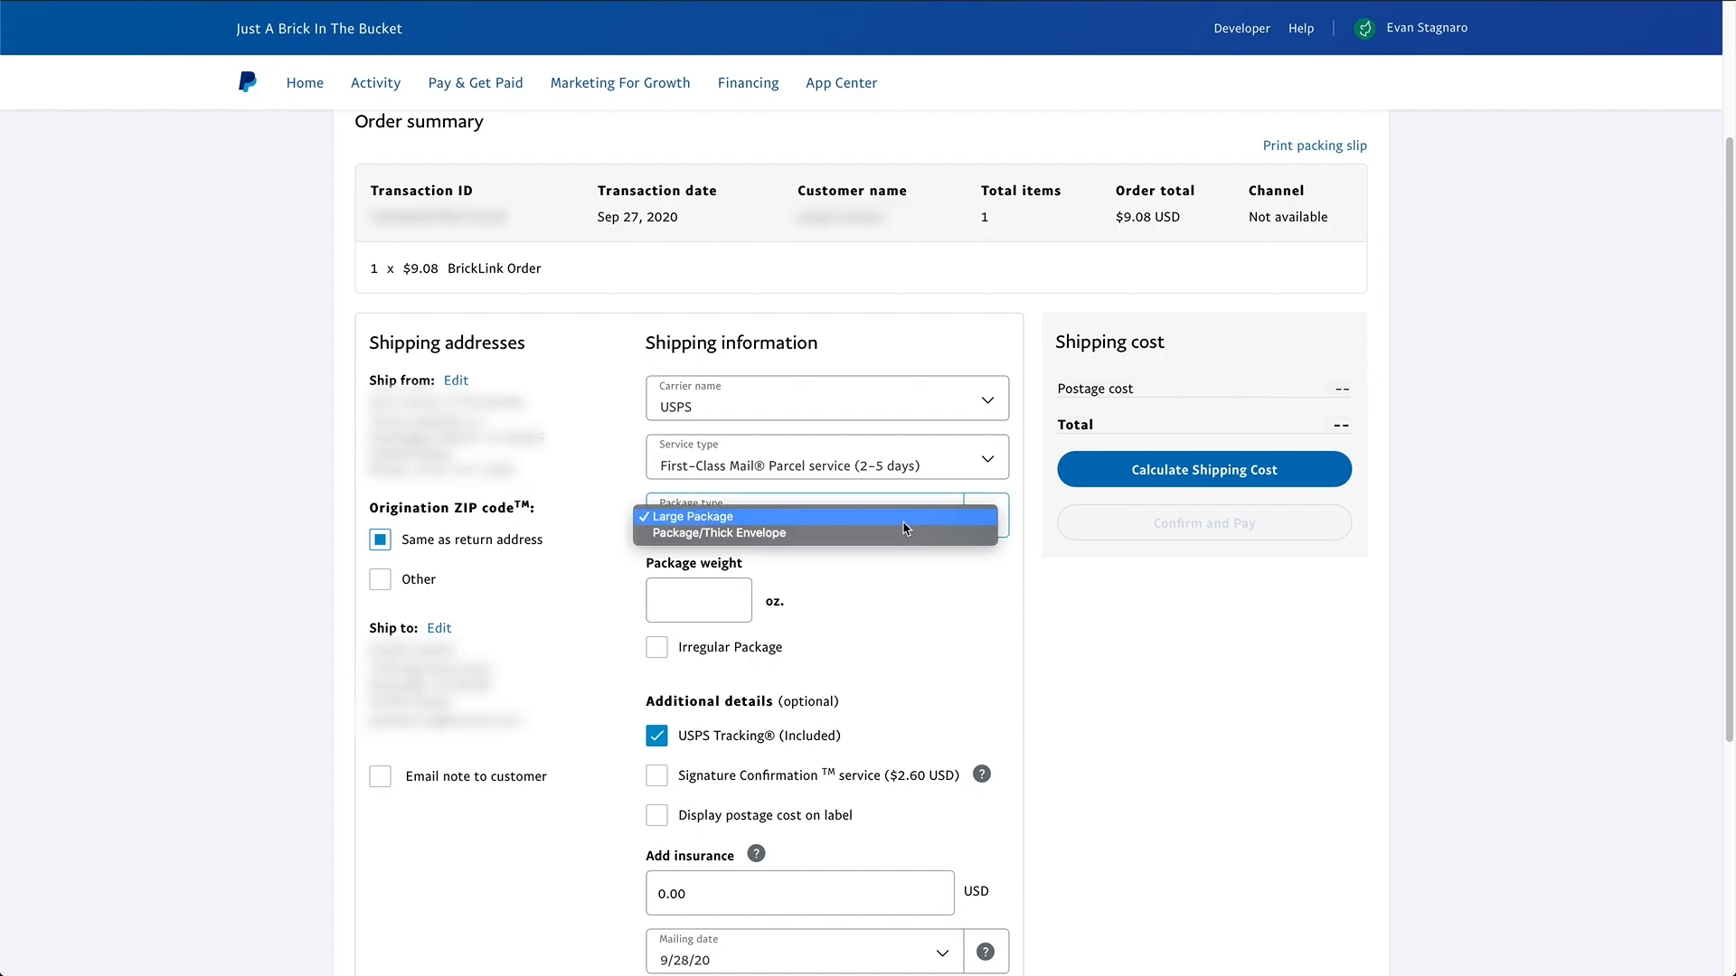
click(719, 532)
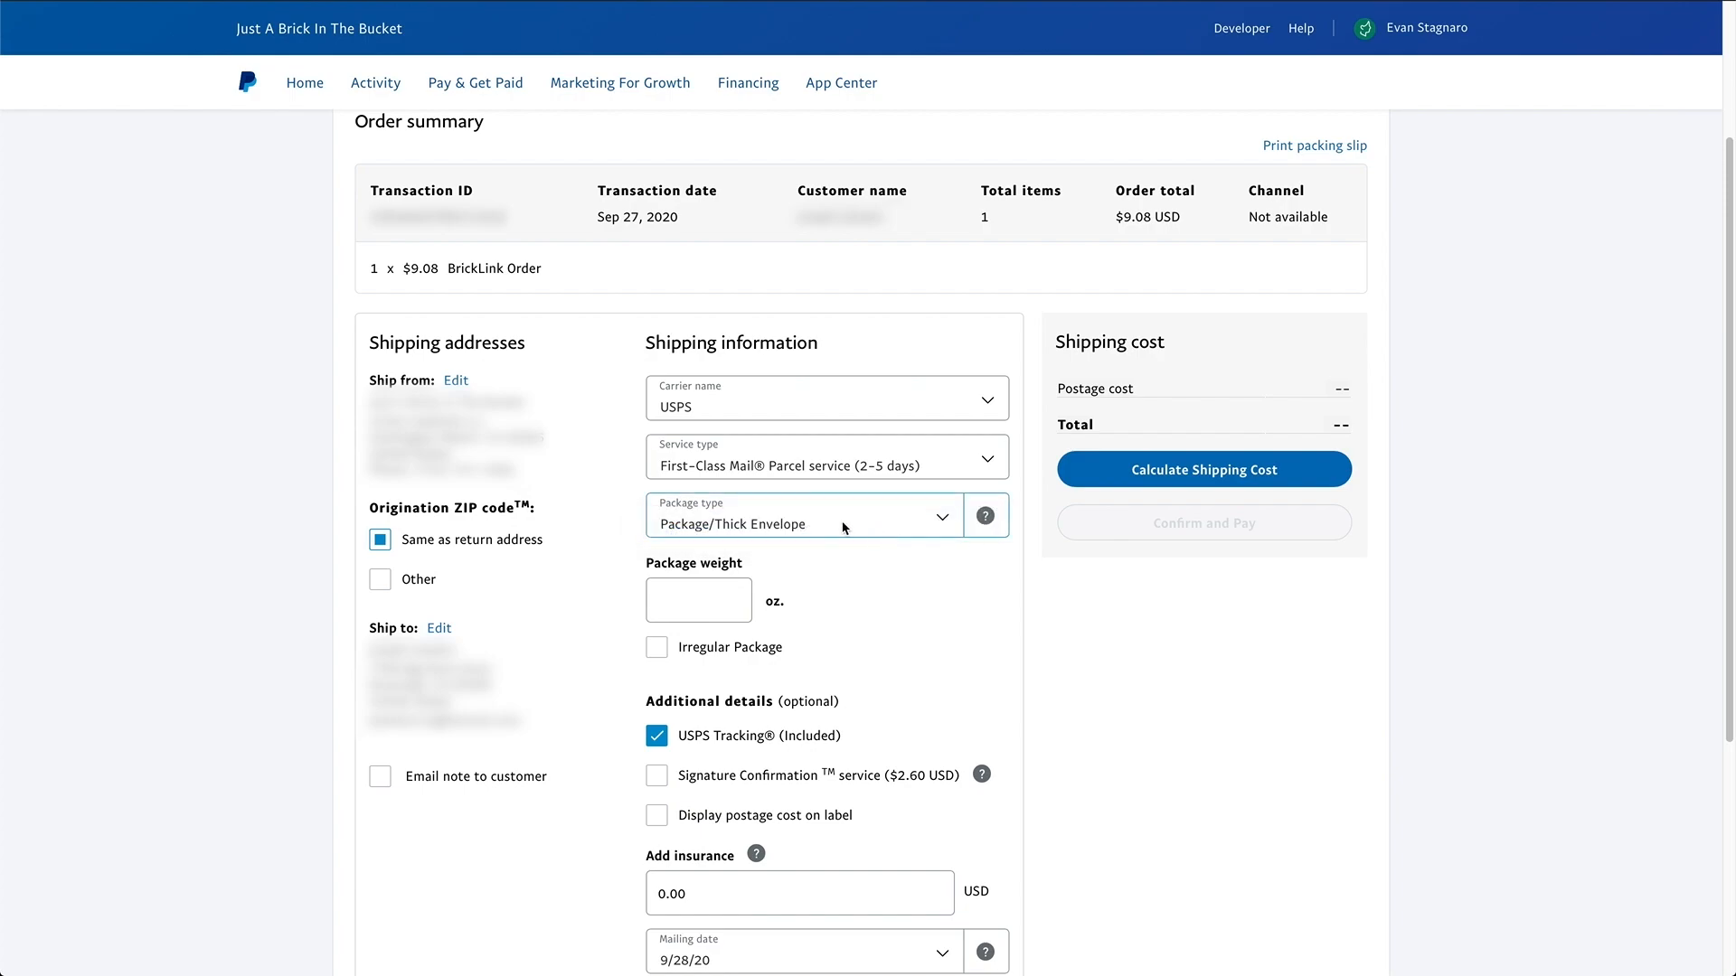
click(699, 599)
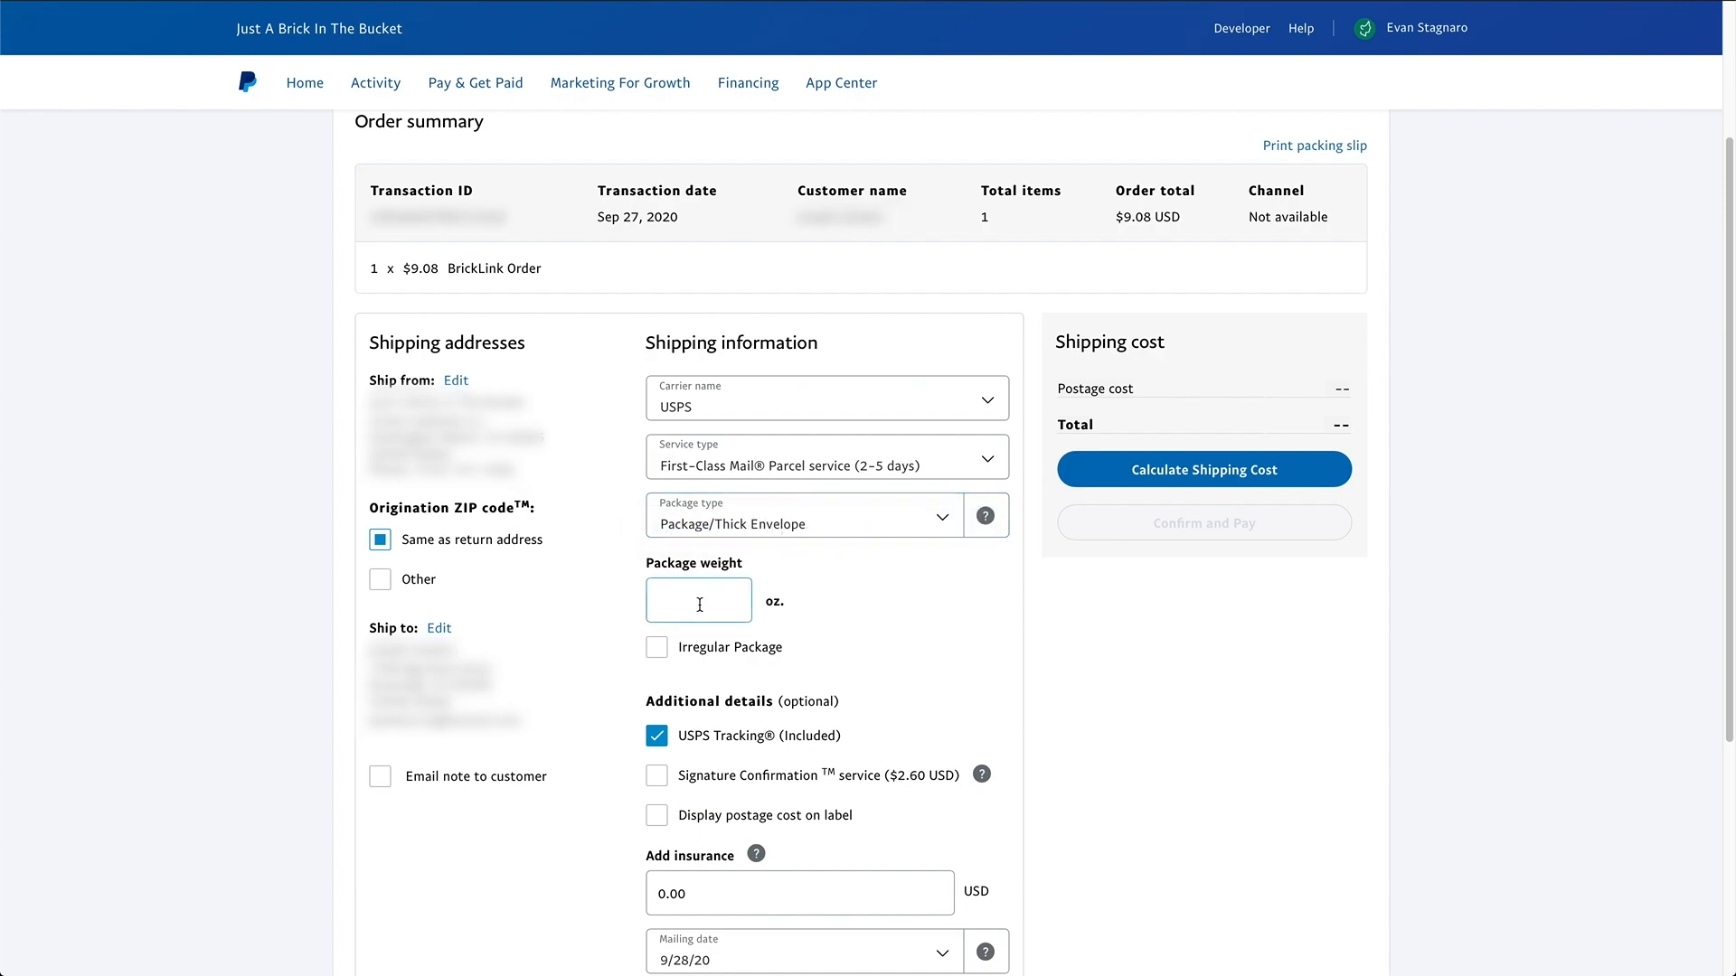
click(699, 600)
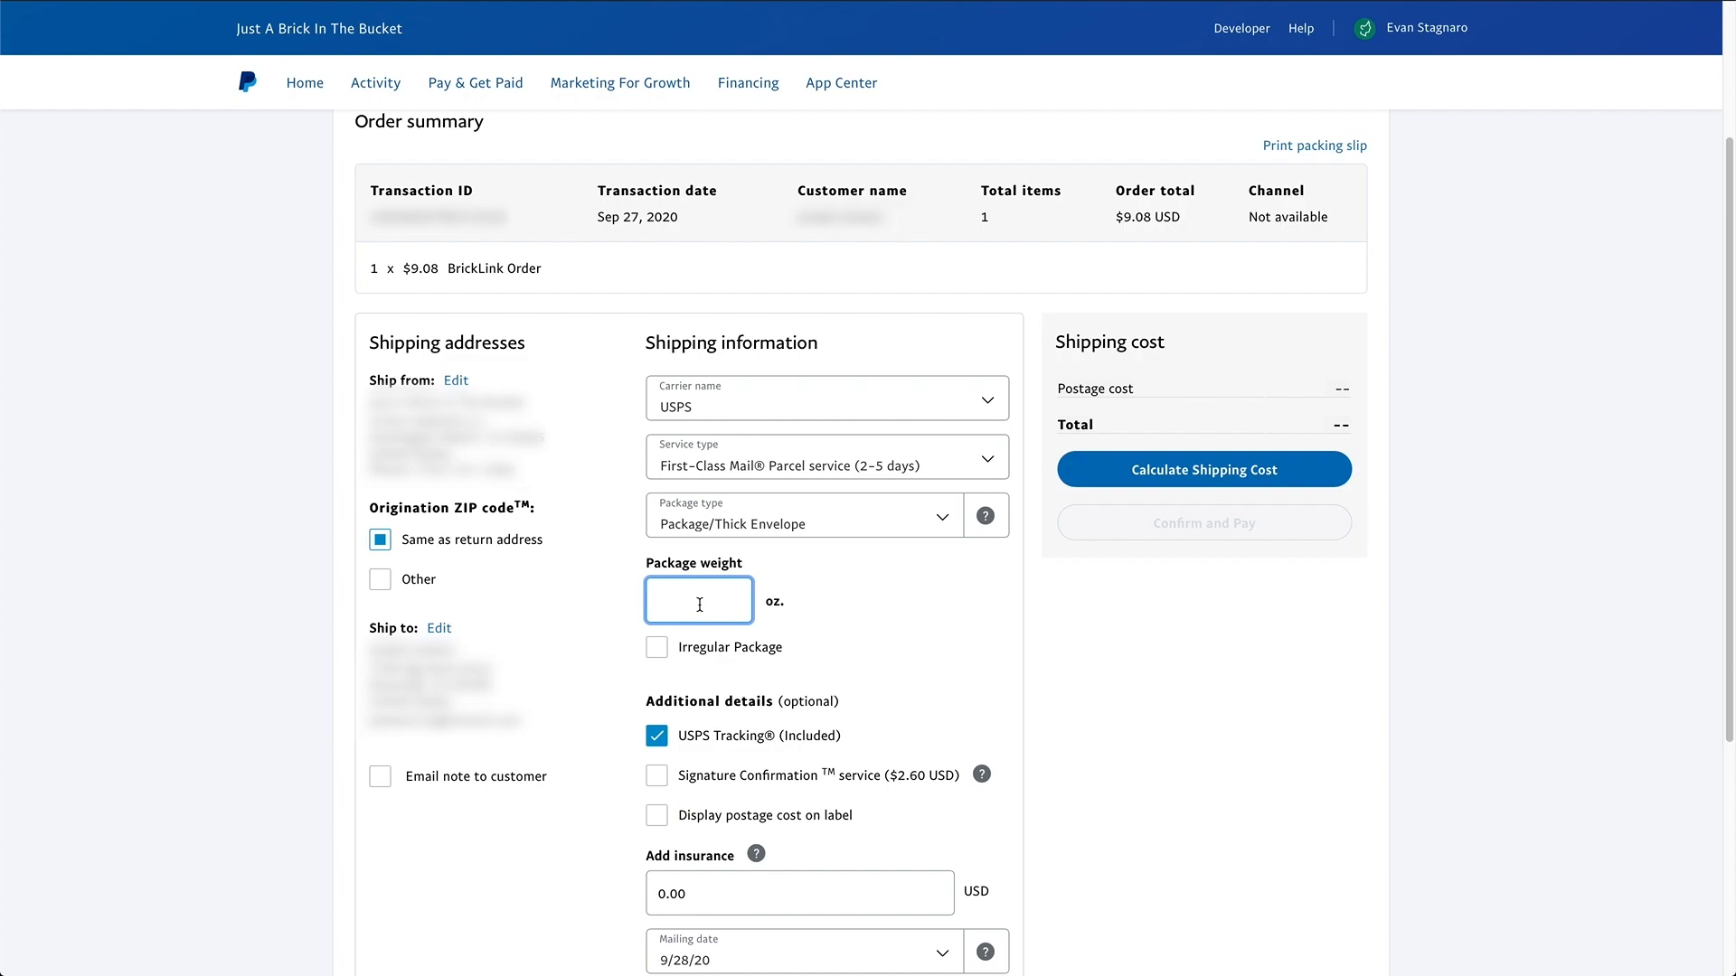
text(4)
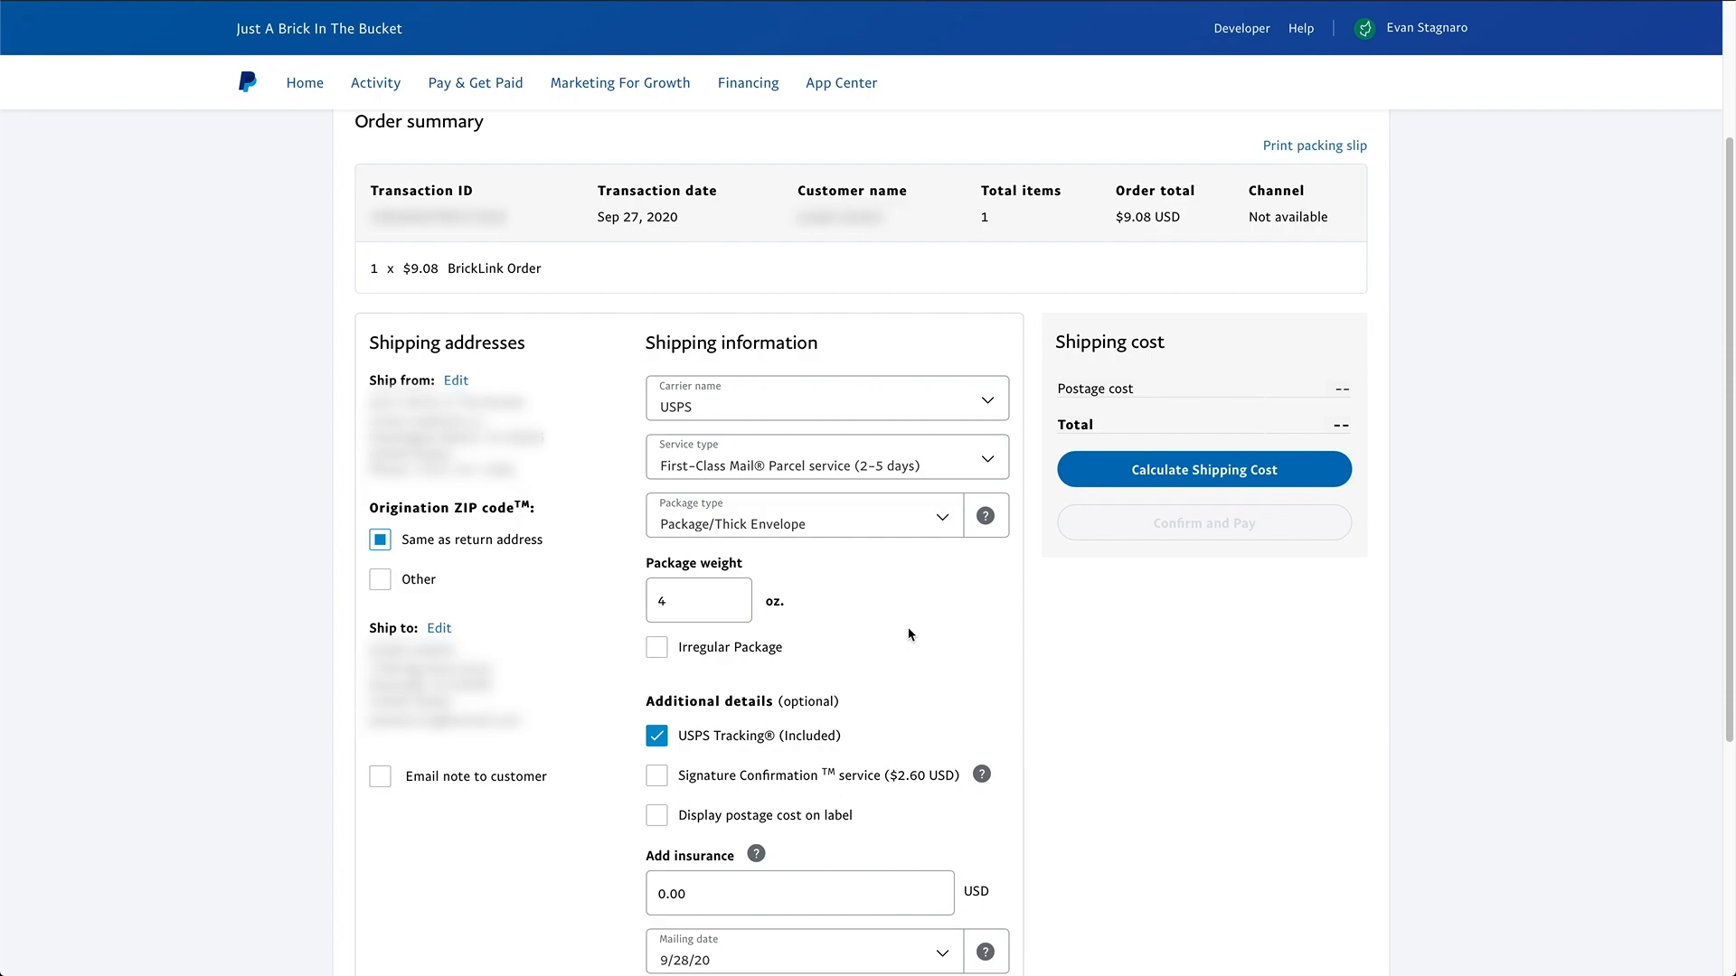
mouse_move(925, 647)
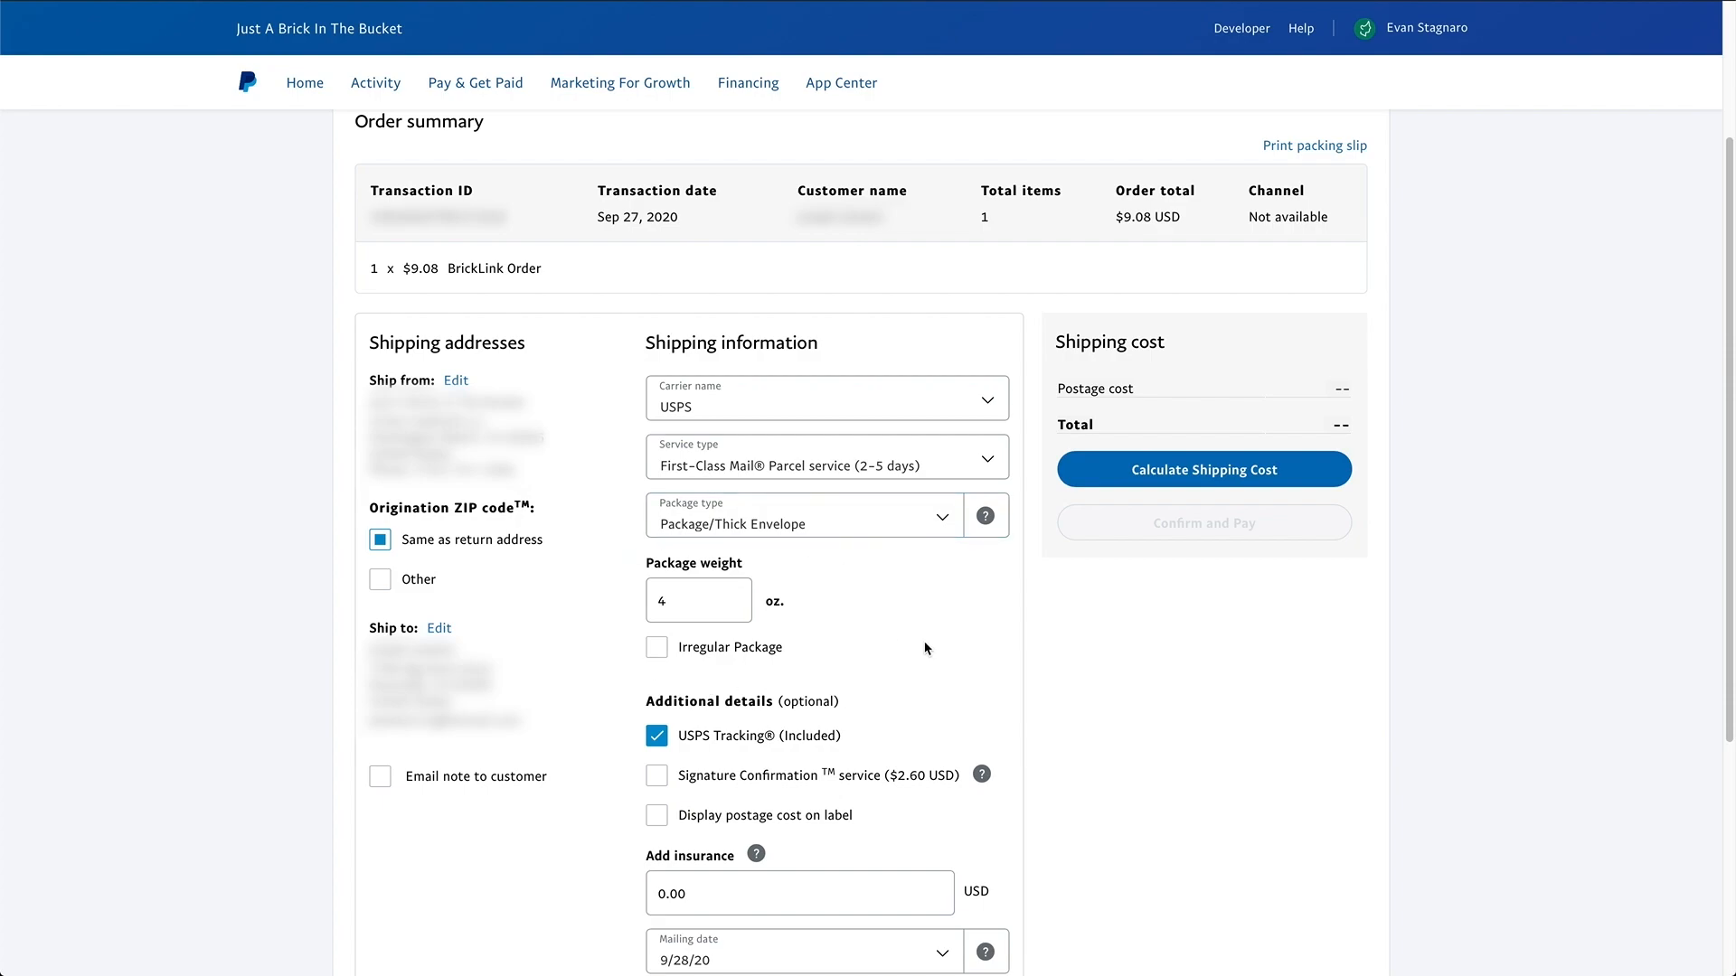
mouse_move(876, 687)
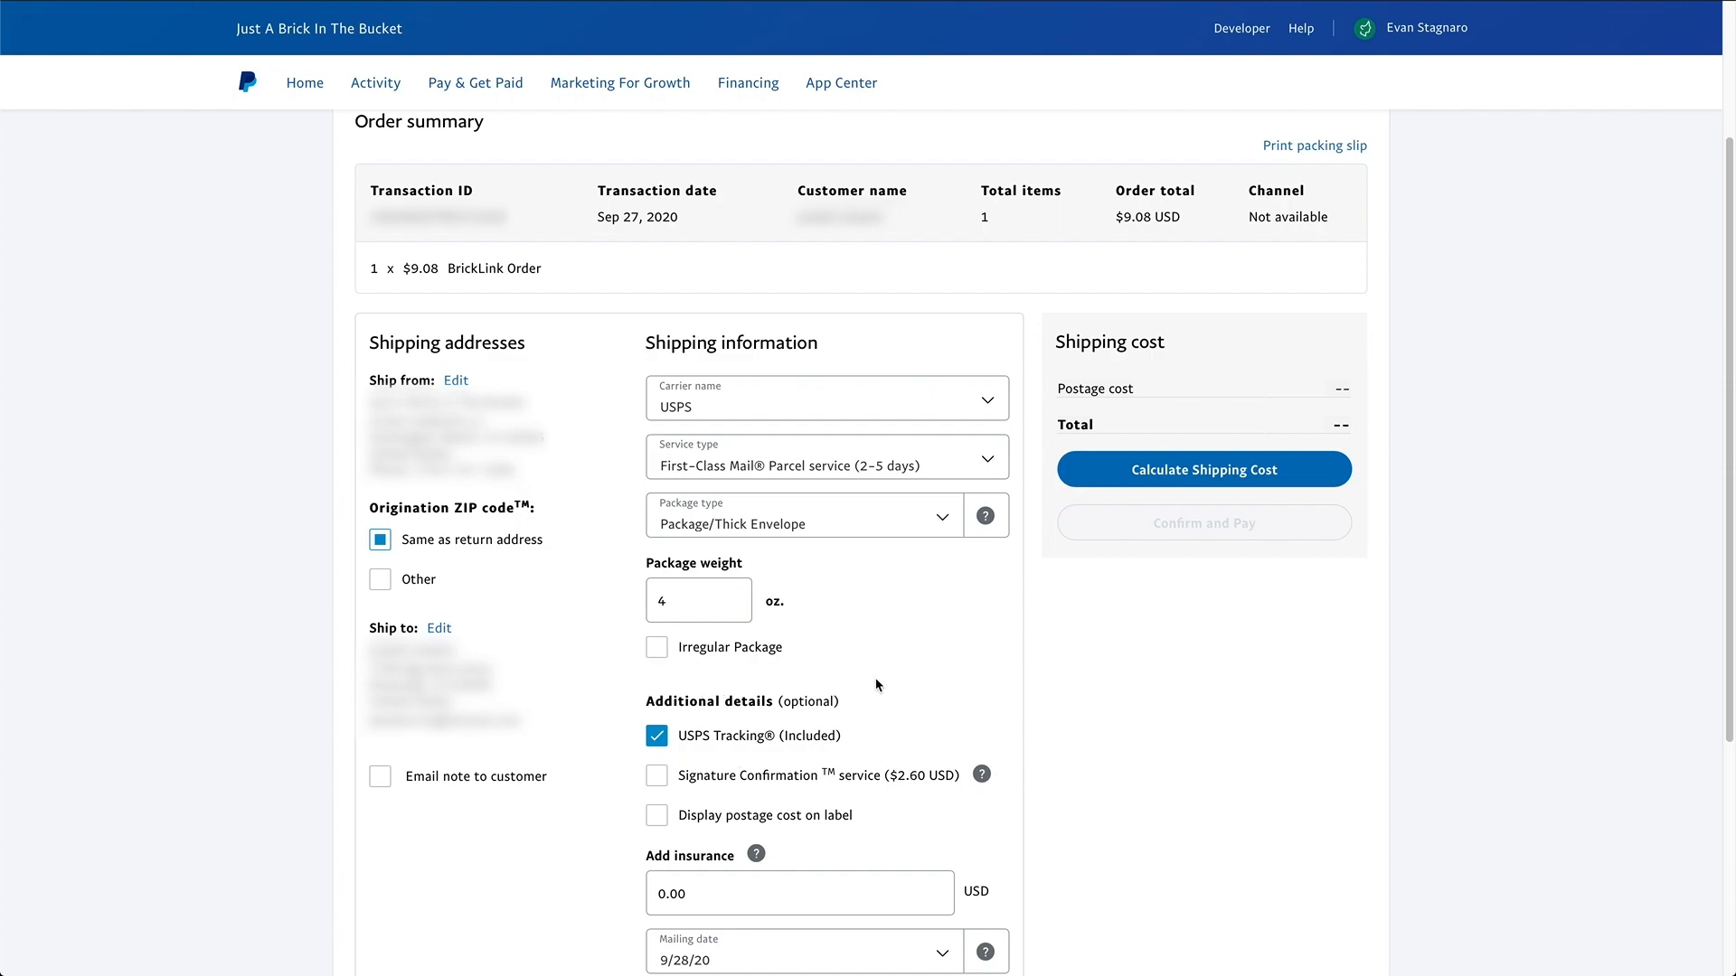
mouse_move(822, 790)
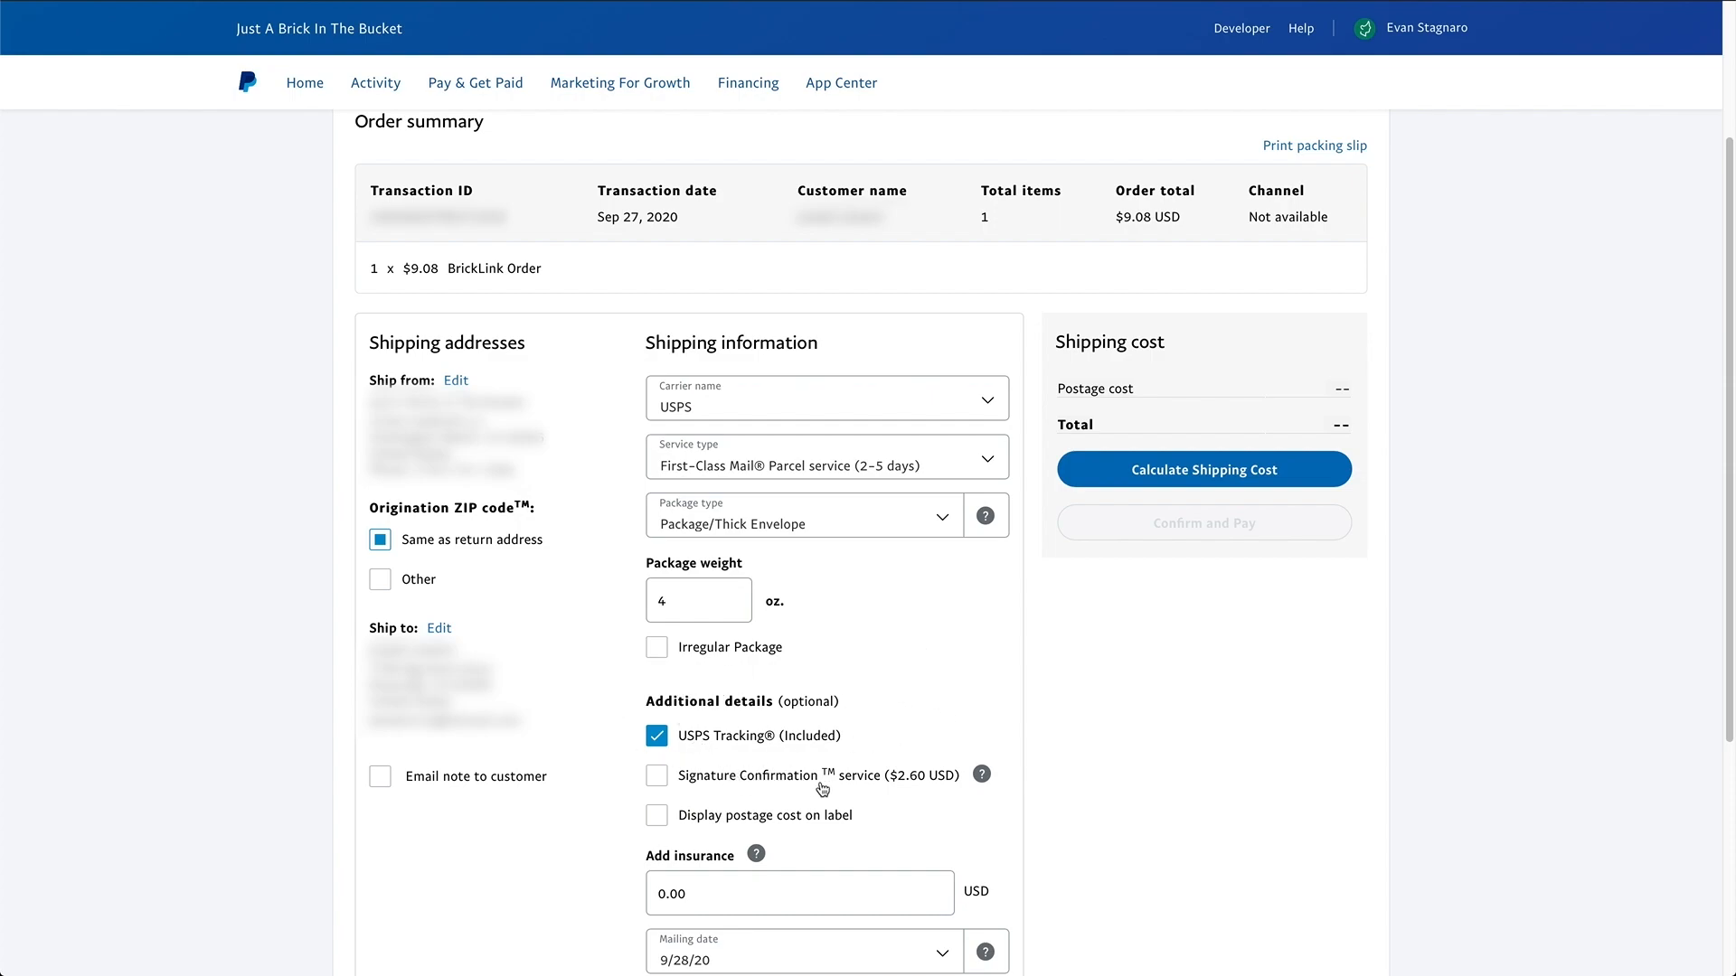
mouse_move(907, 827)
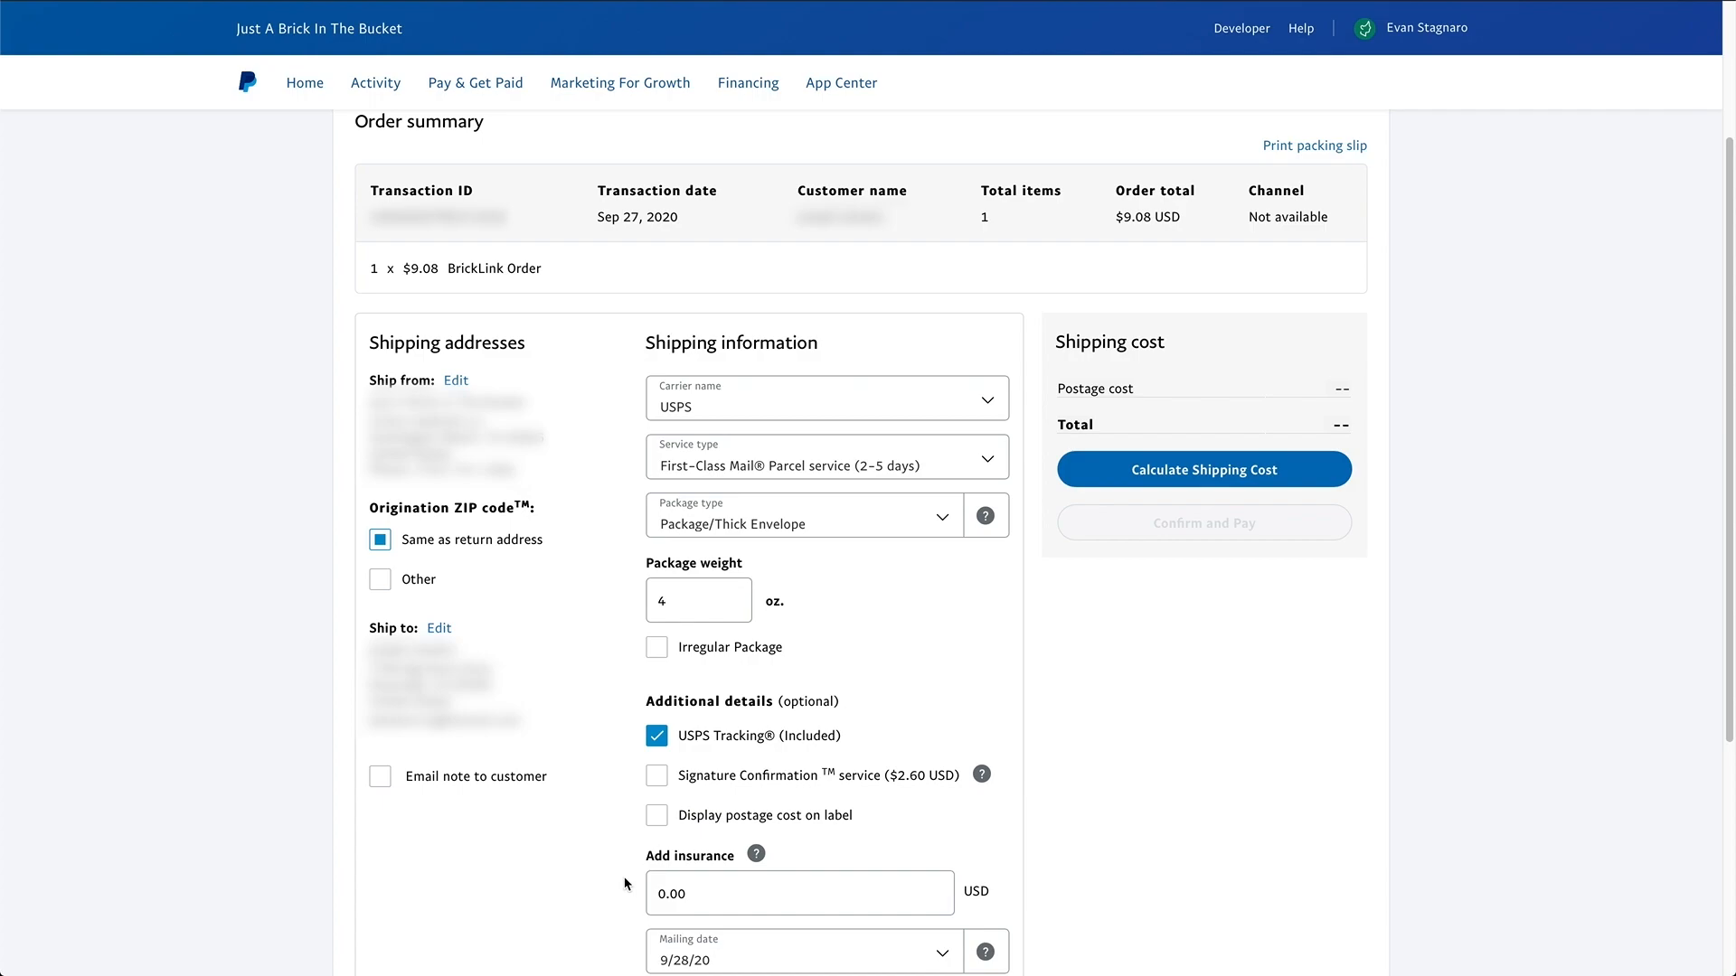
Calculate postage for the $9.08 order, giving $2.74 paid from PayPal balance
click(799, 894)
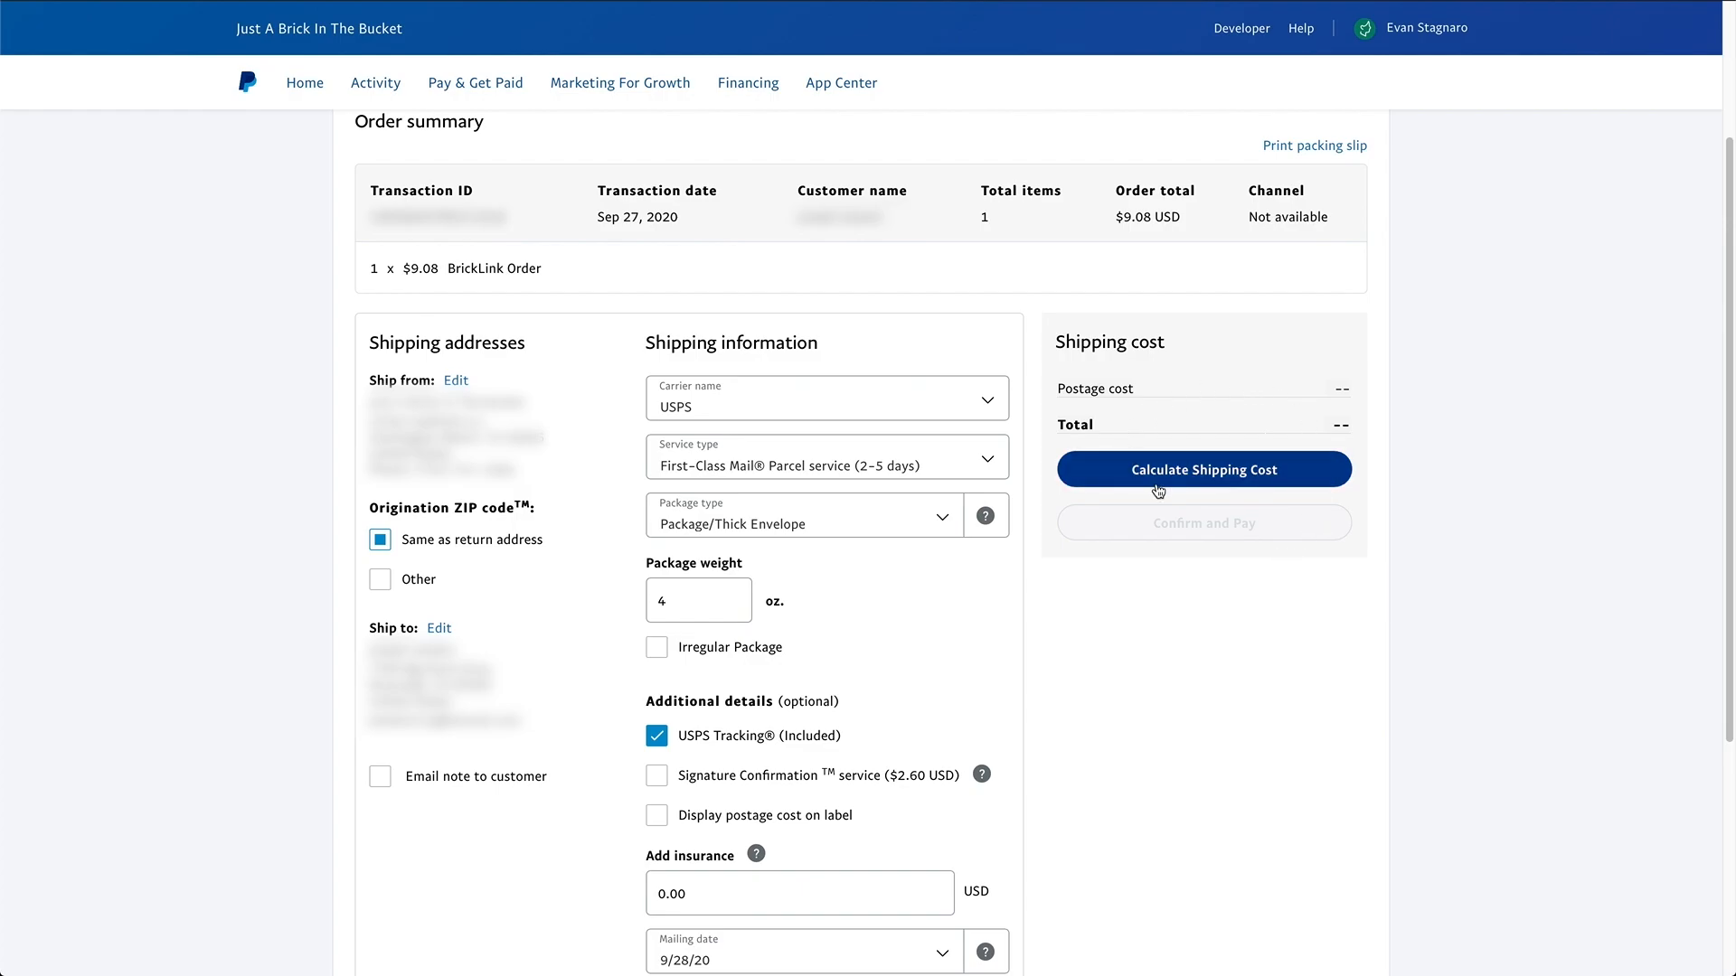
click(1203, 470)
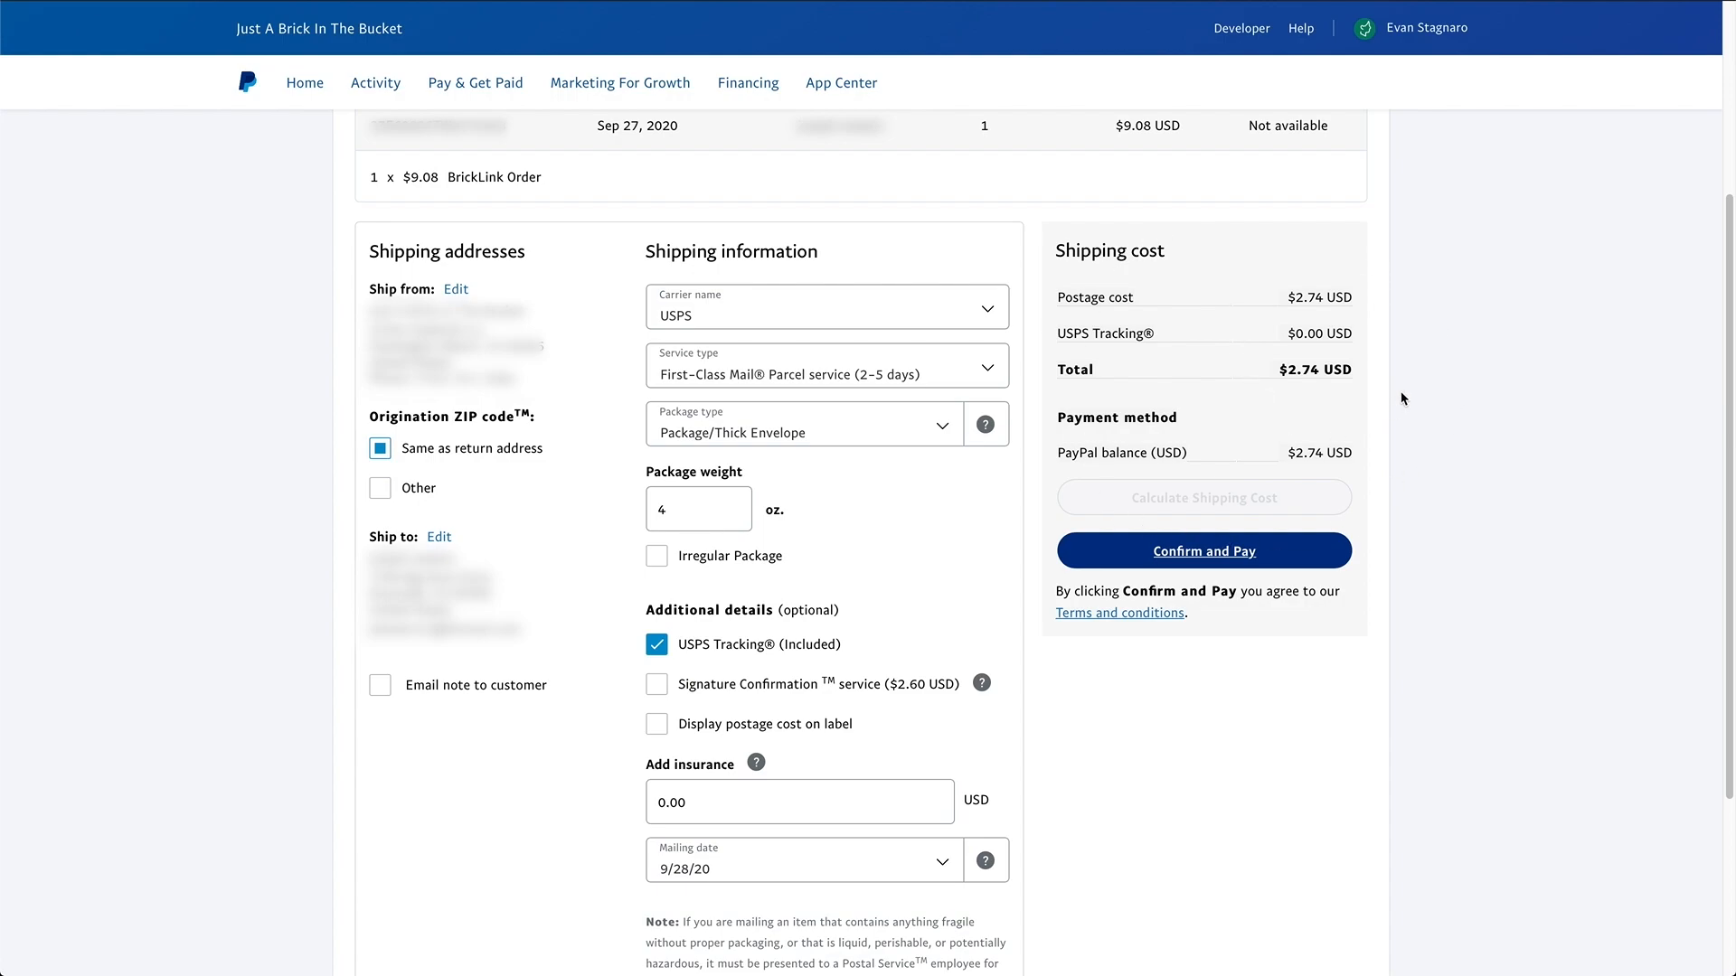
mouse_move(1409, 395)
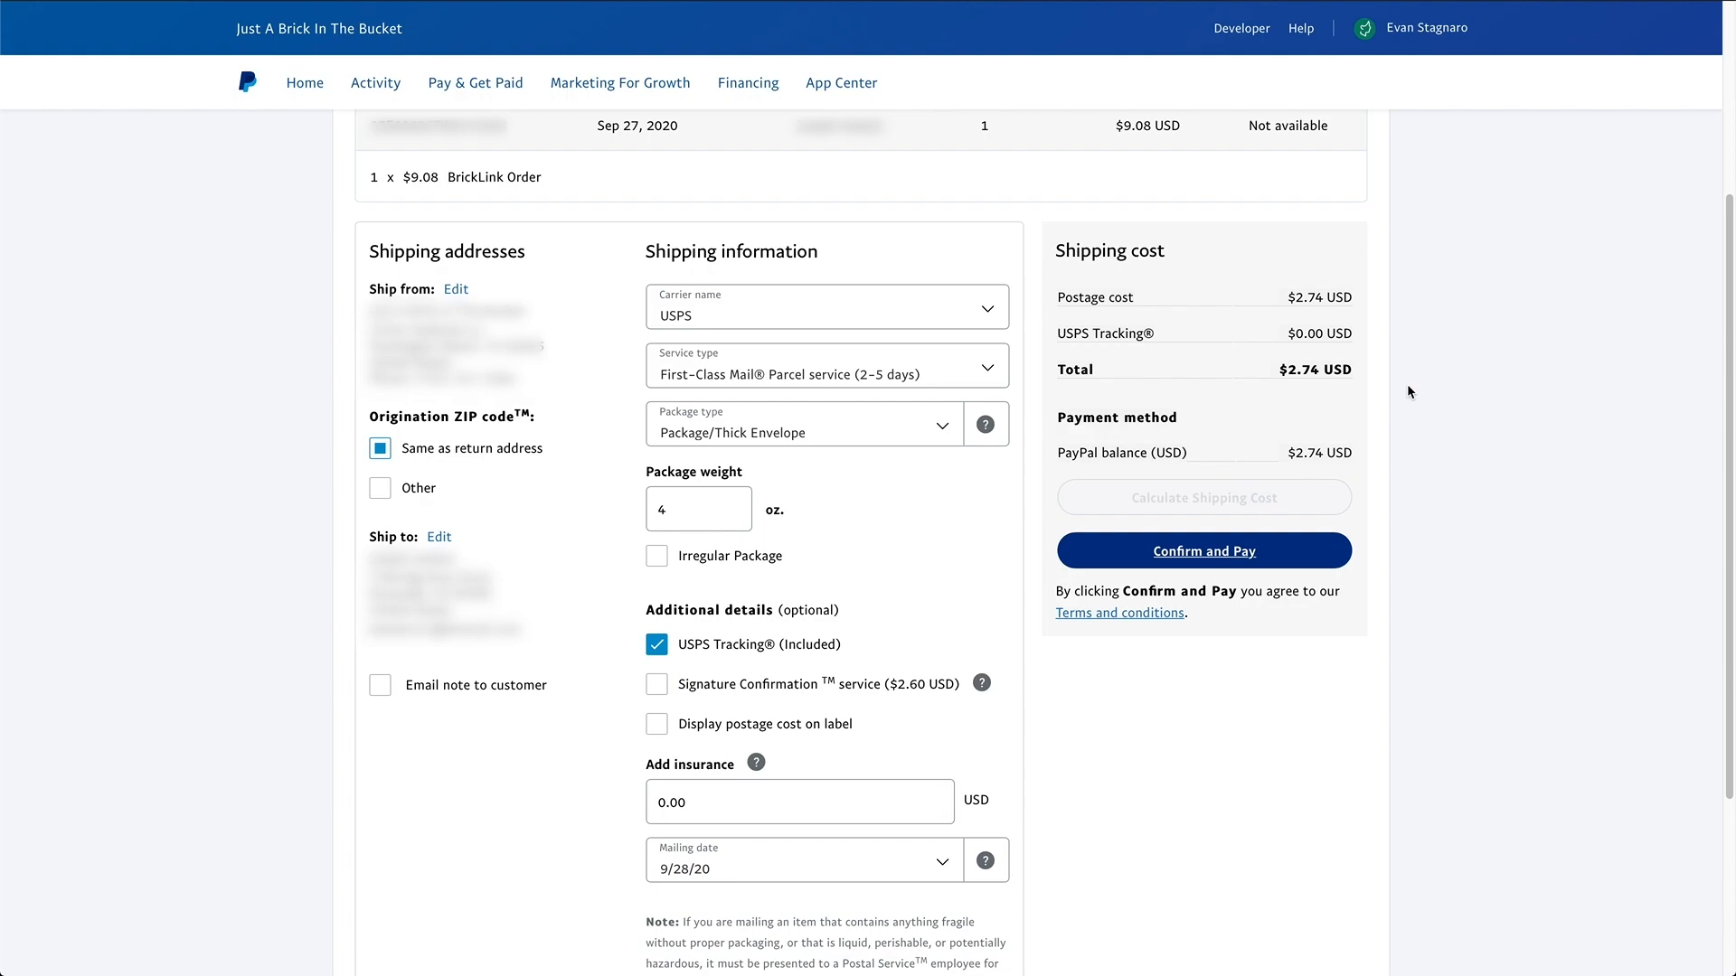
mouse_move(1035, 407)
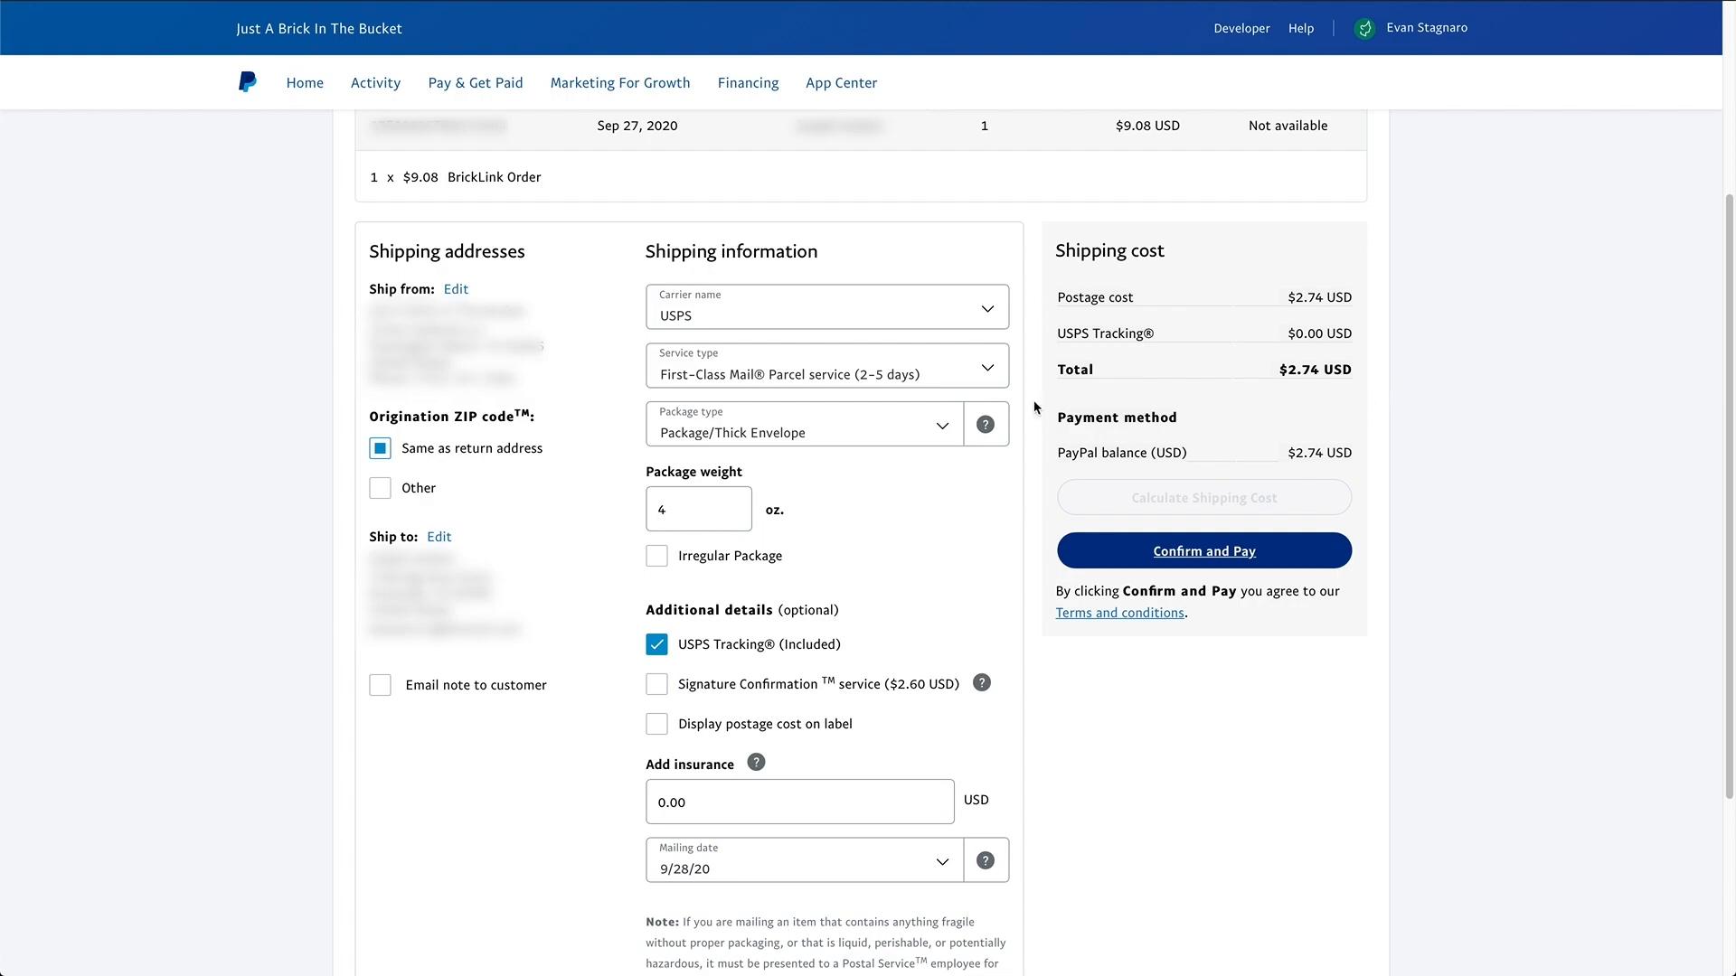
mouse_move(1222, 543)
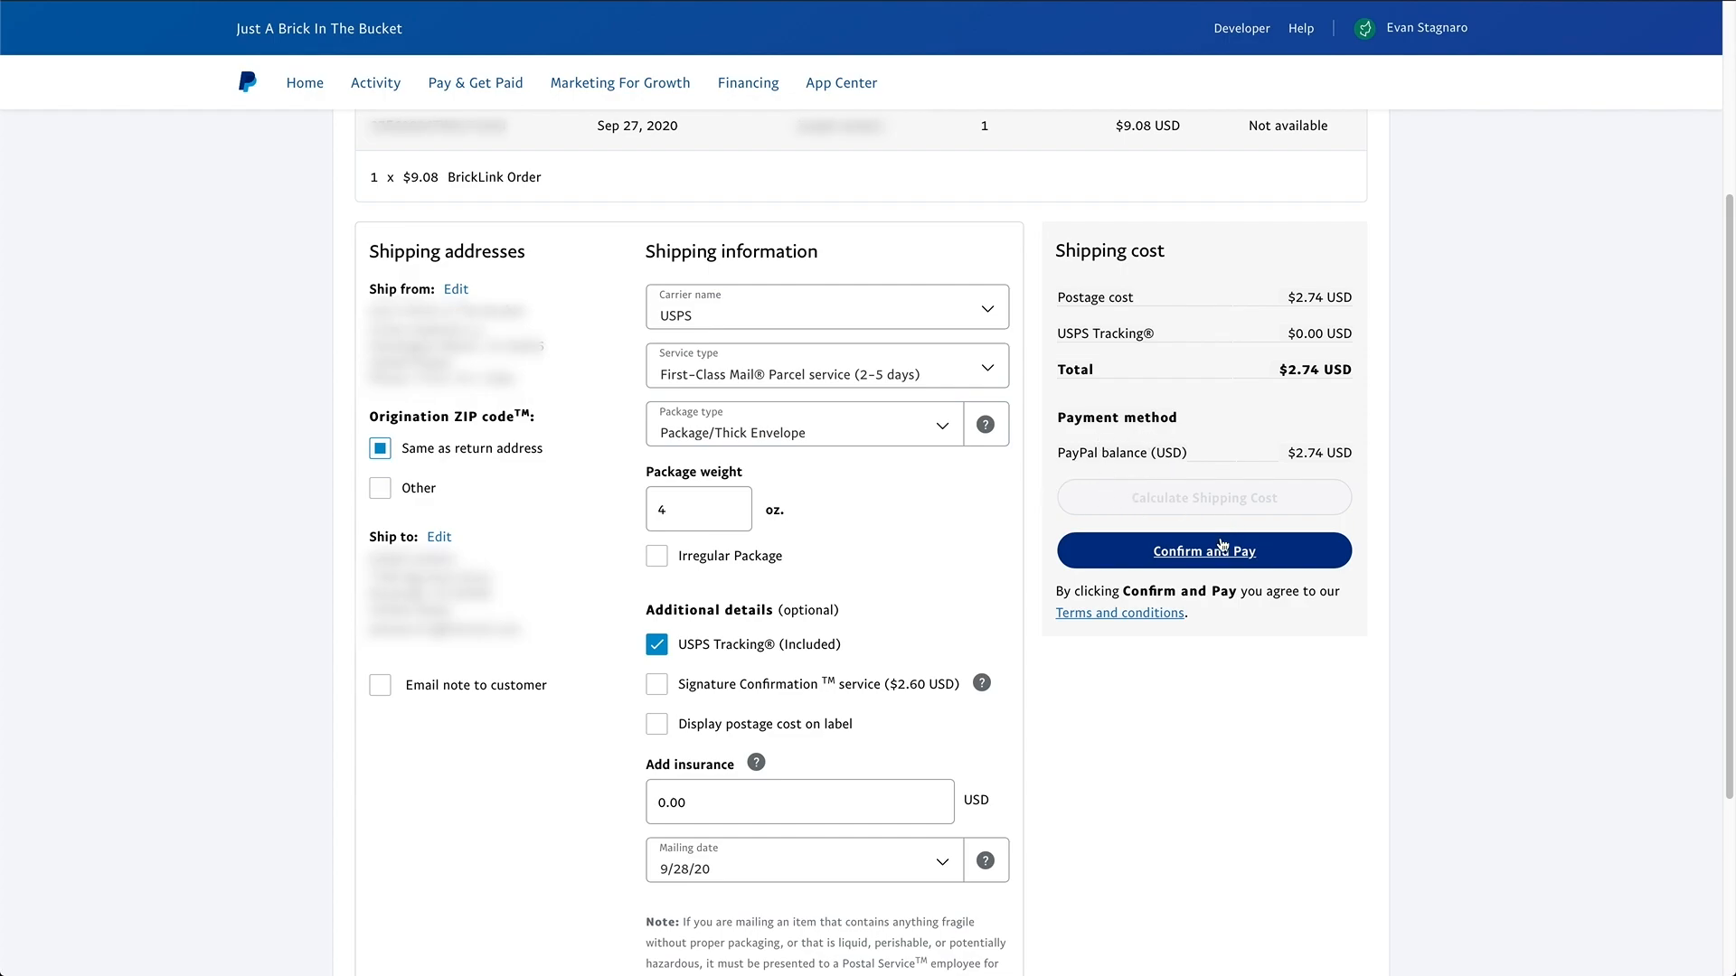
Confirm and pay $2.74 to buy the USPS shipping label
click(1203, 551)
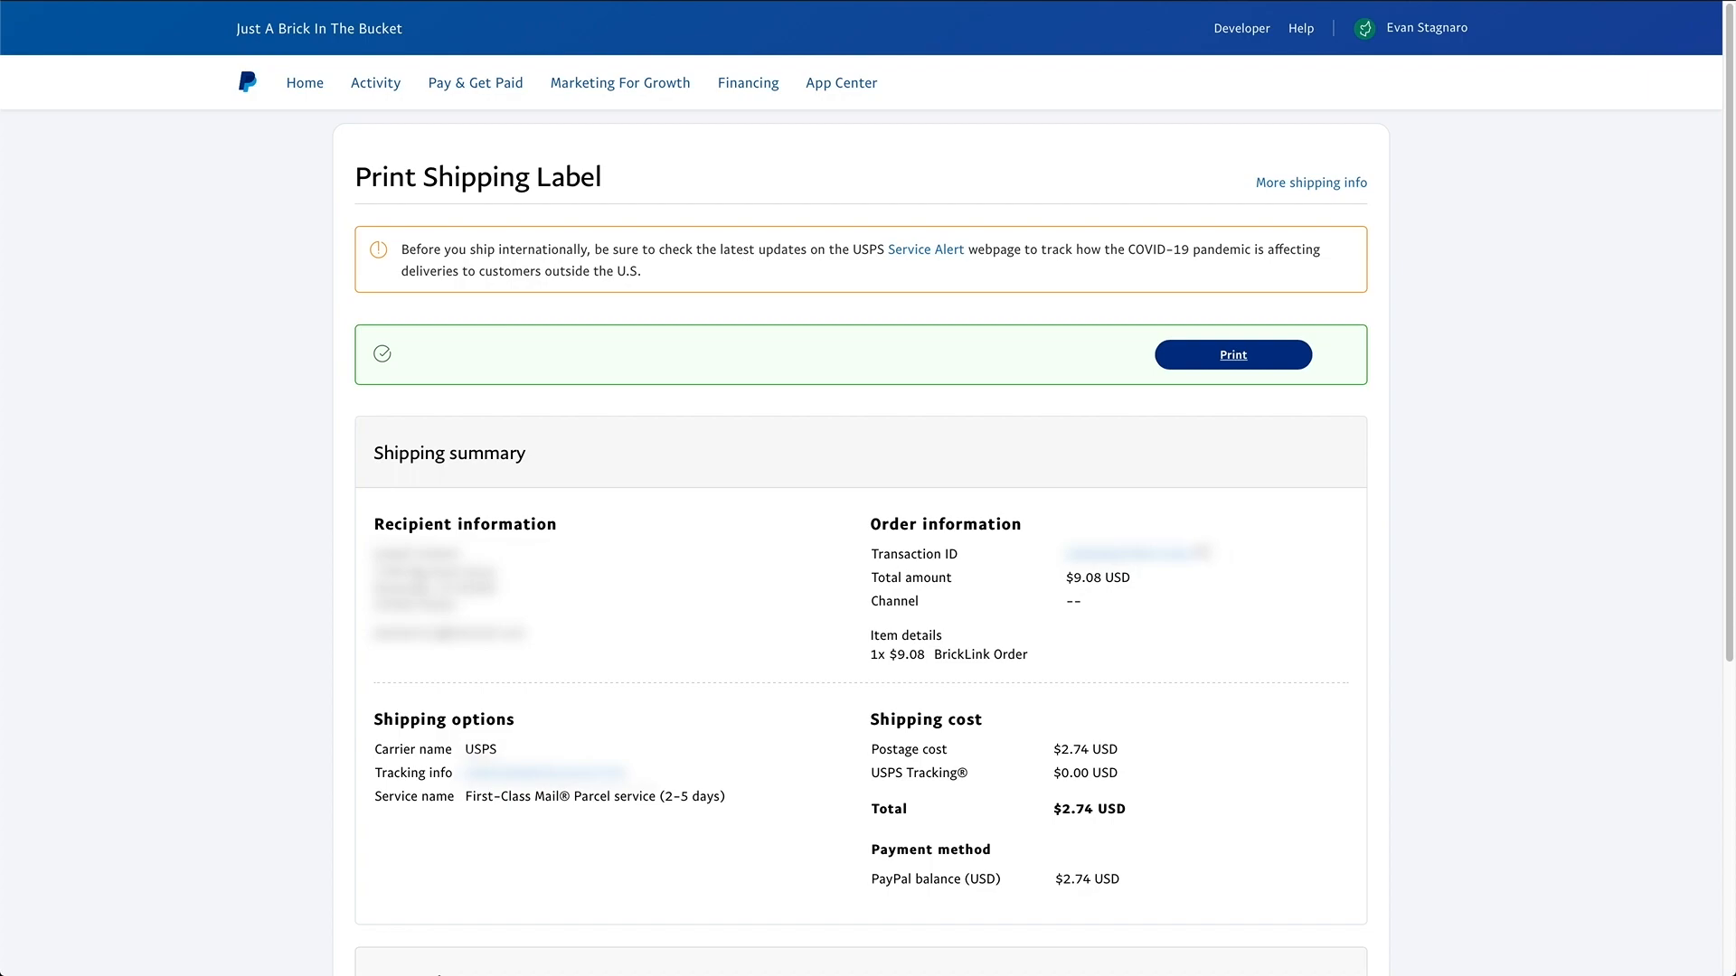
mouse_move(1066, 611)
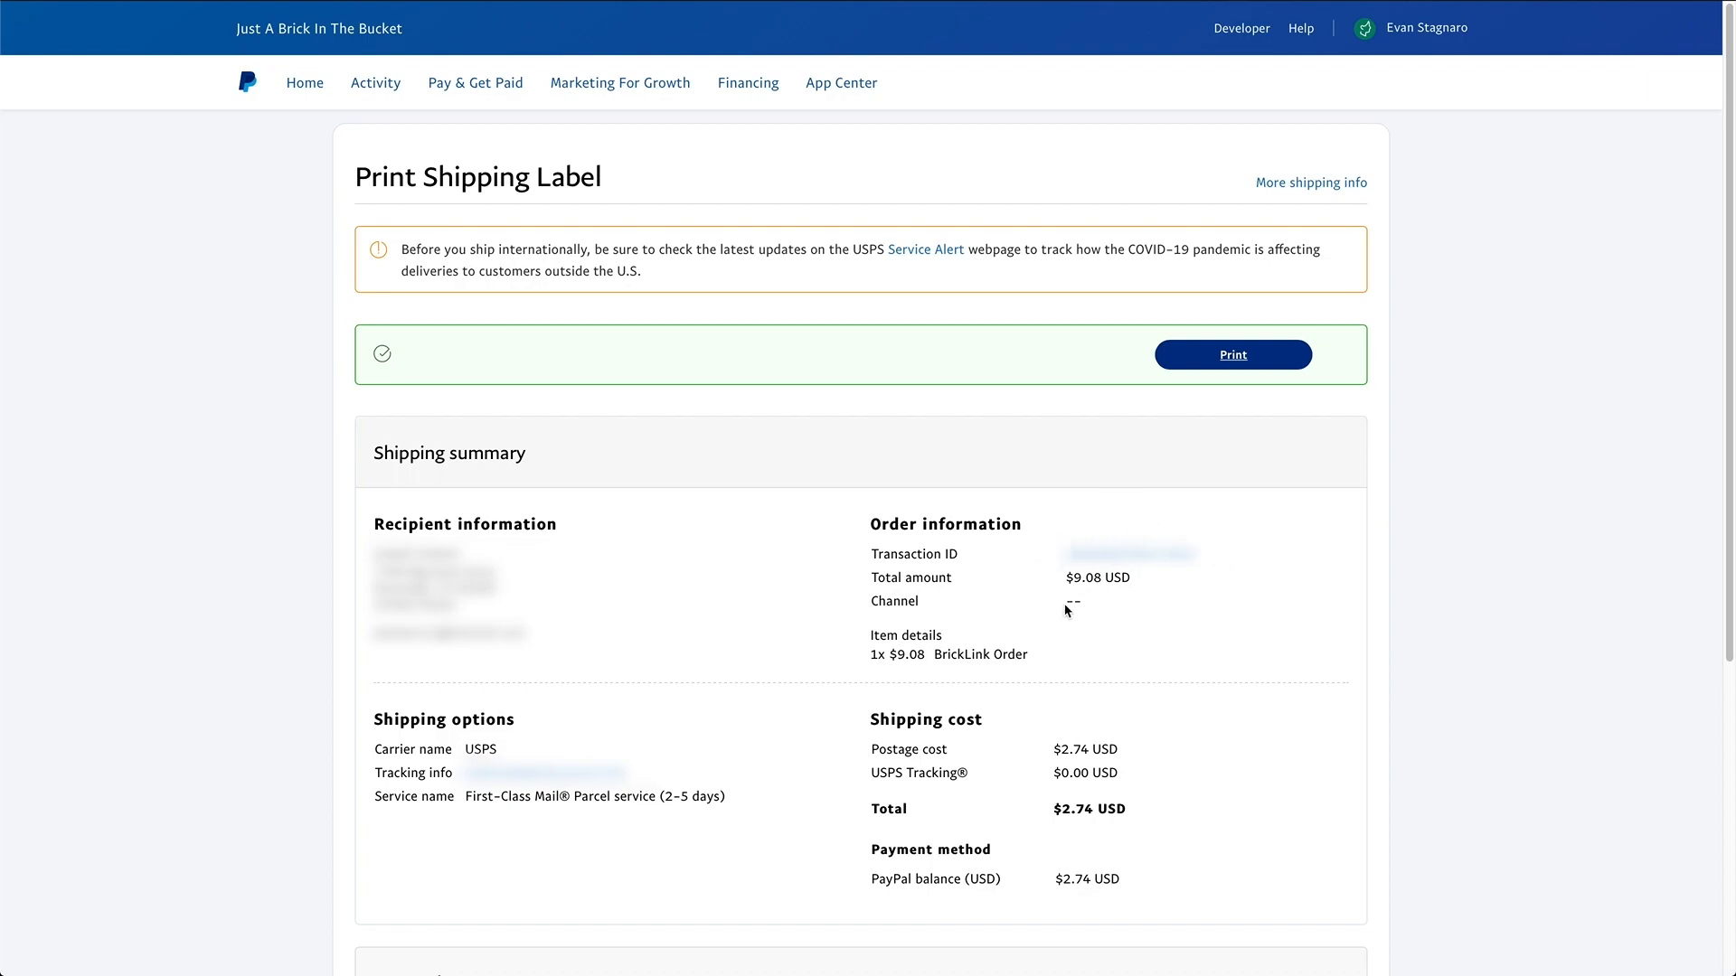
mouse_move(847, 703)
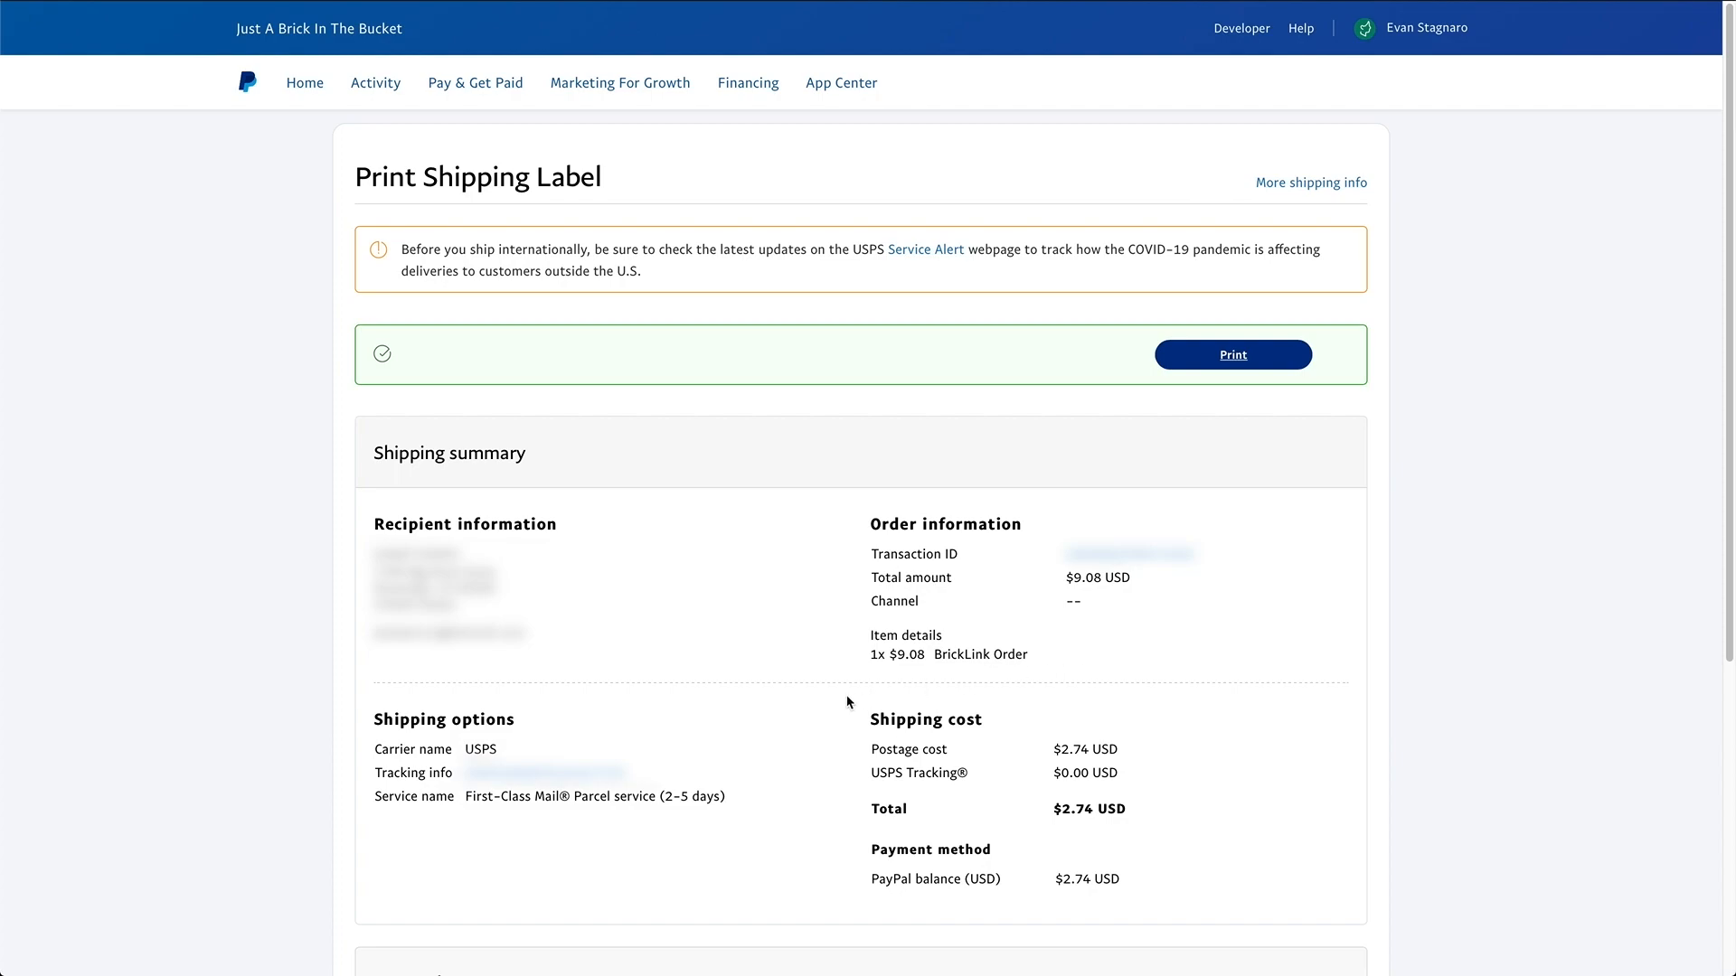
mouse_move(538, 712)
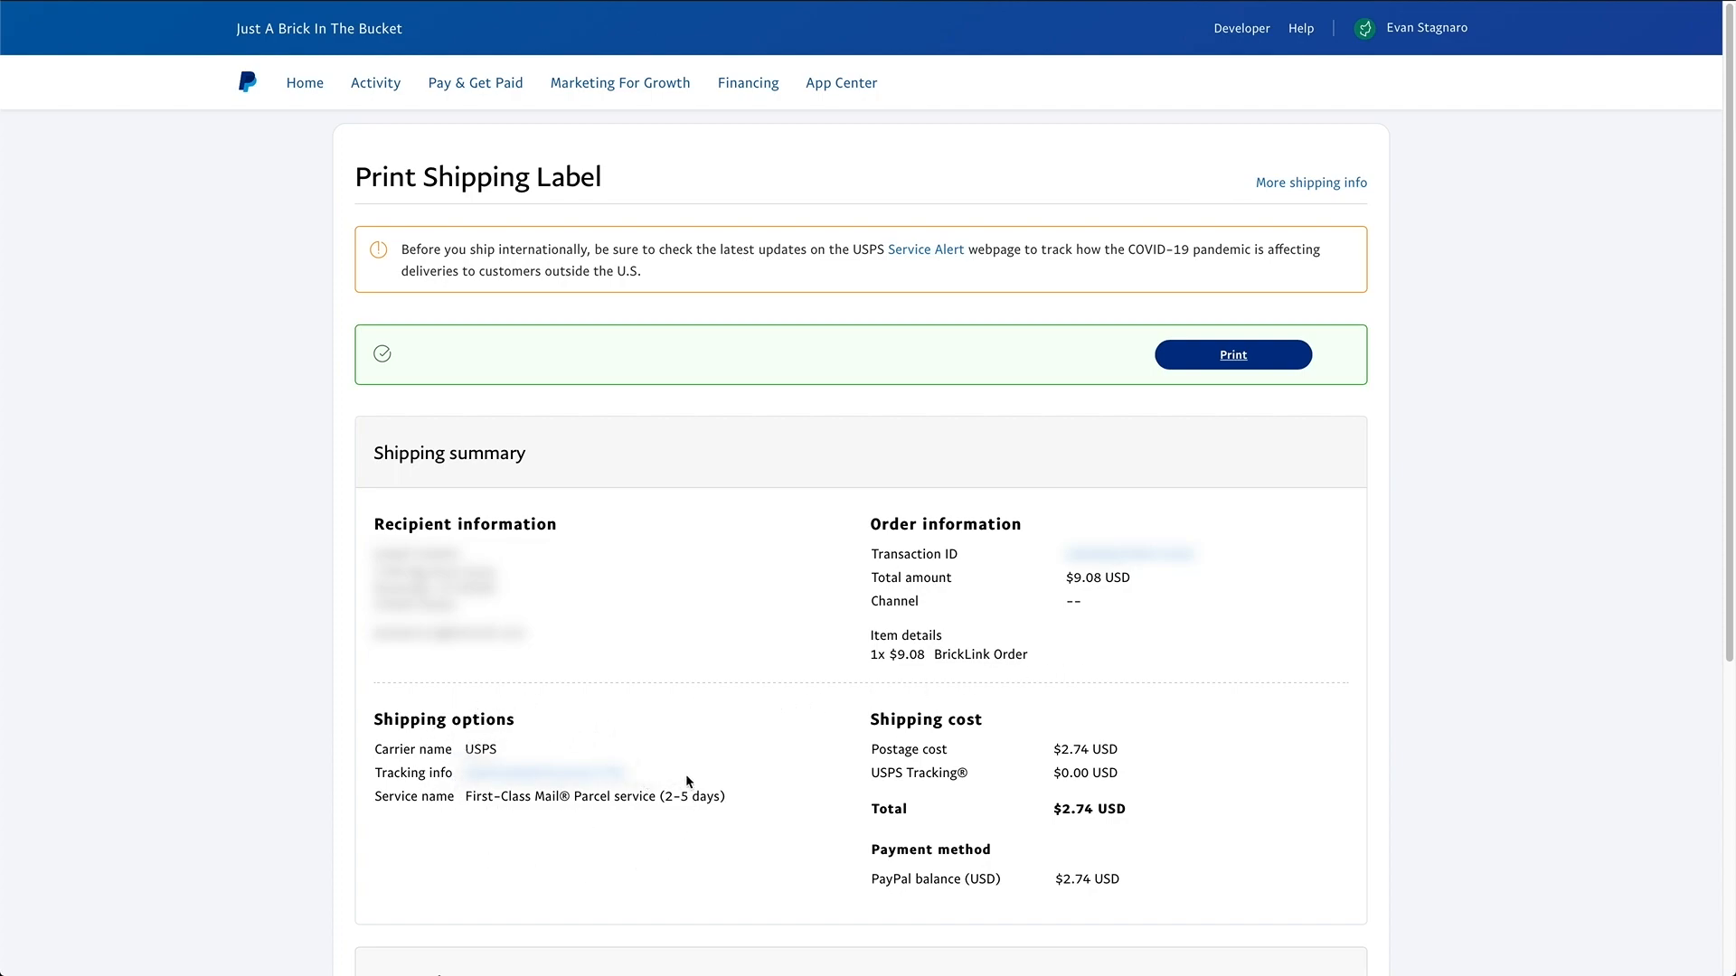
mouse_move(762, 746)
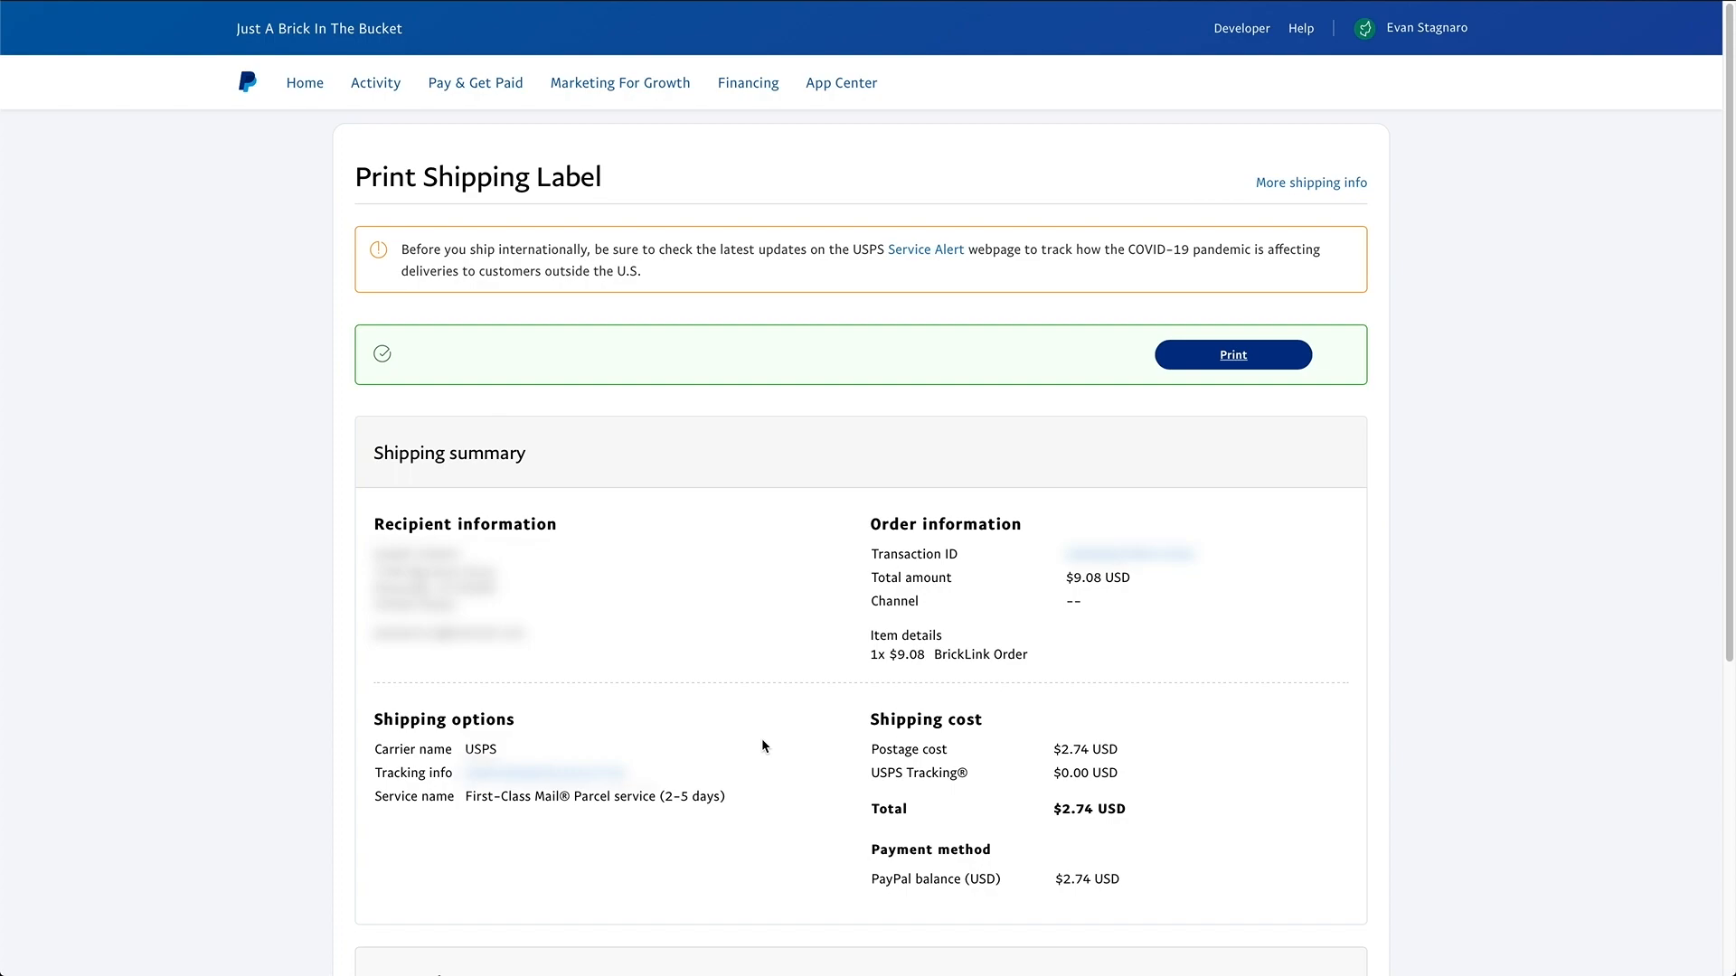
mouse_move(912, 467)
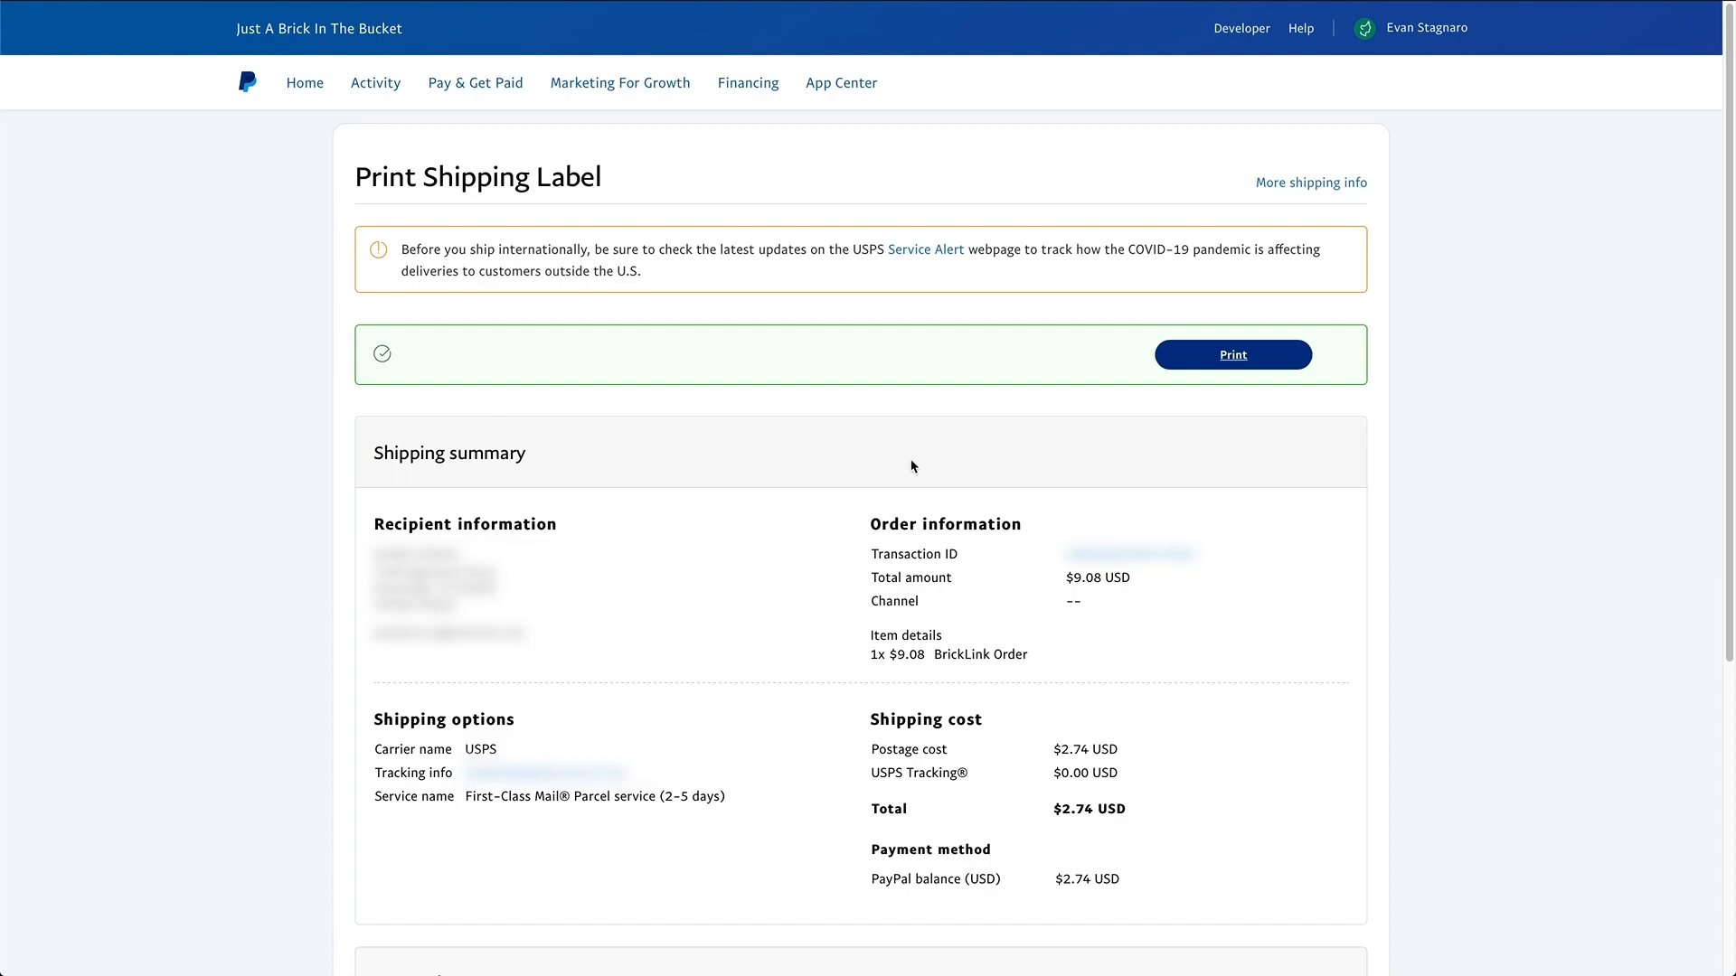
mouse_move(1273, 382)
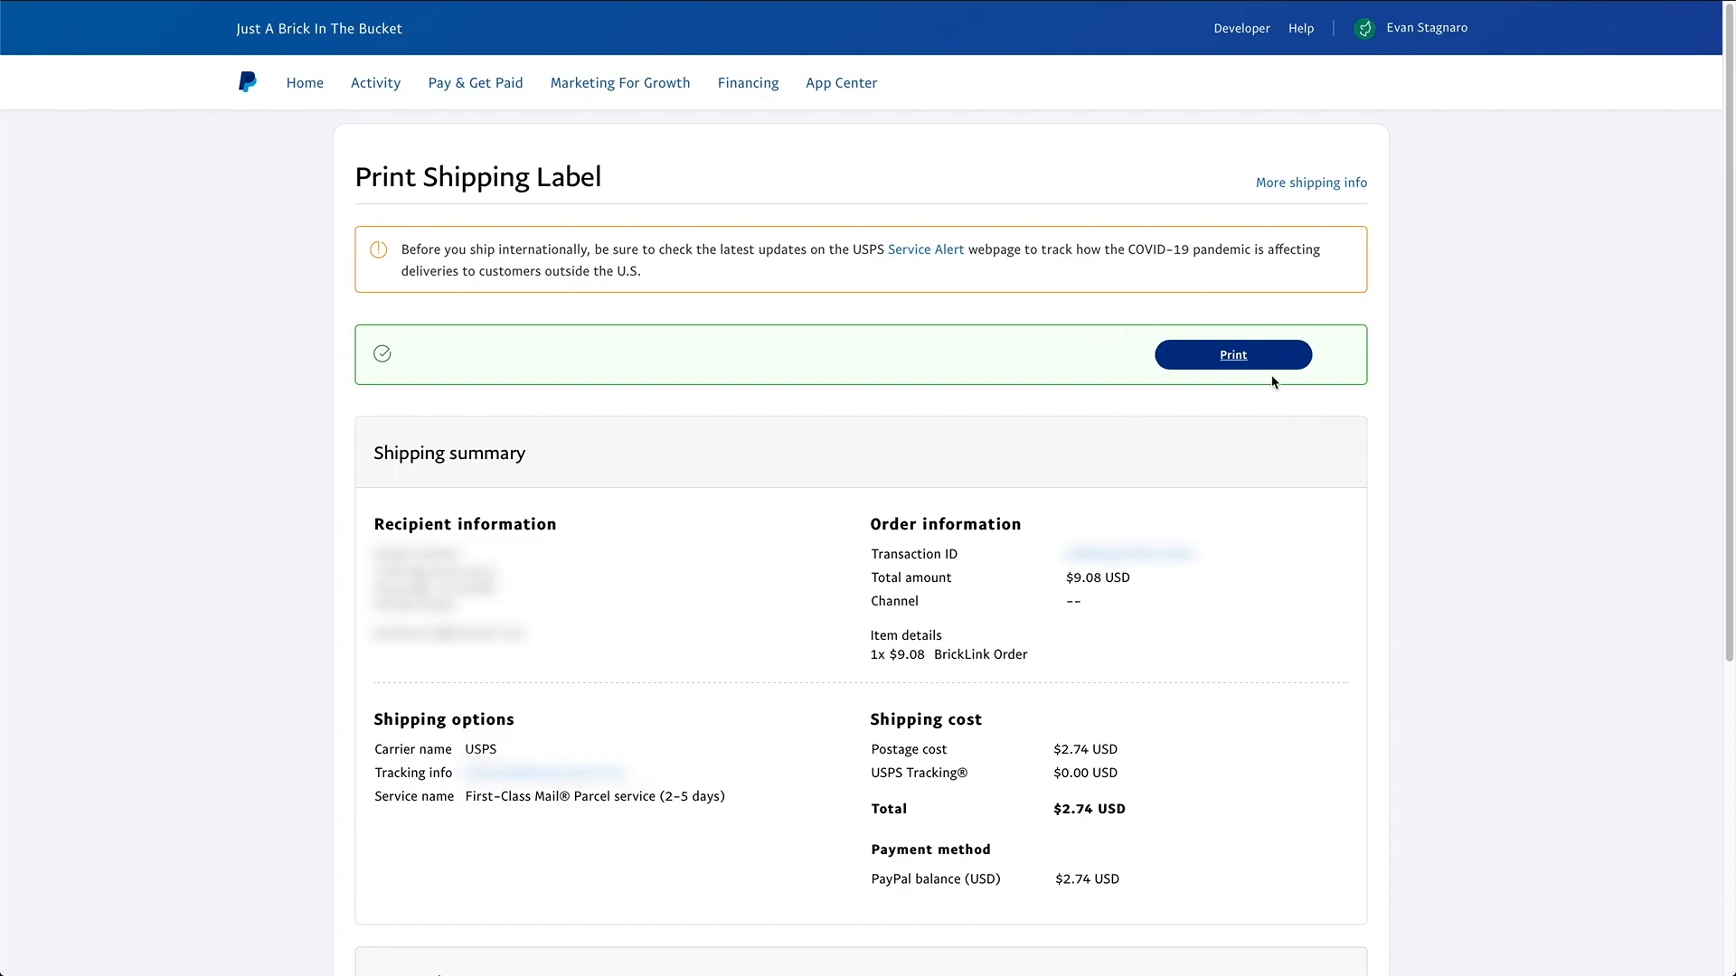
mouse_move(1332, 341)
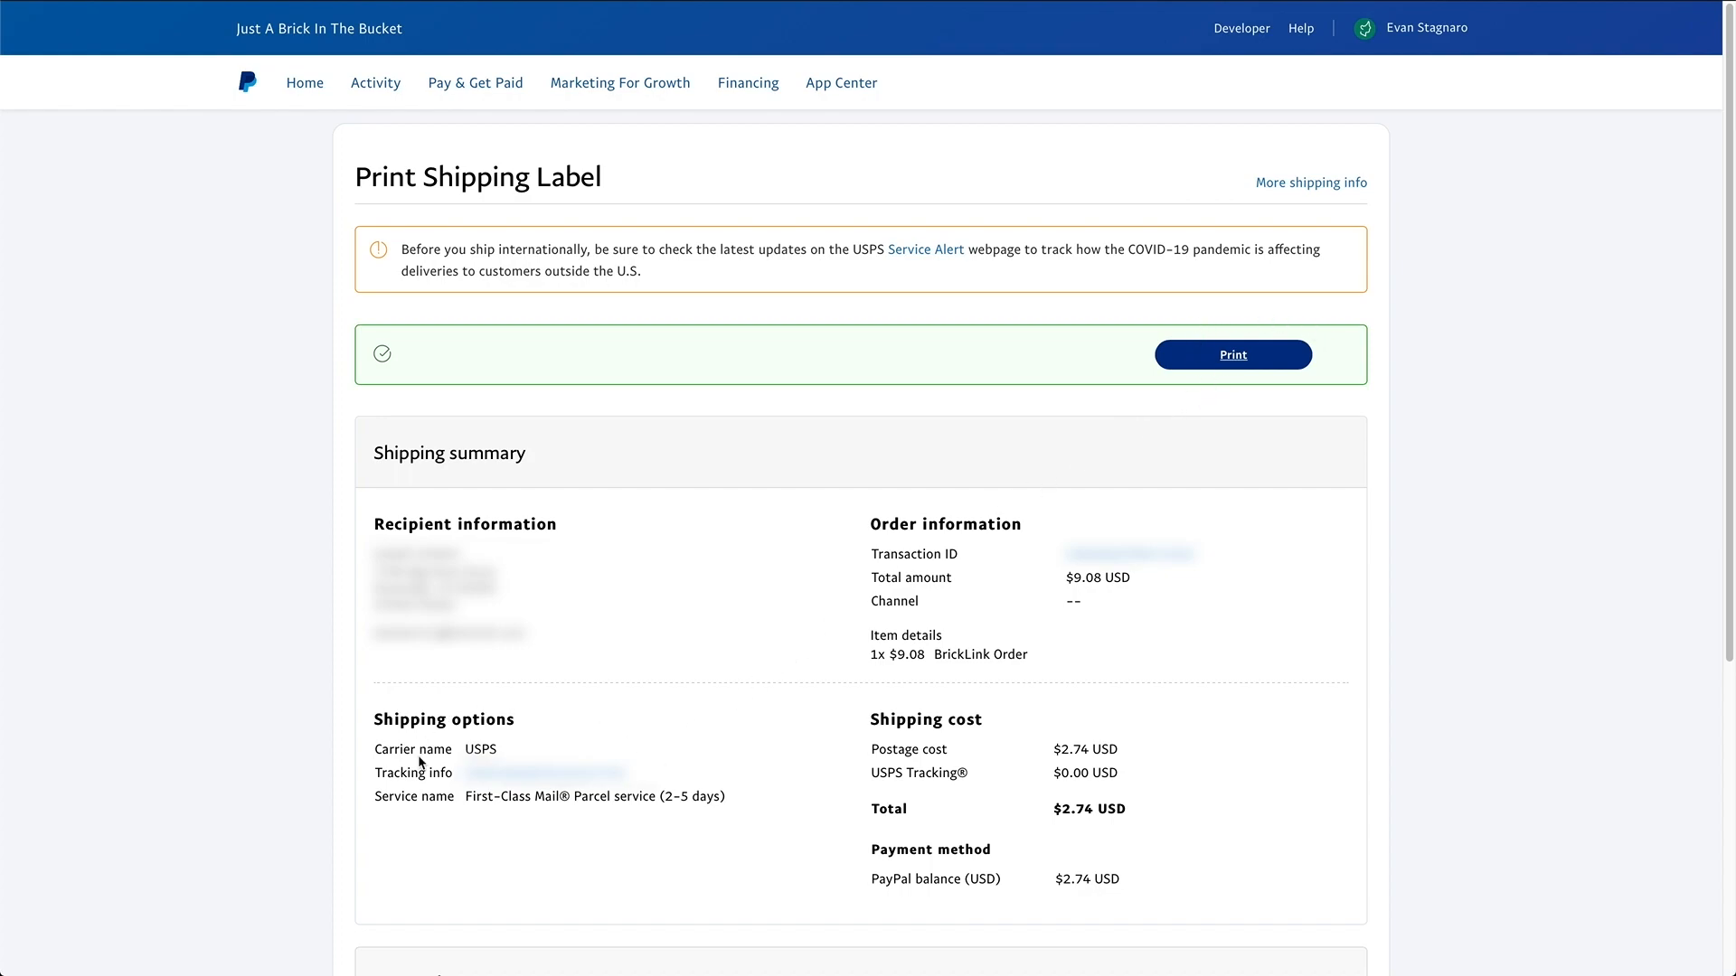
mouse_move(546, 686)
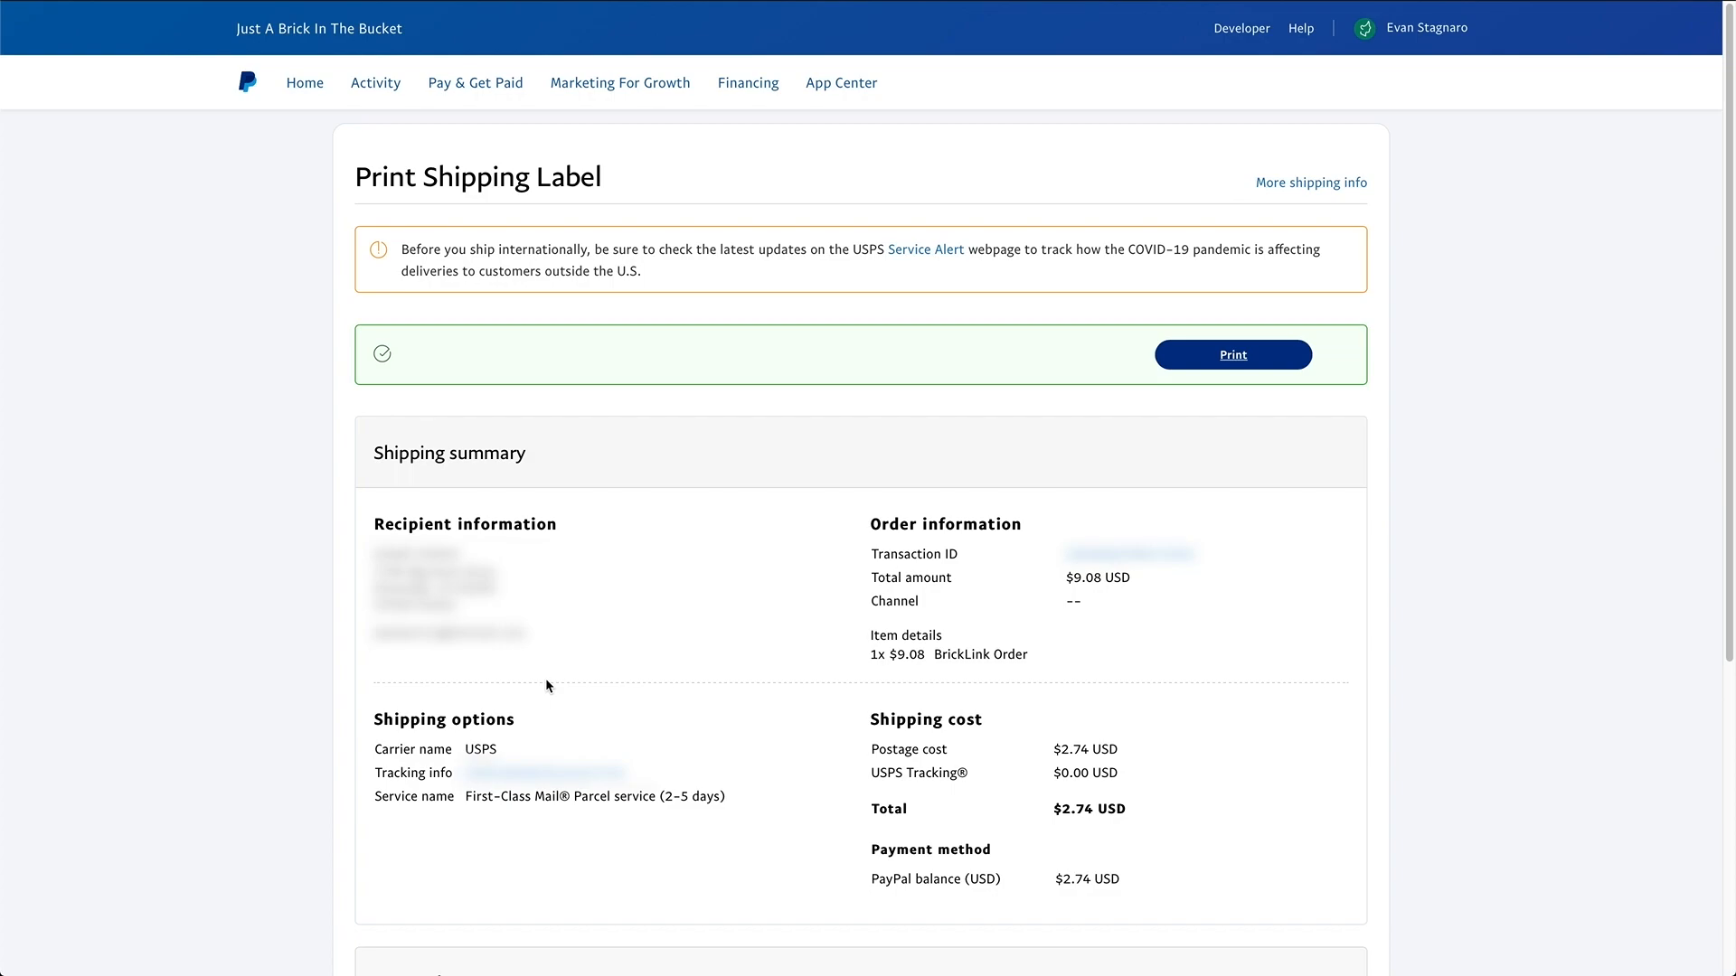
mouse_move(287, 124)
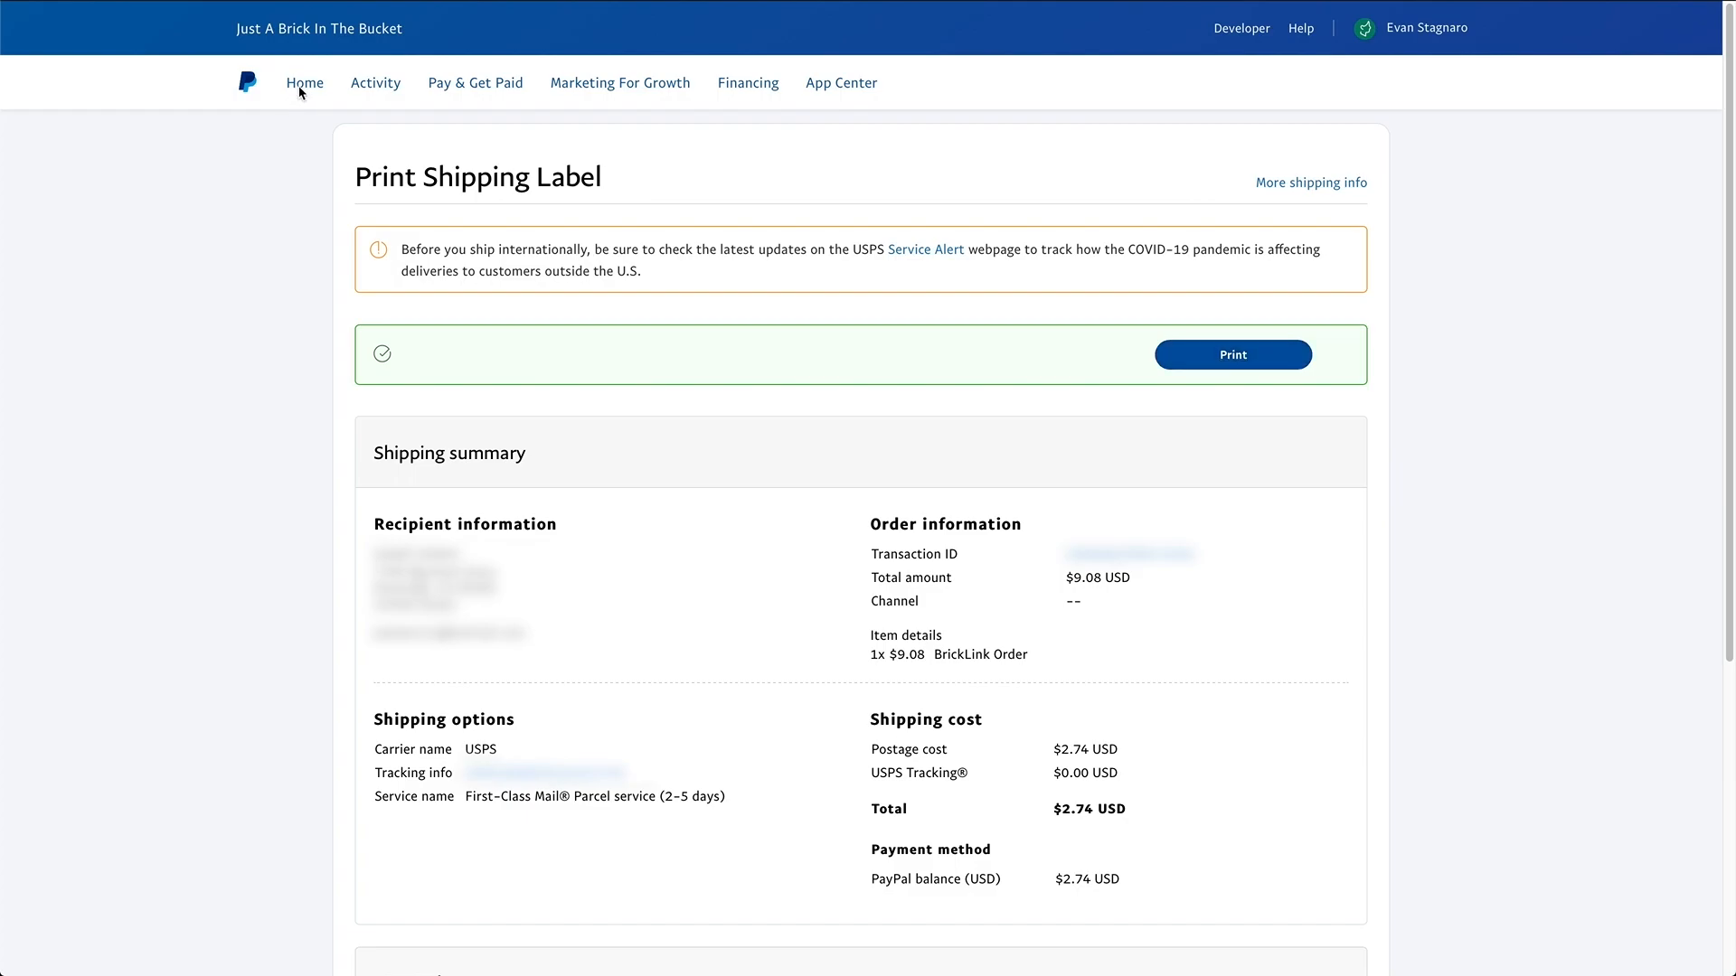
Return to the Home dashboard after buying the label
click(305, 83)
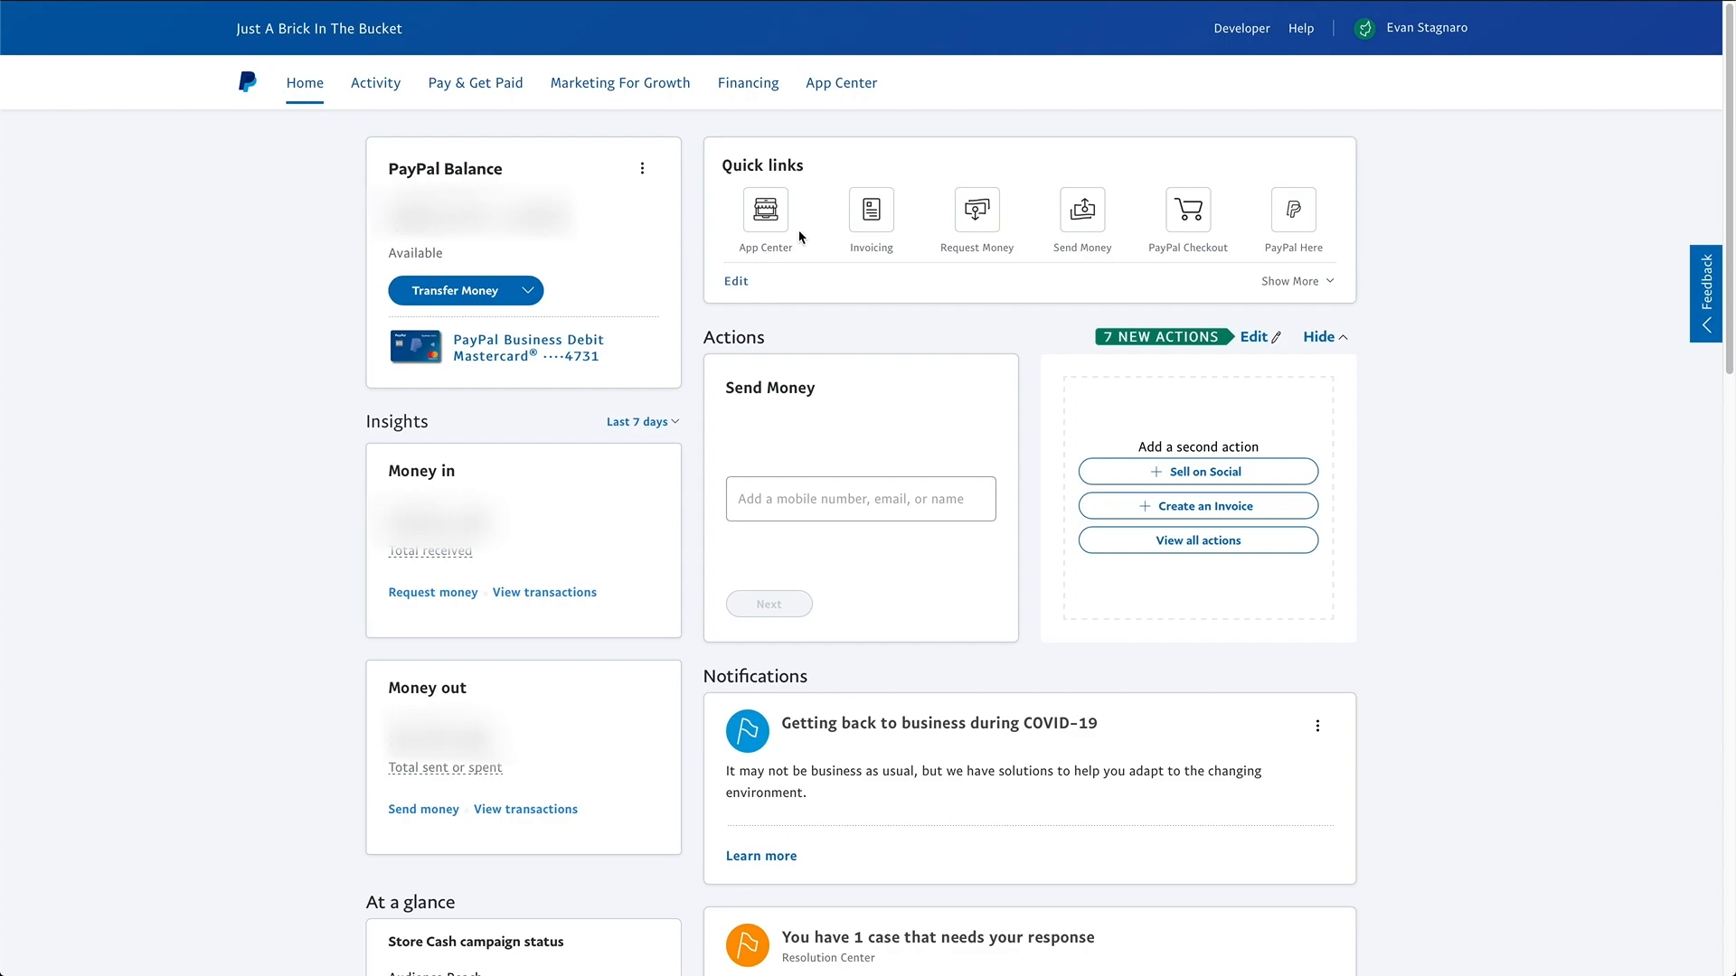
mouse_move(811, 172)
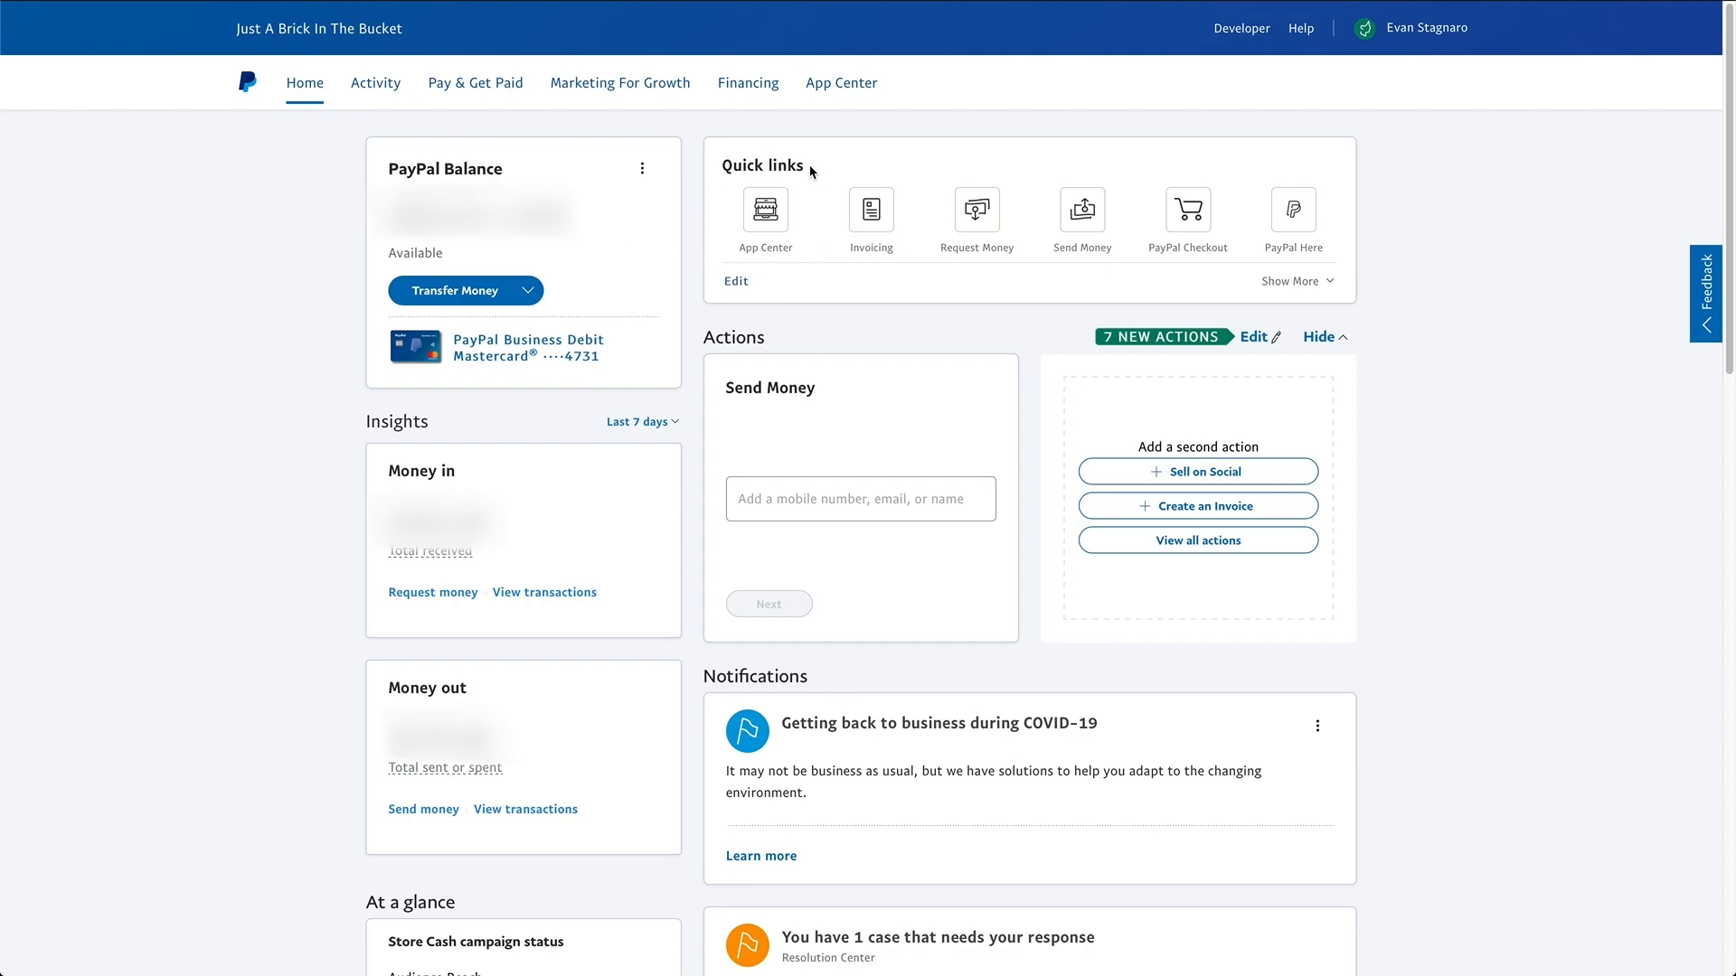
mouse_move(759, 179)
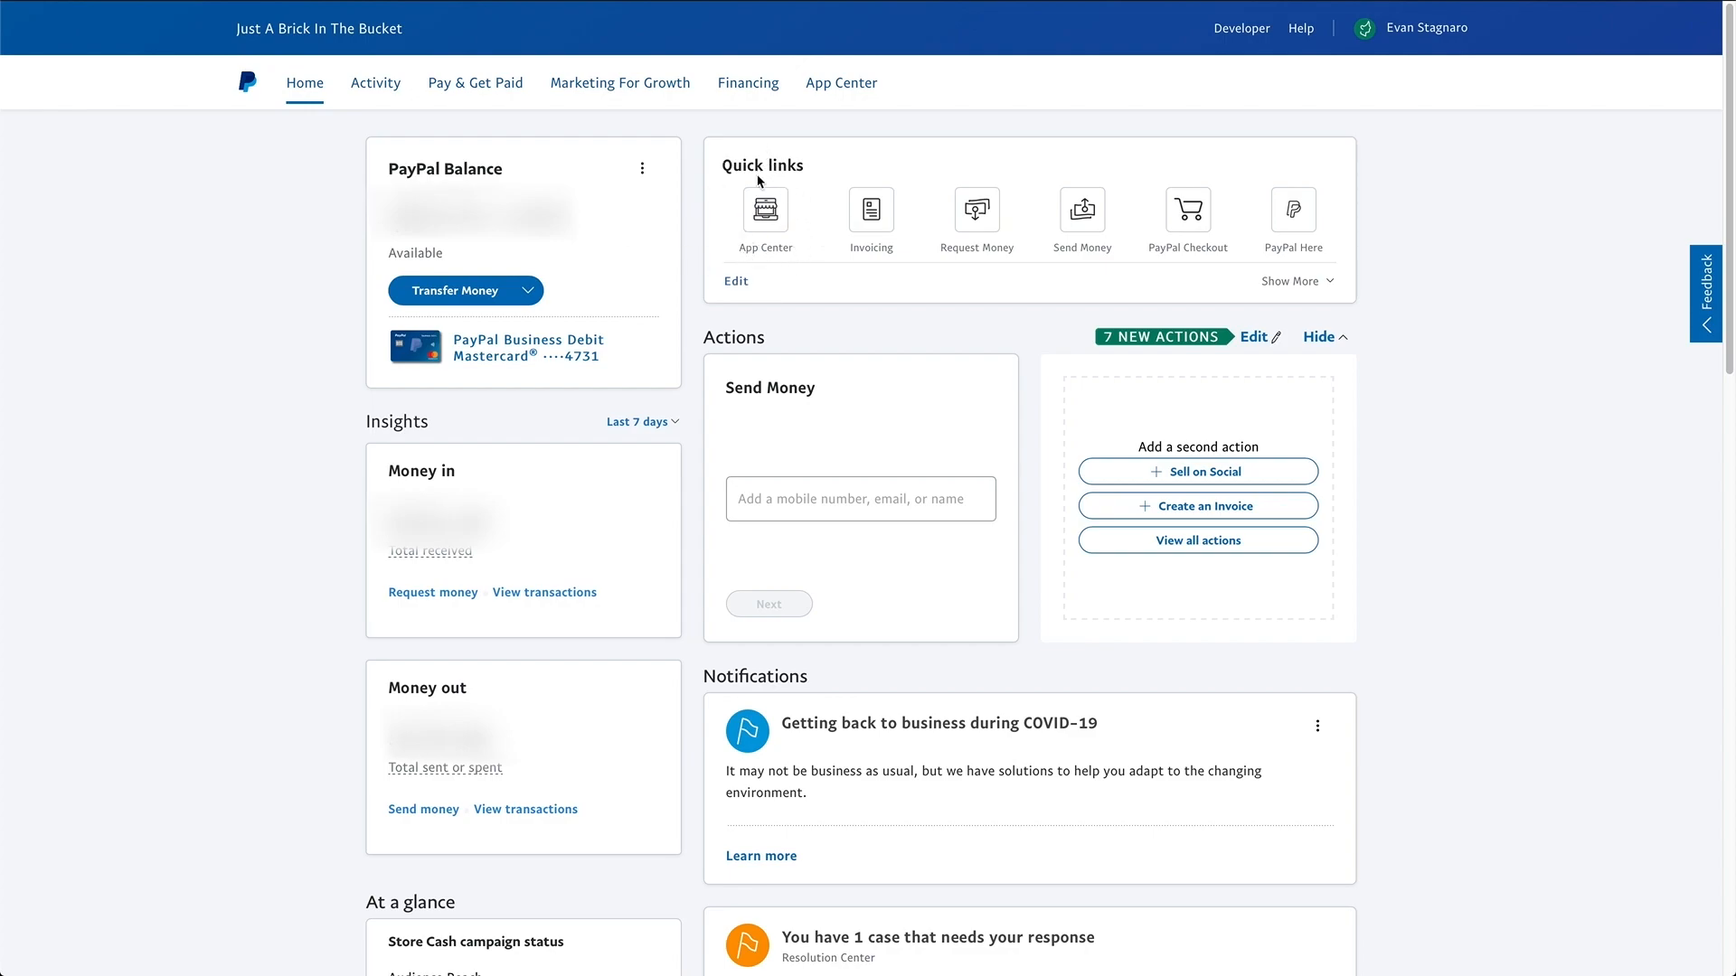
mouse_move(1017, 172)
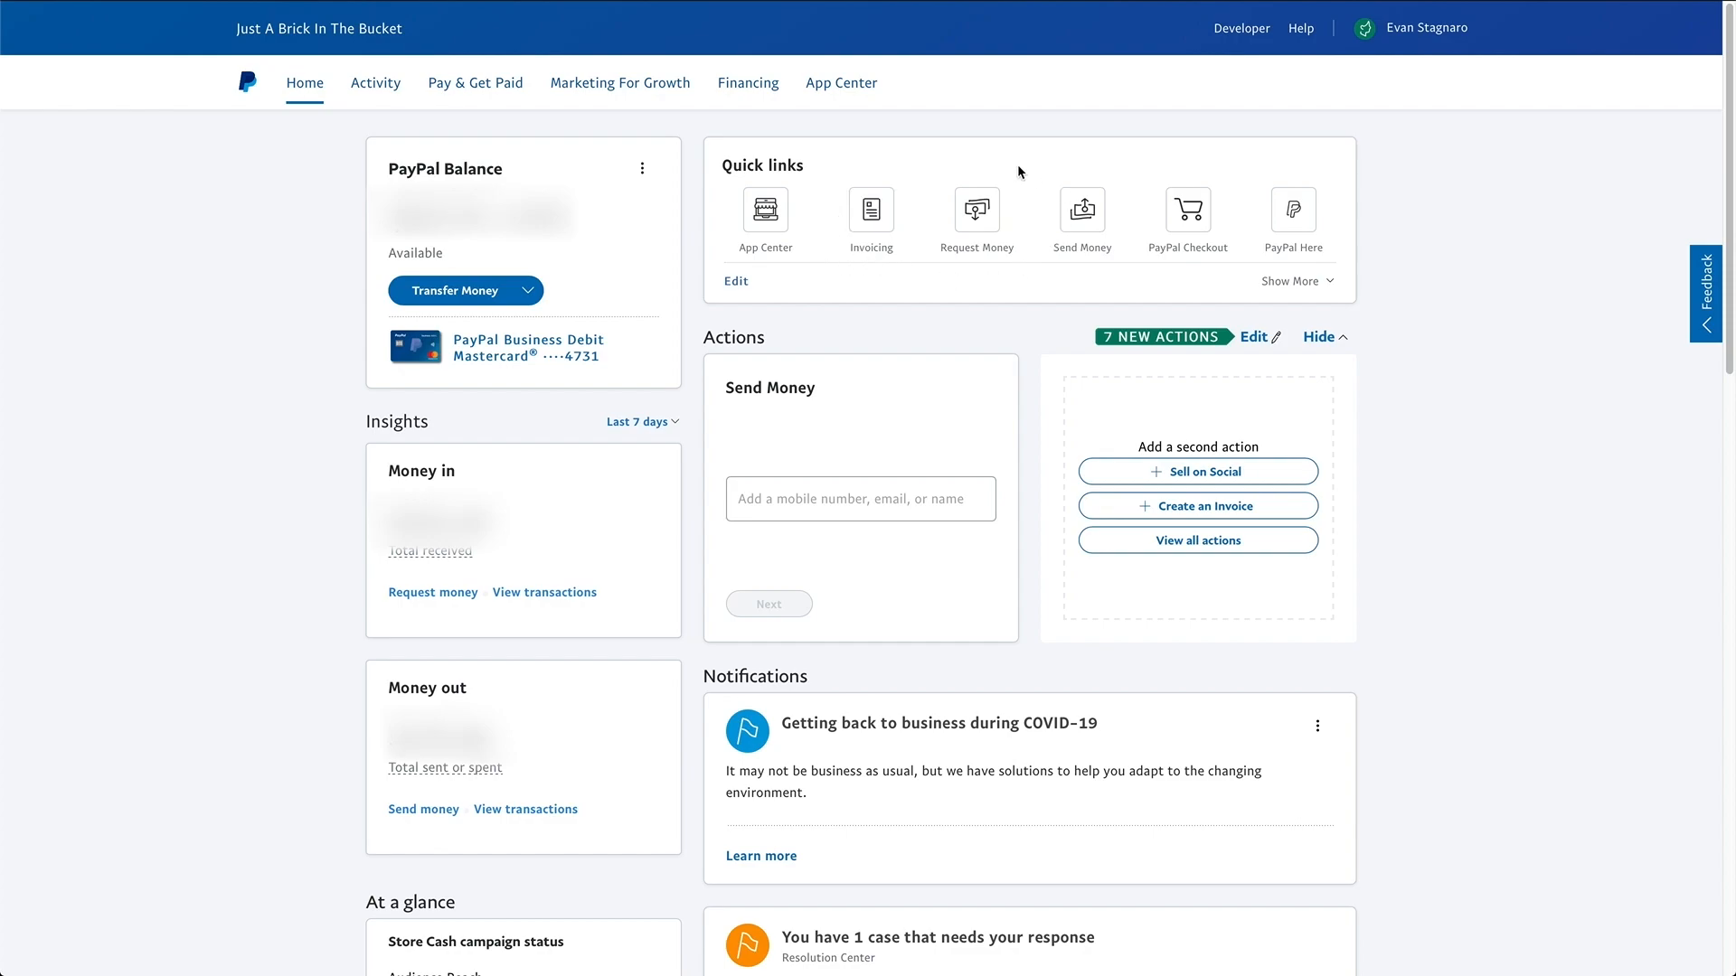
mouse_move(1292, 210)
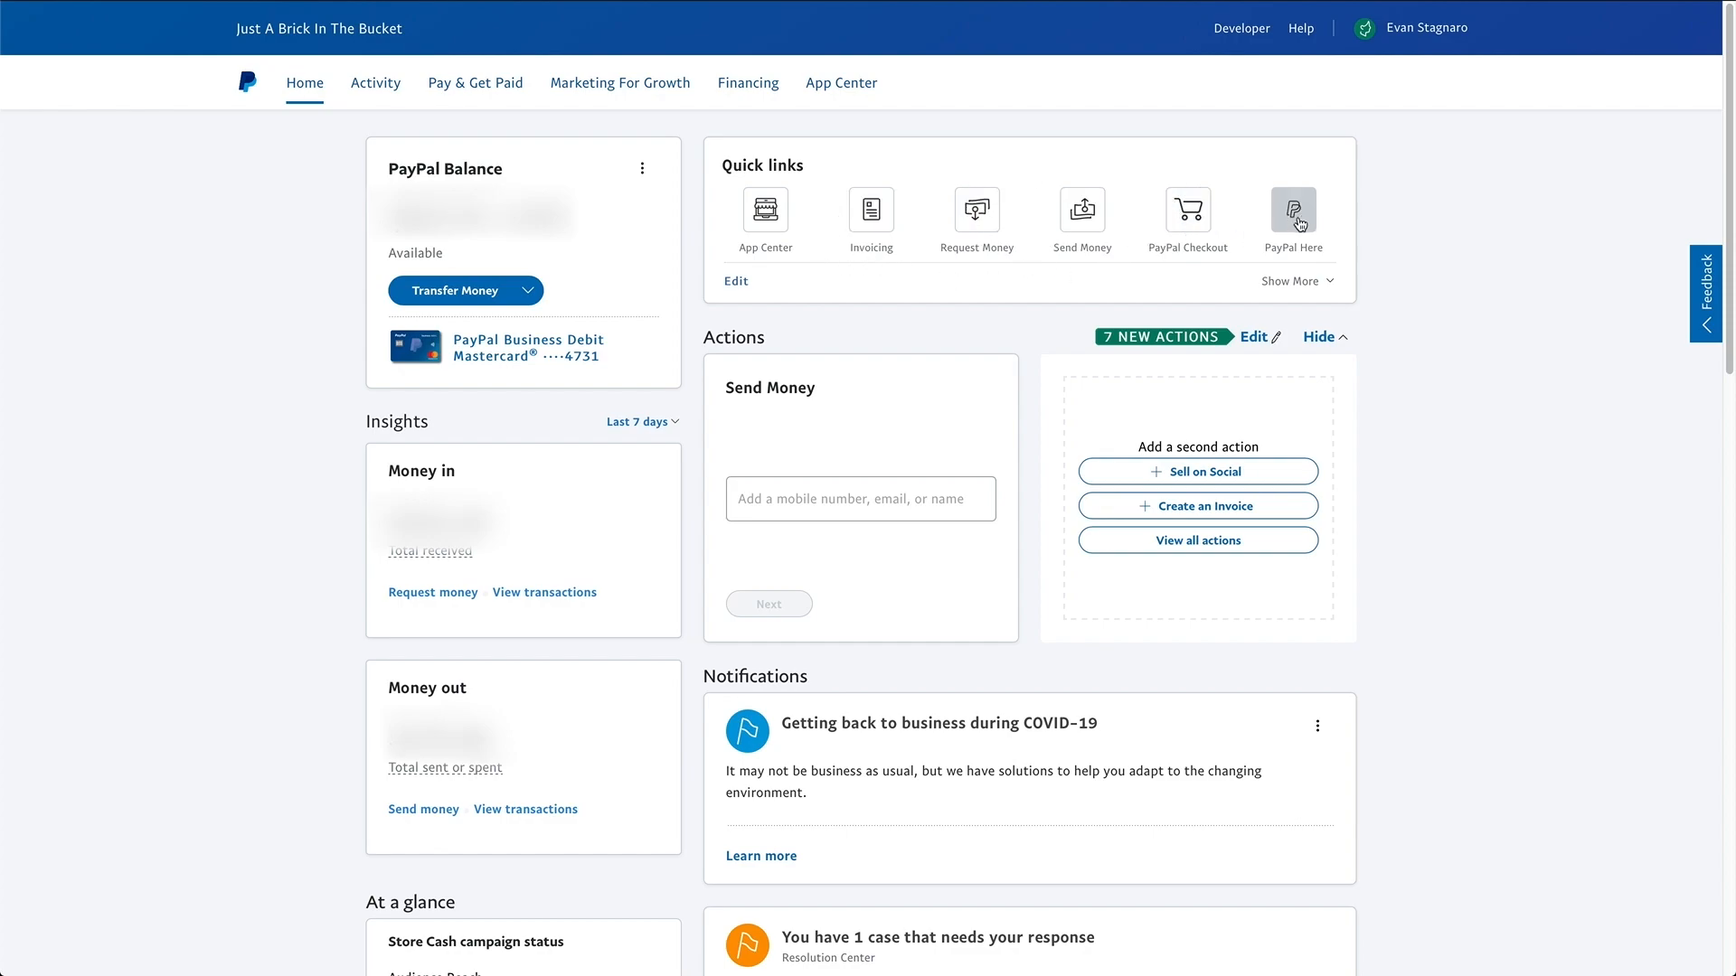
mouse_move(861, 280)
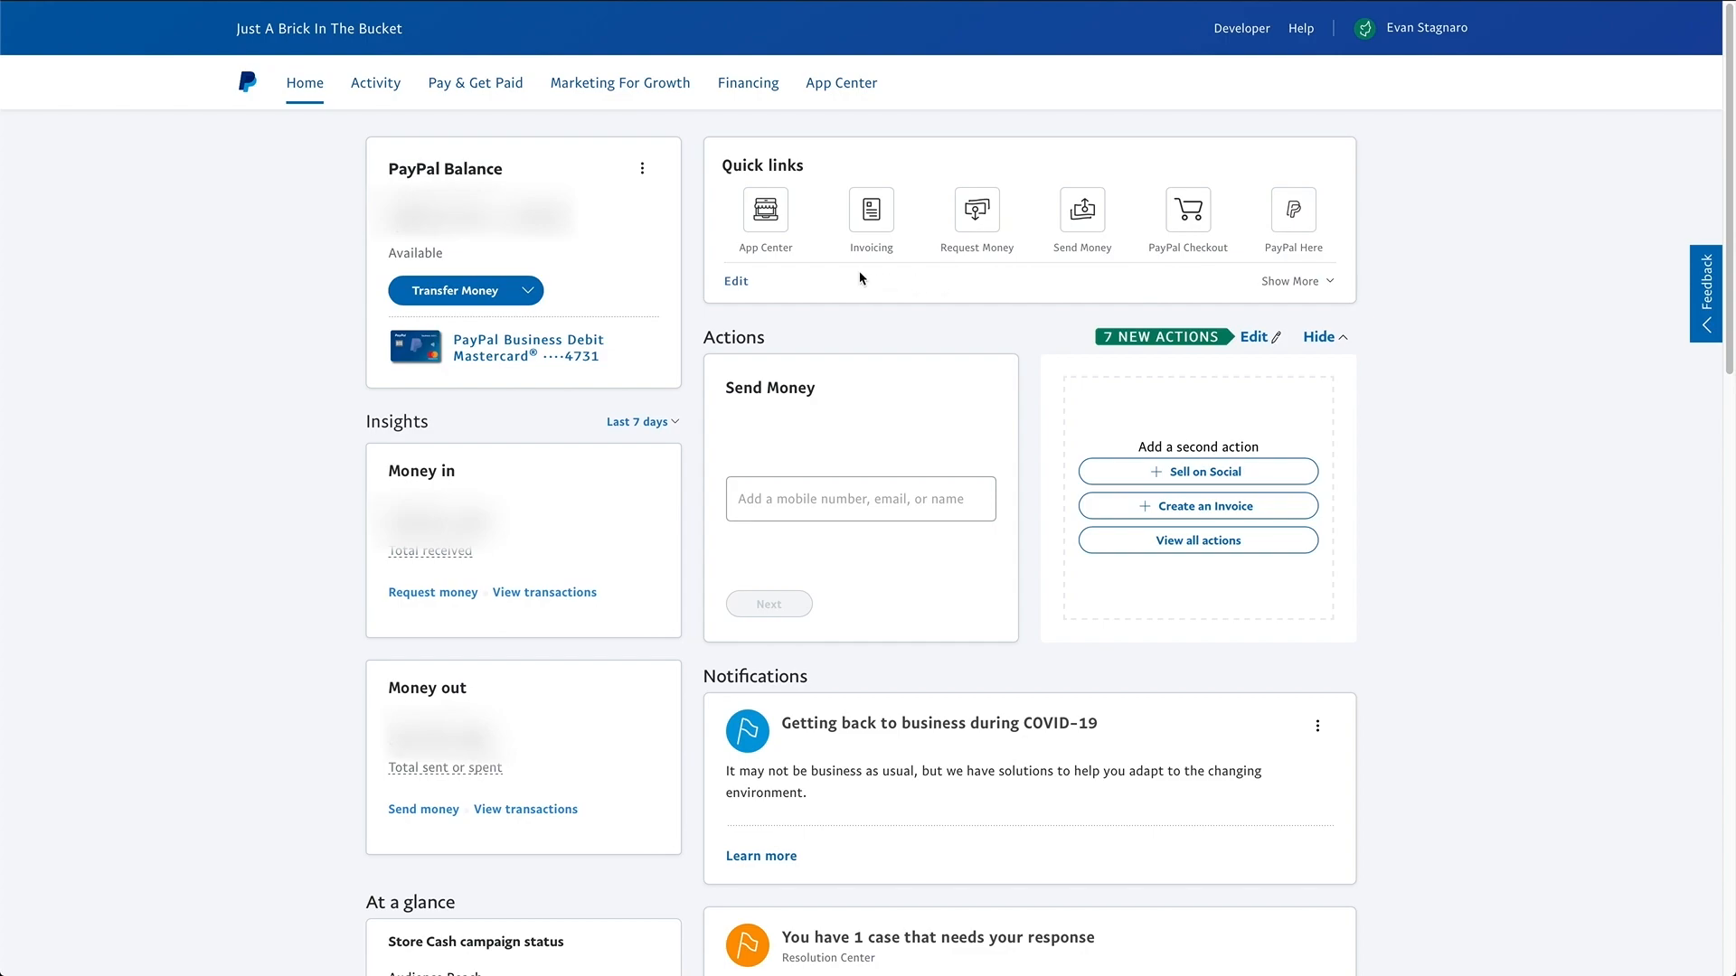
mouse_move(859, 279)
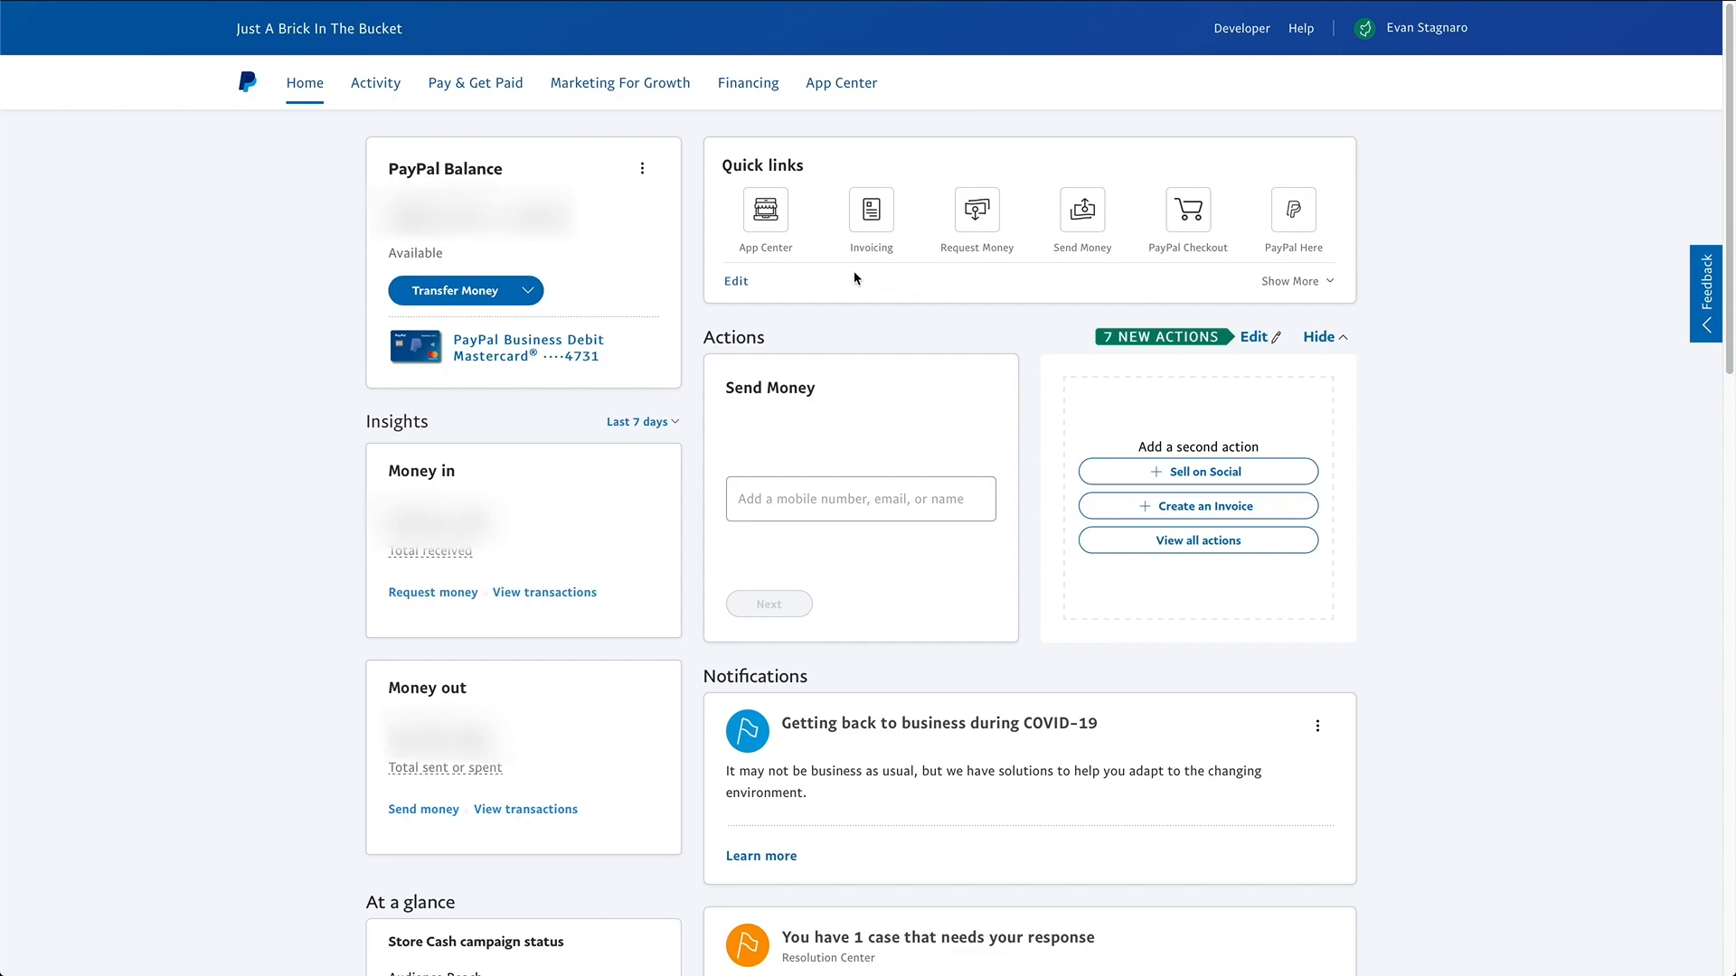
mouse_move(750, 289)
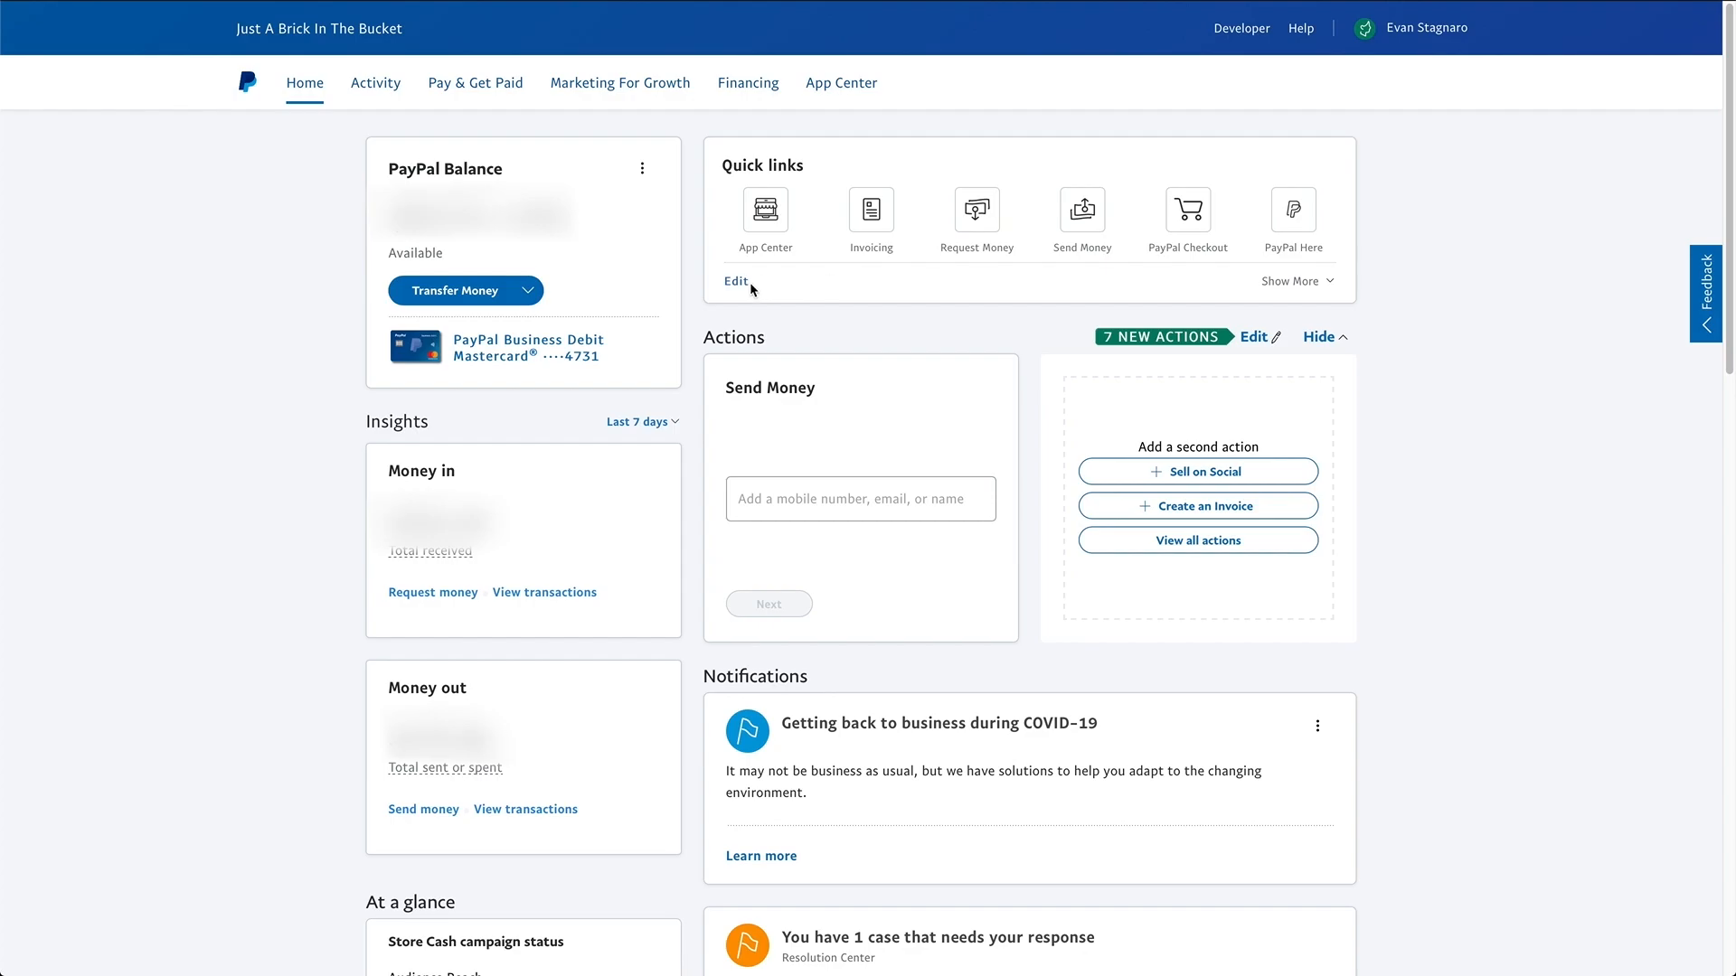
Favorite Multi-order shipping in the Quick links customization and close the dialog
click(735, 280)
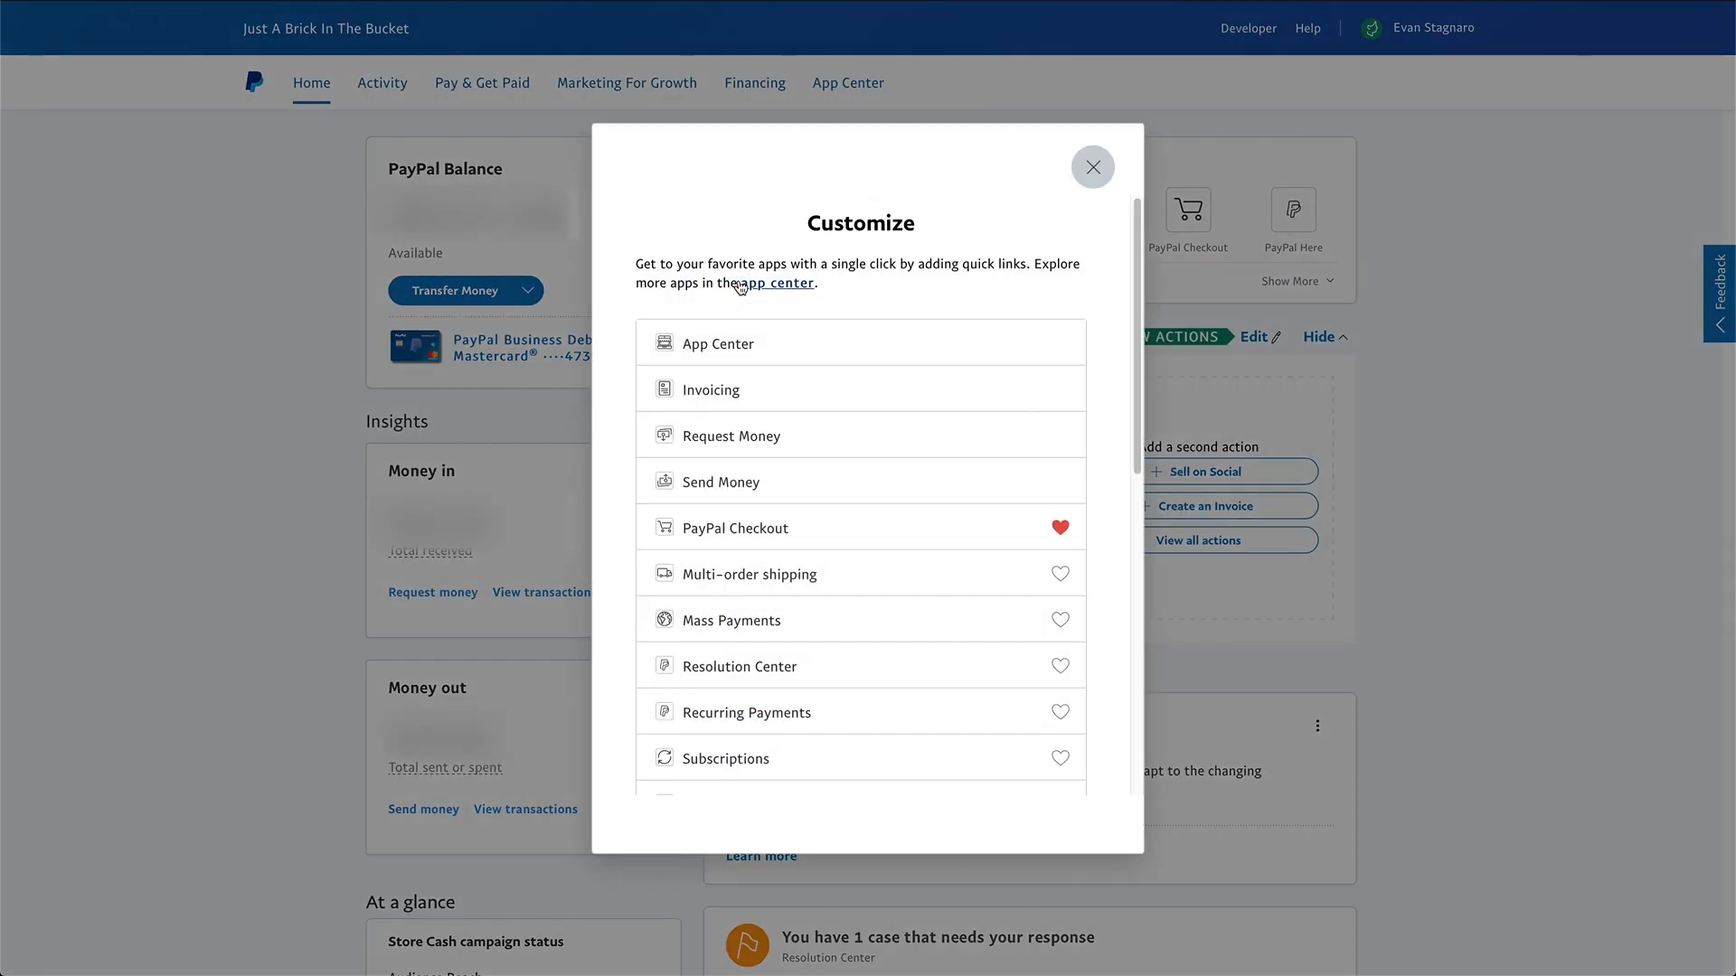
mouse_move(923, 509)
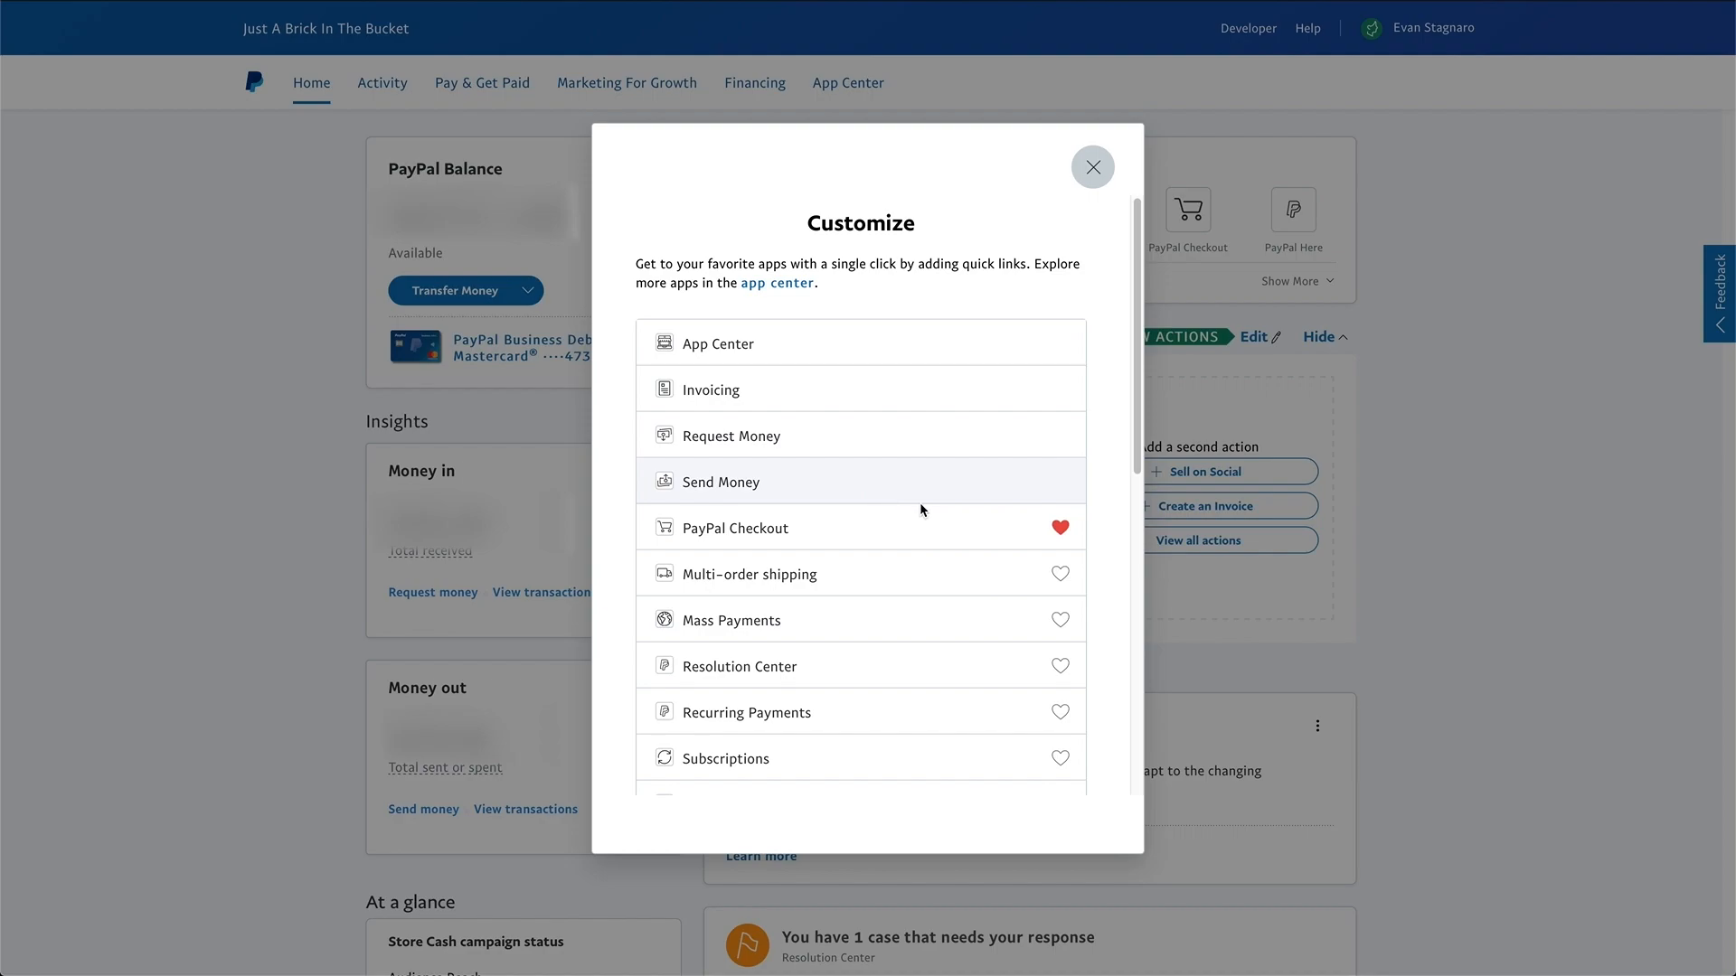
scroll(down, 3)
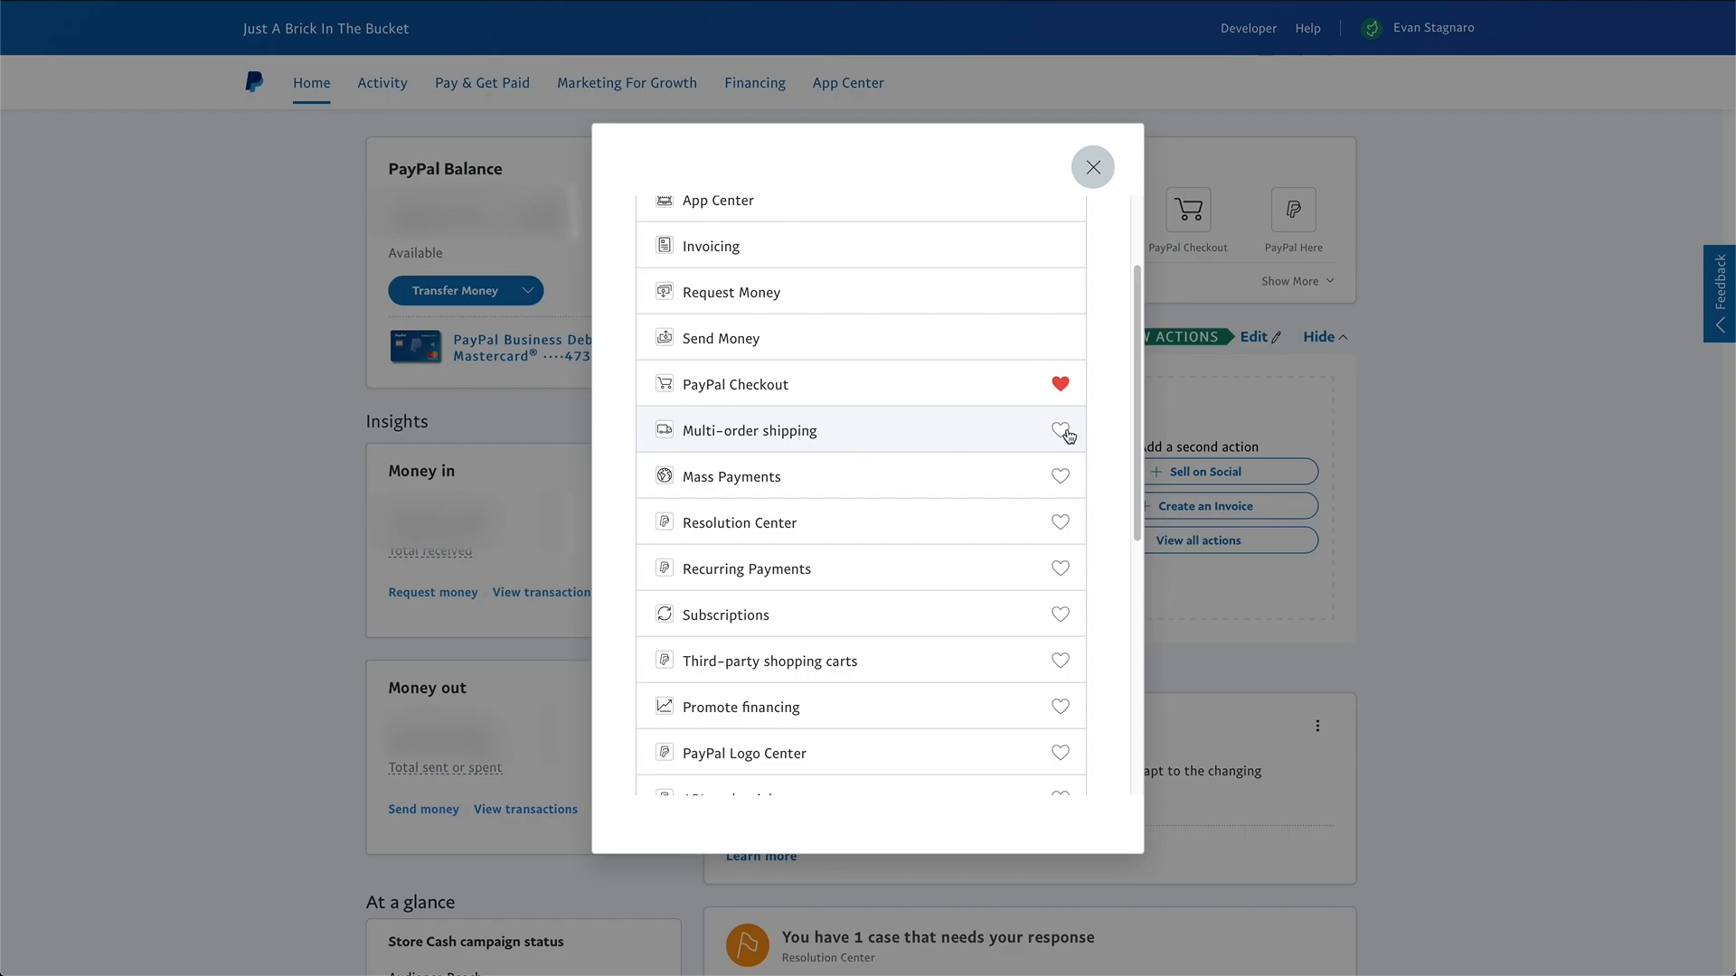
click(1060, 429)
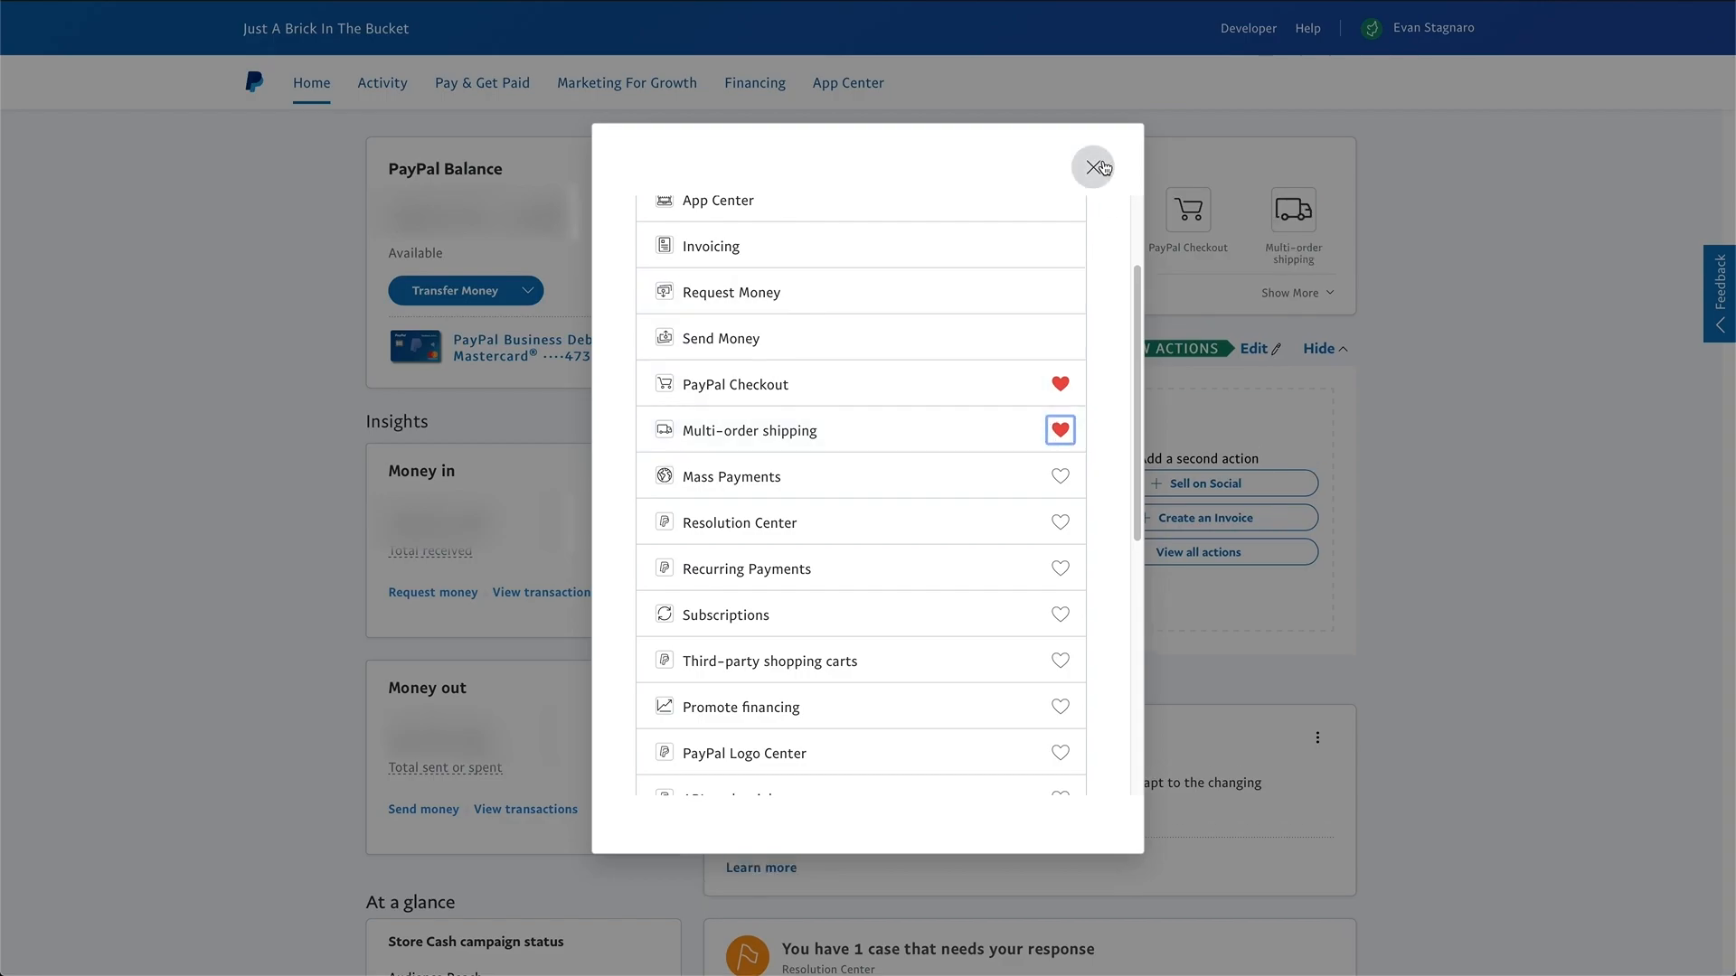
click(1094, 167)
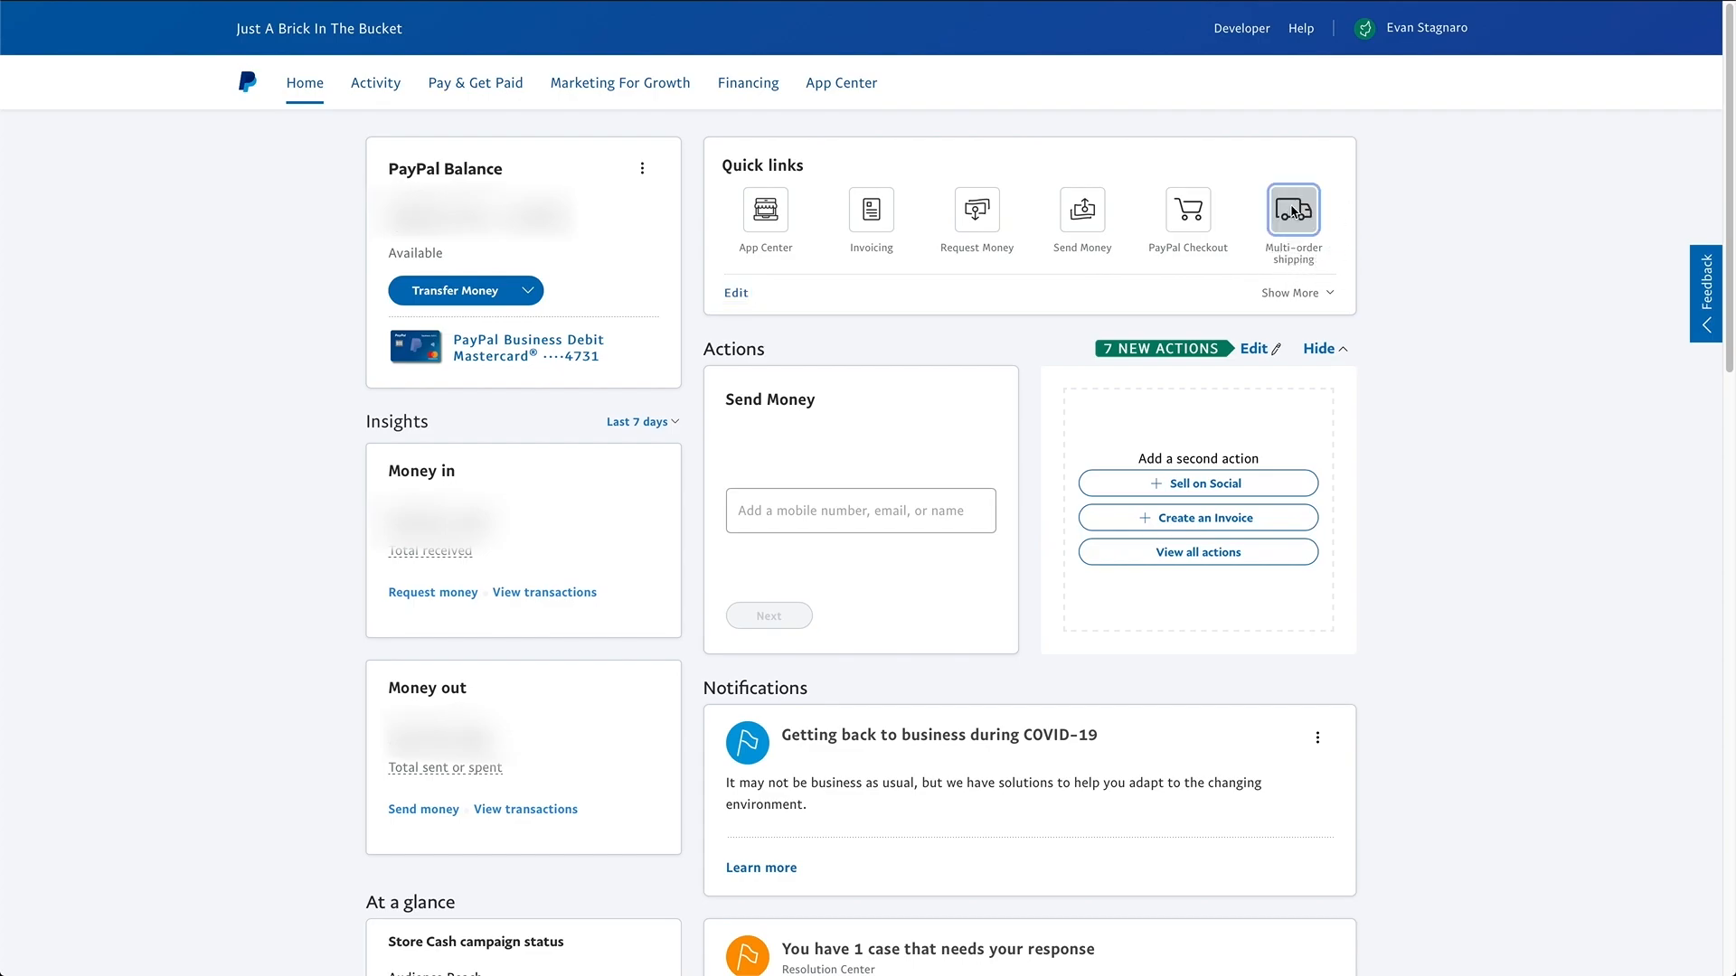
Open Multi-order shipping from Quick links and expand the $9.08 order's shipping form
click(1292, 211)
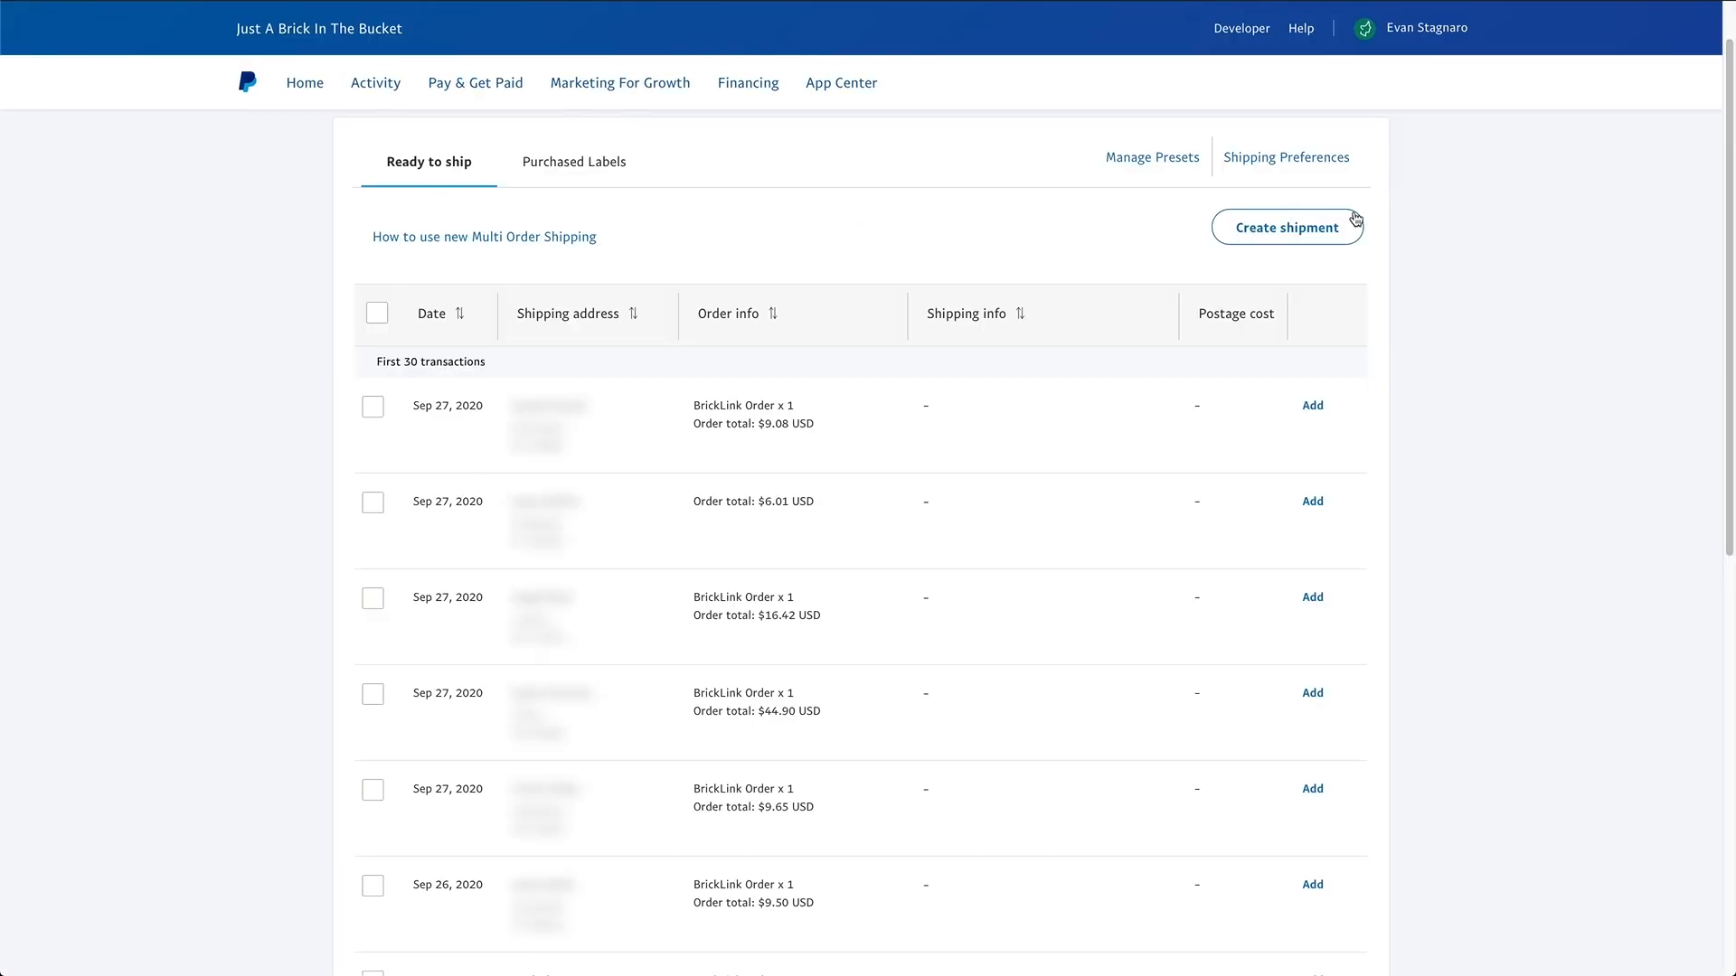
mouse_move(1362, 538)
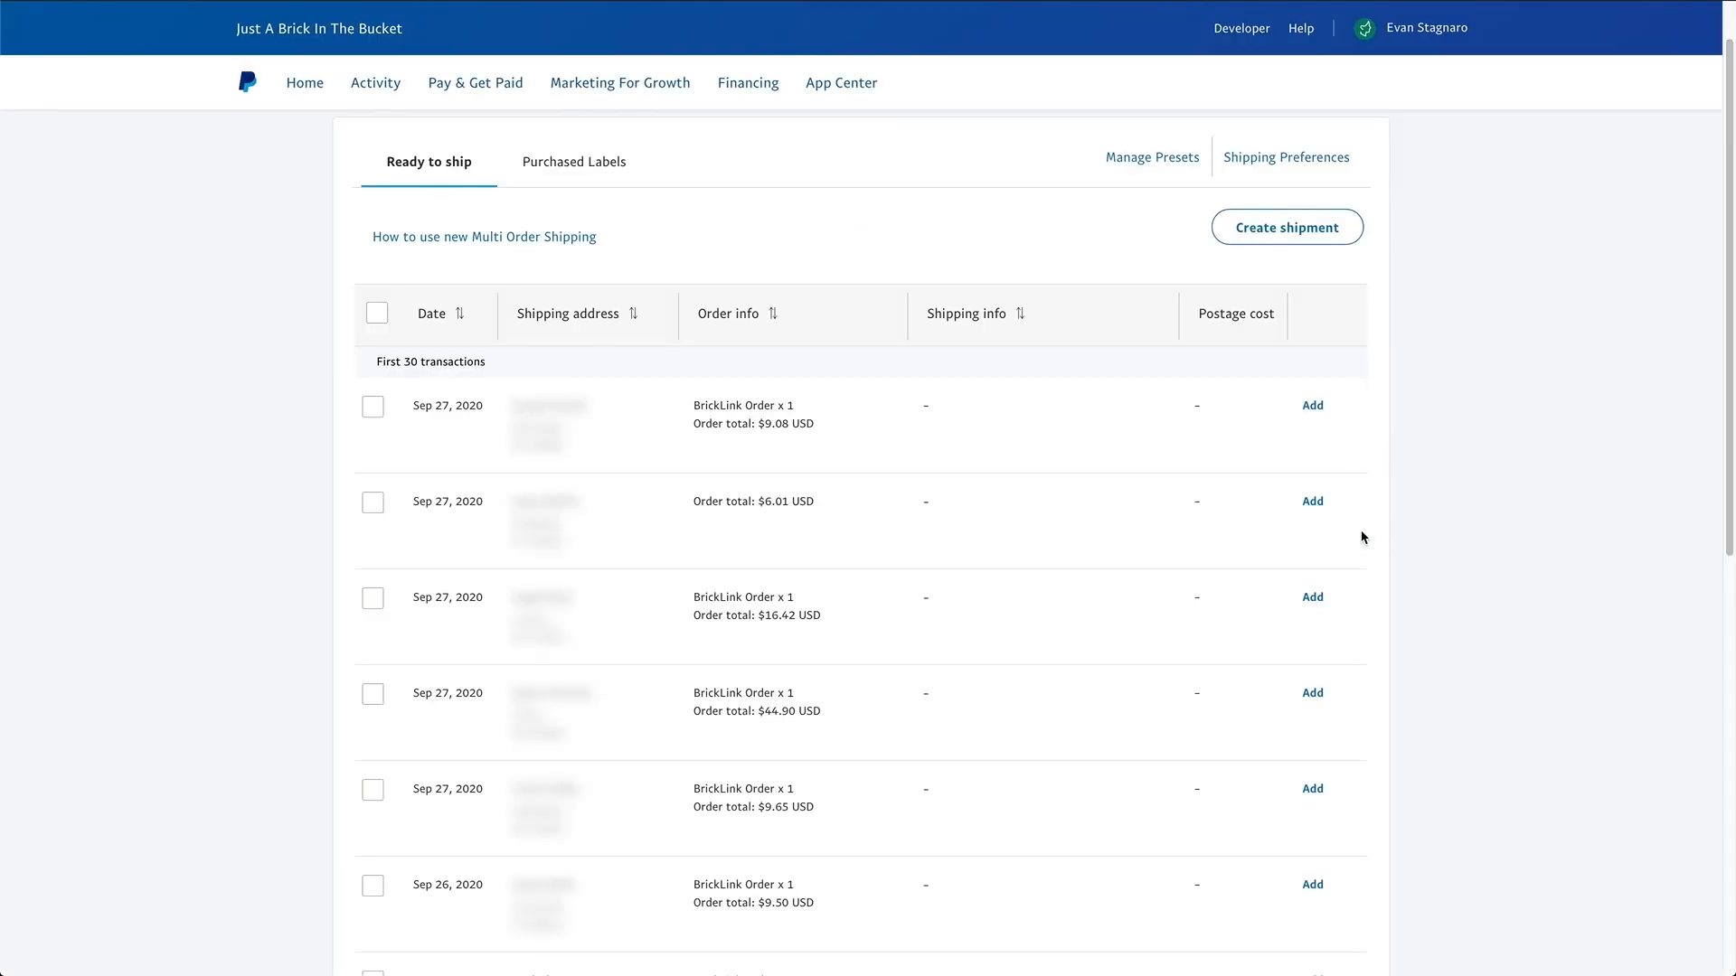
mouse_move(1385, 480)
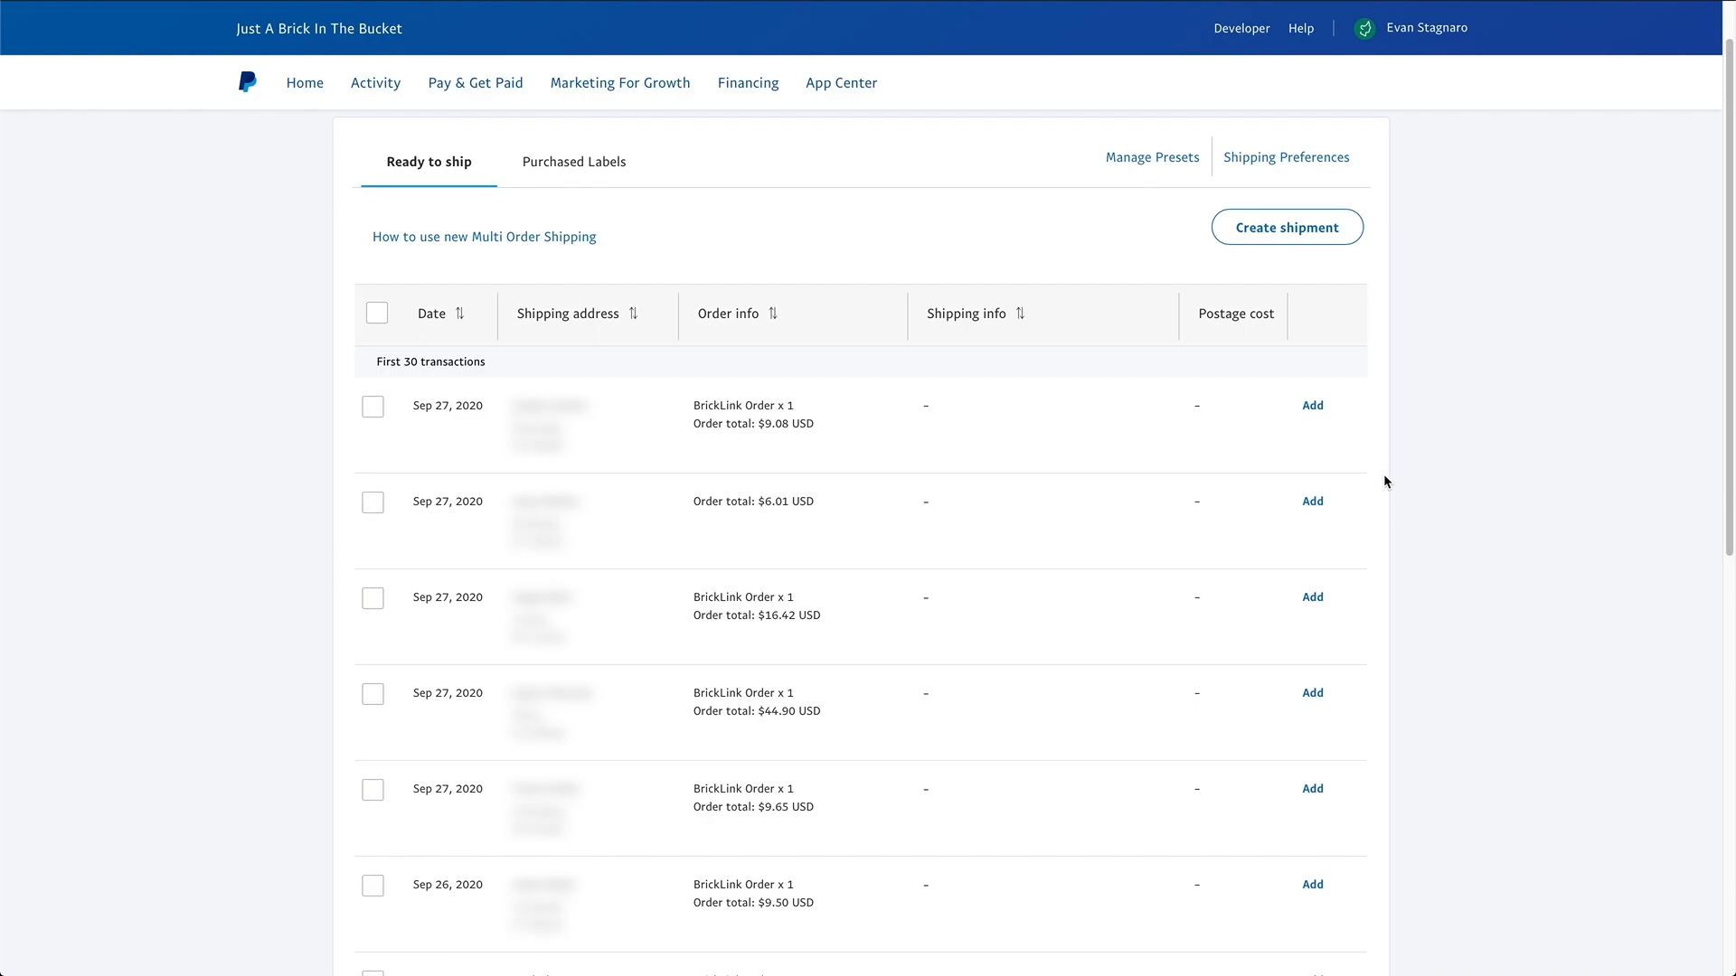
mouse_move(1313, 405)
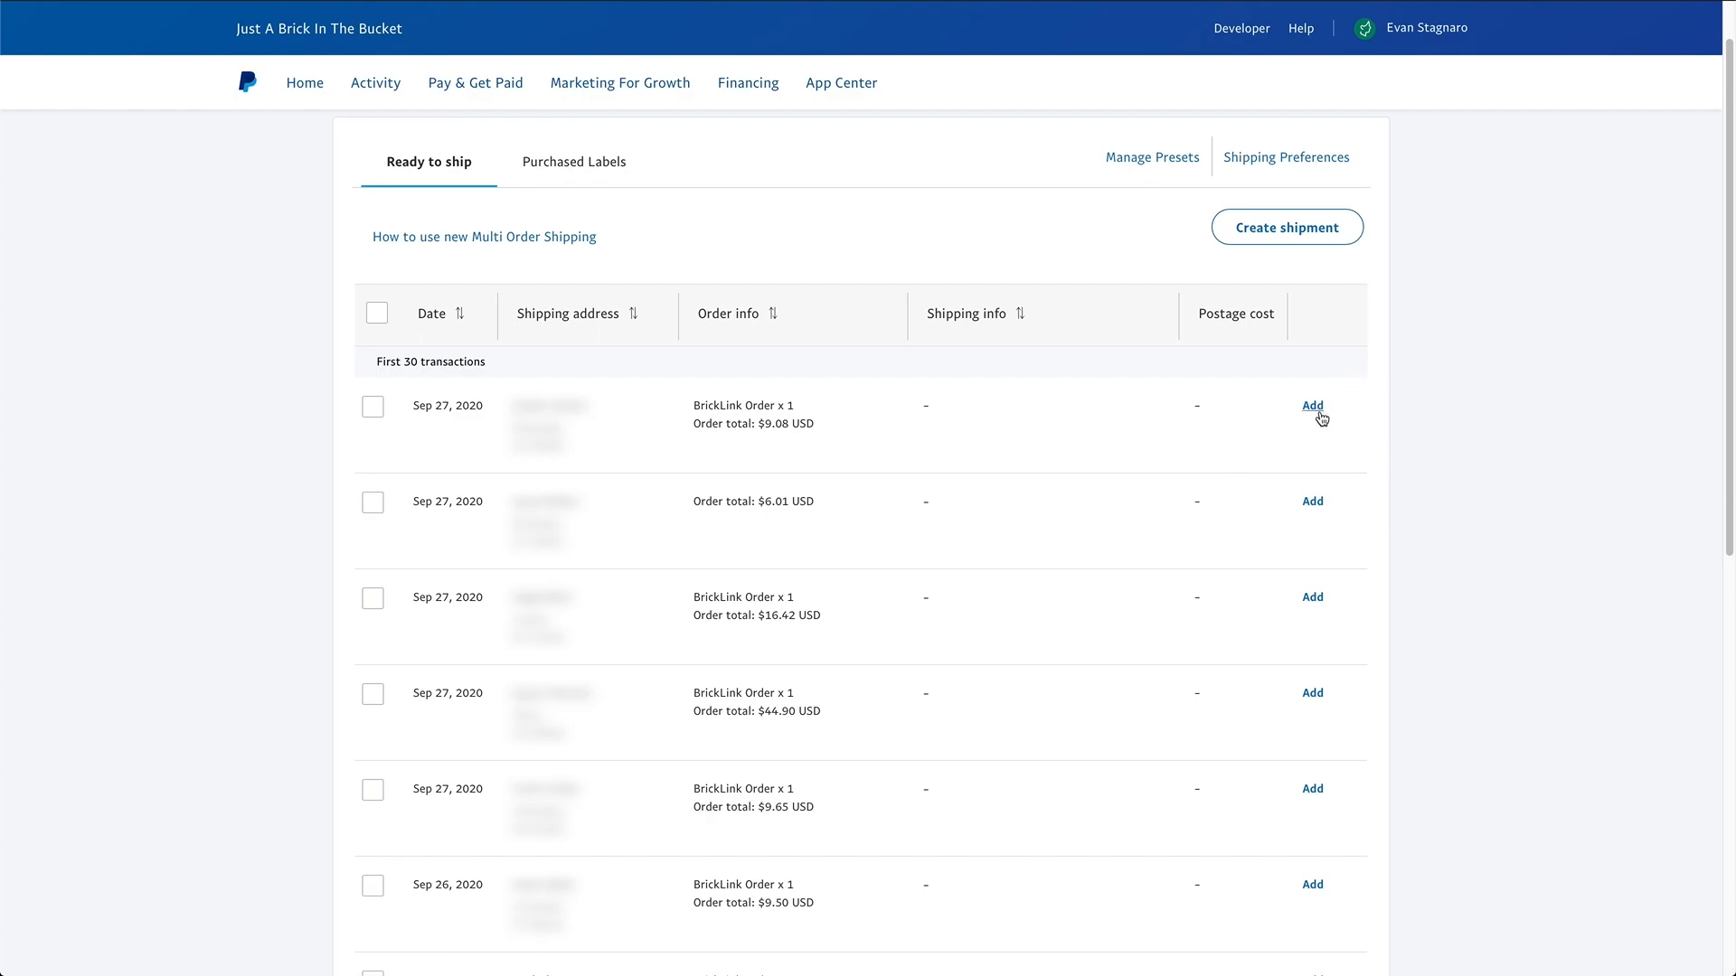
click(1312, 405)
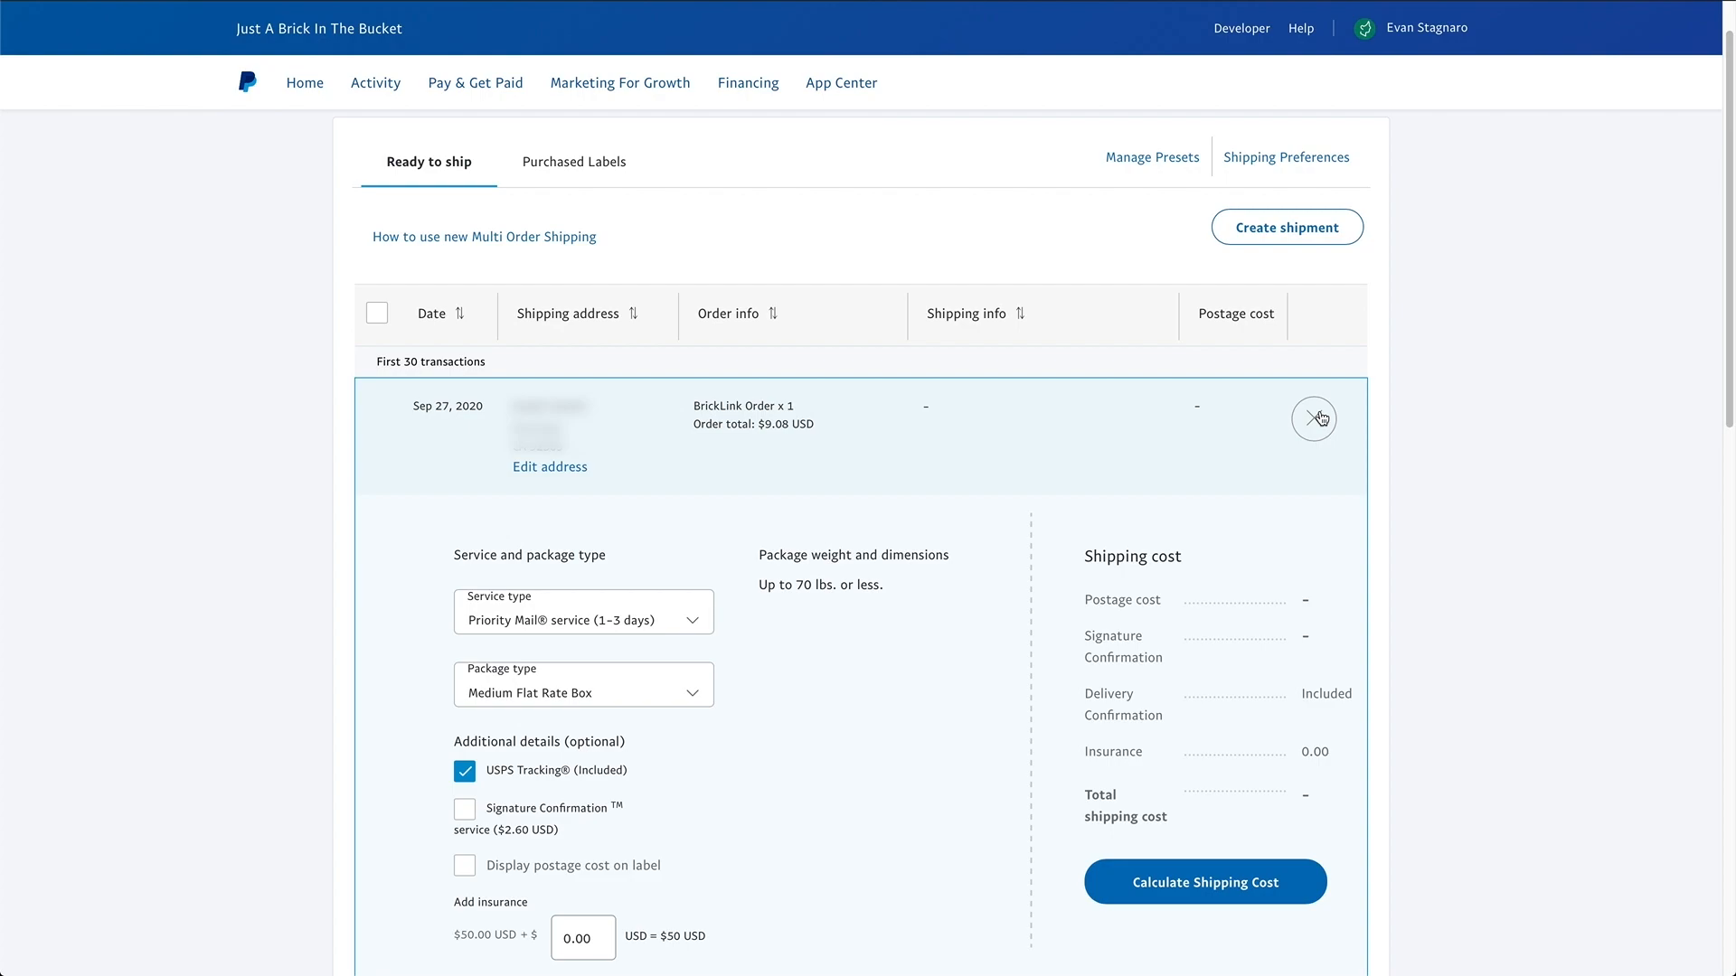
Set the $9.08 order to First-Class Mail Parcel, 8 oz, and calculate shipping cost
scroll(down, 3)
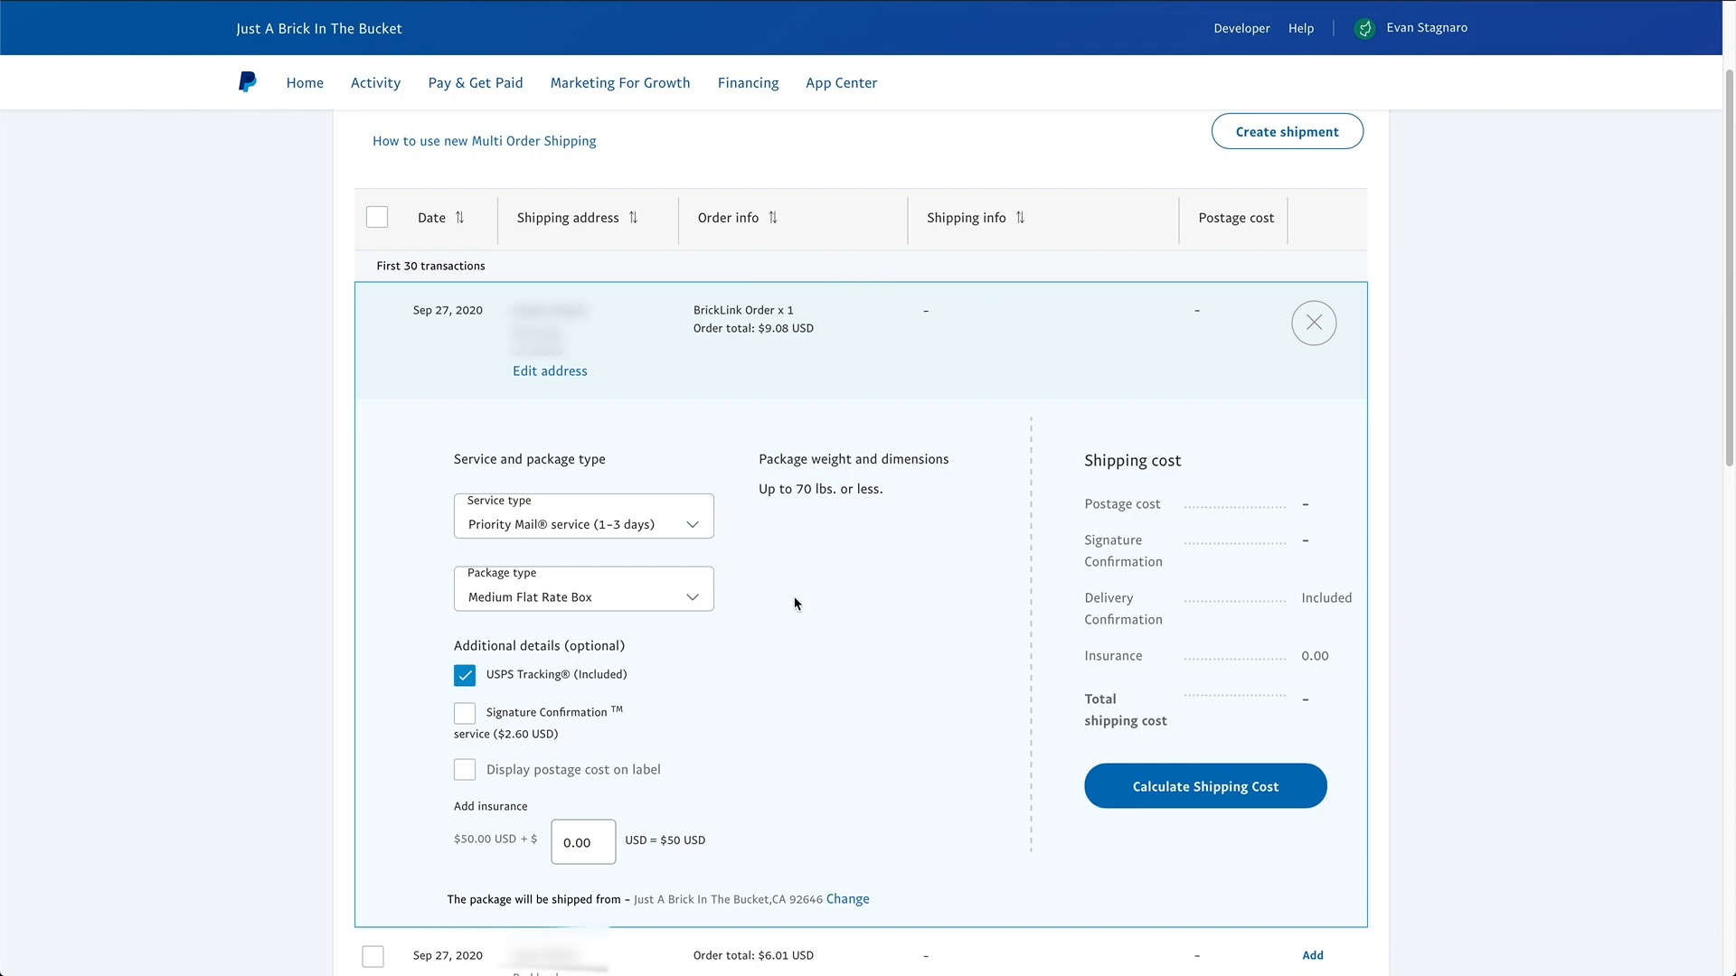
click(583, 517)
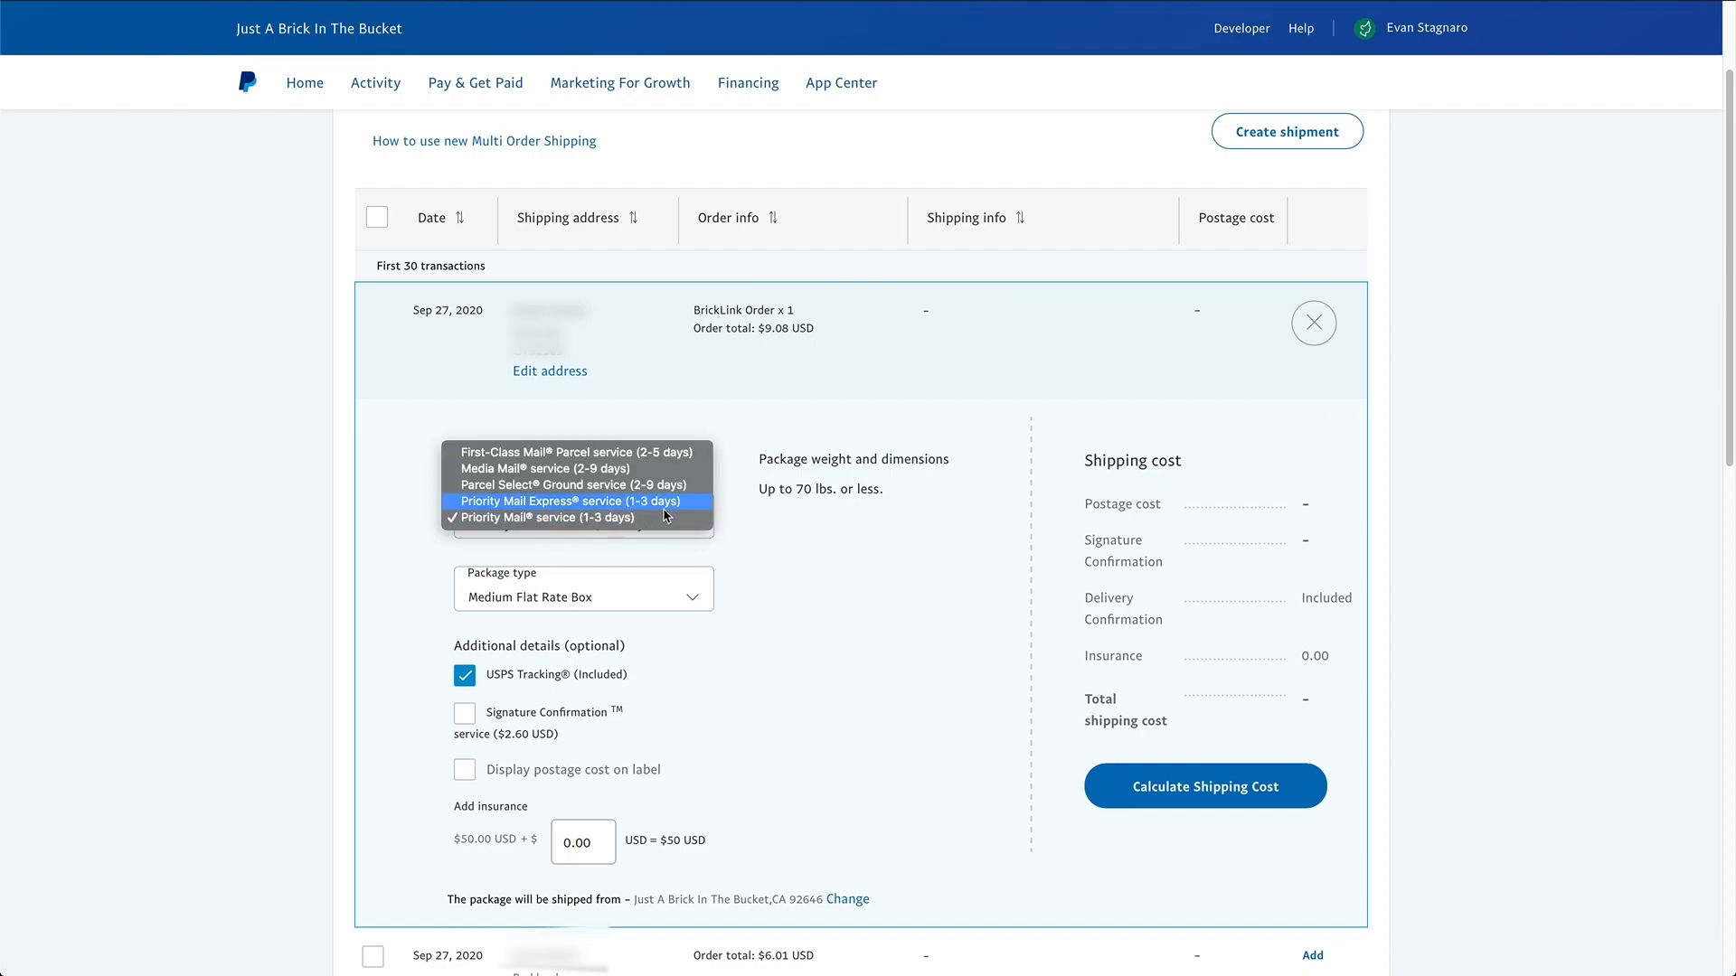
click(575, 453)
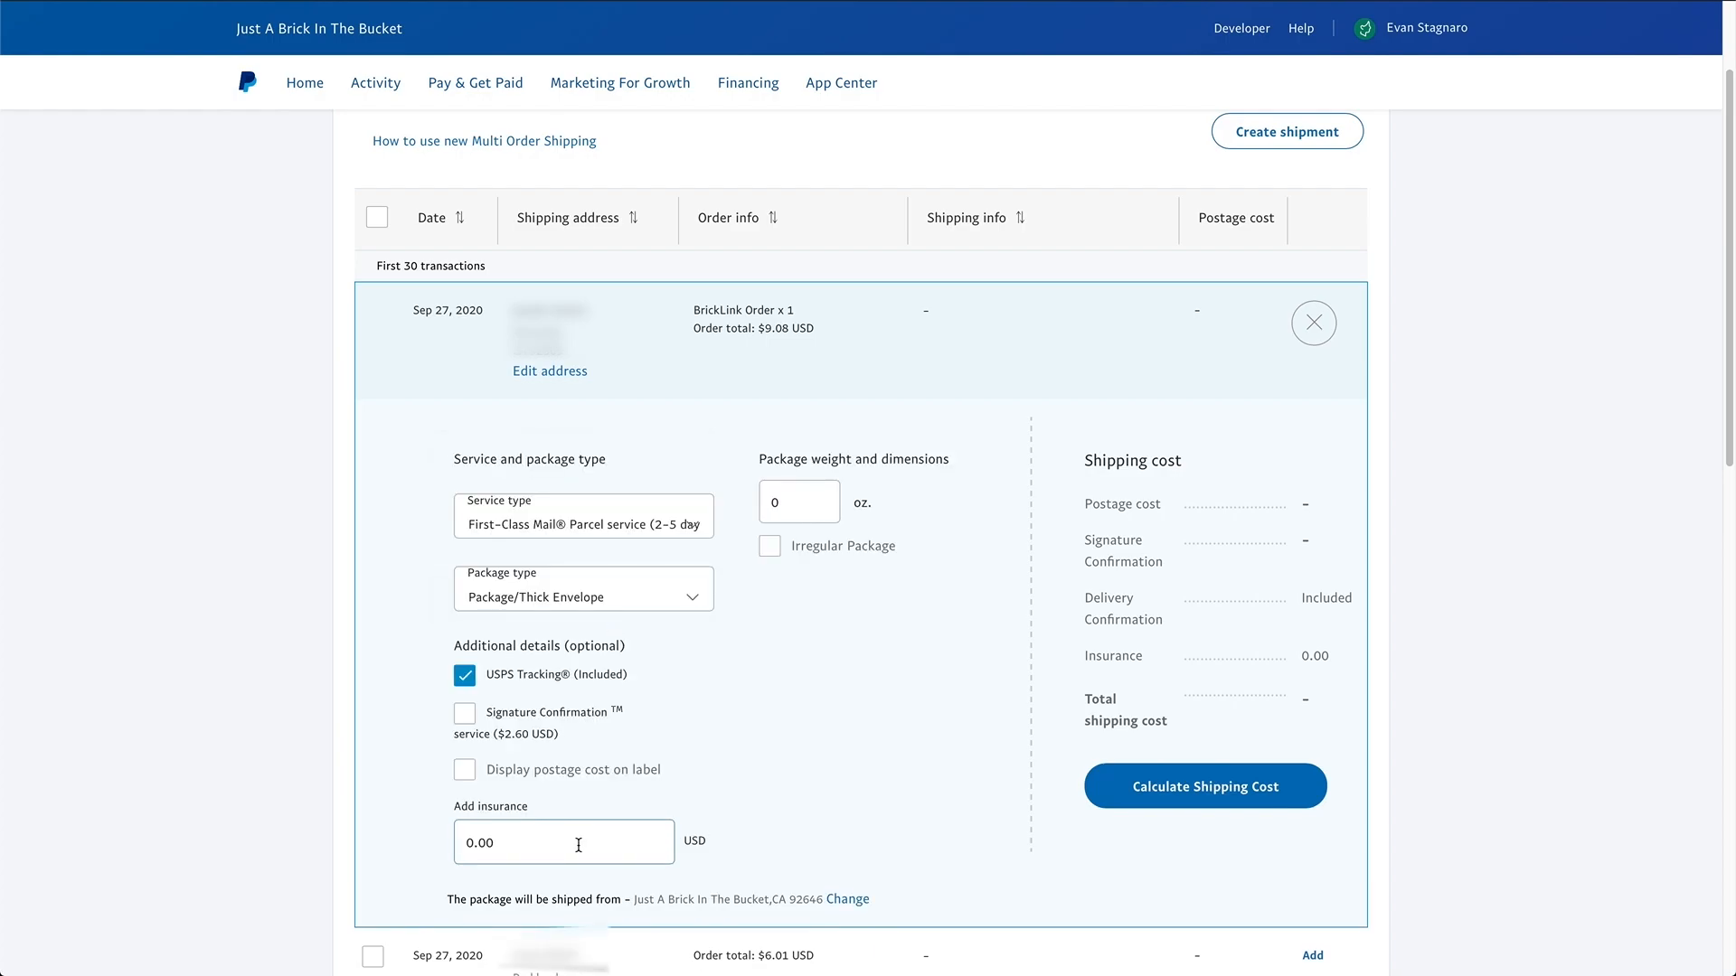
click(799, 501)
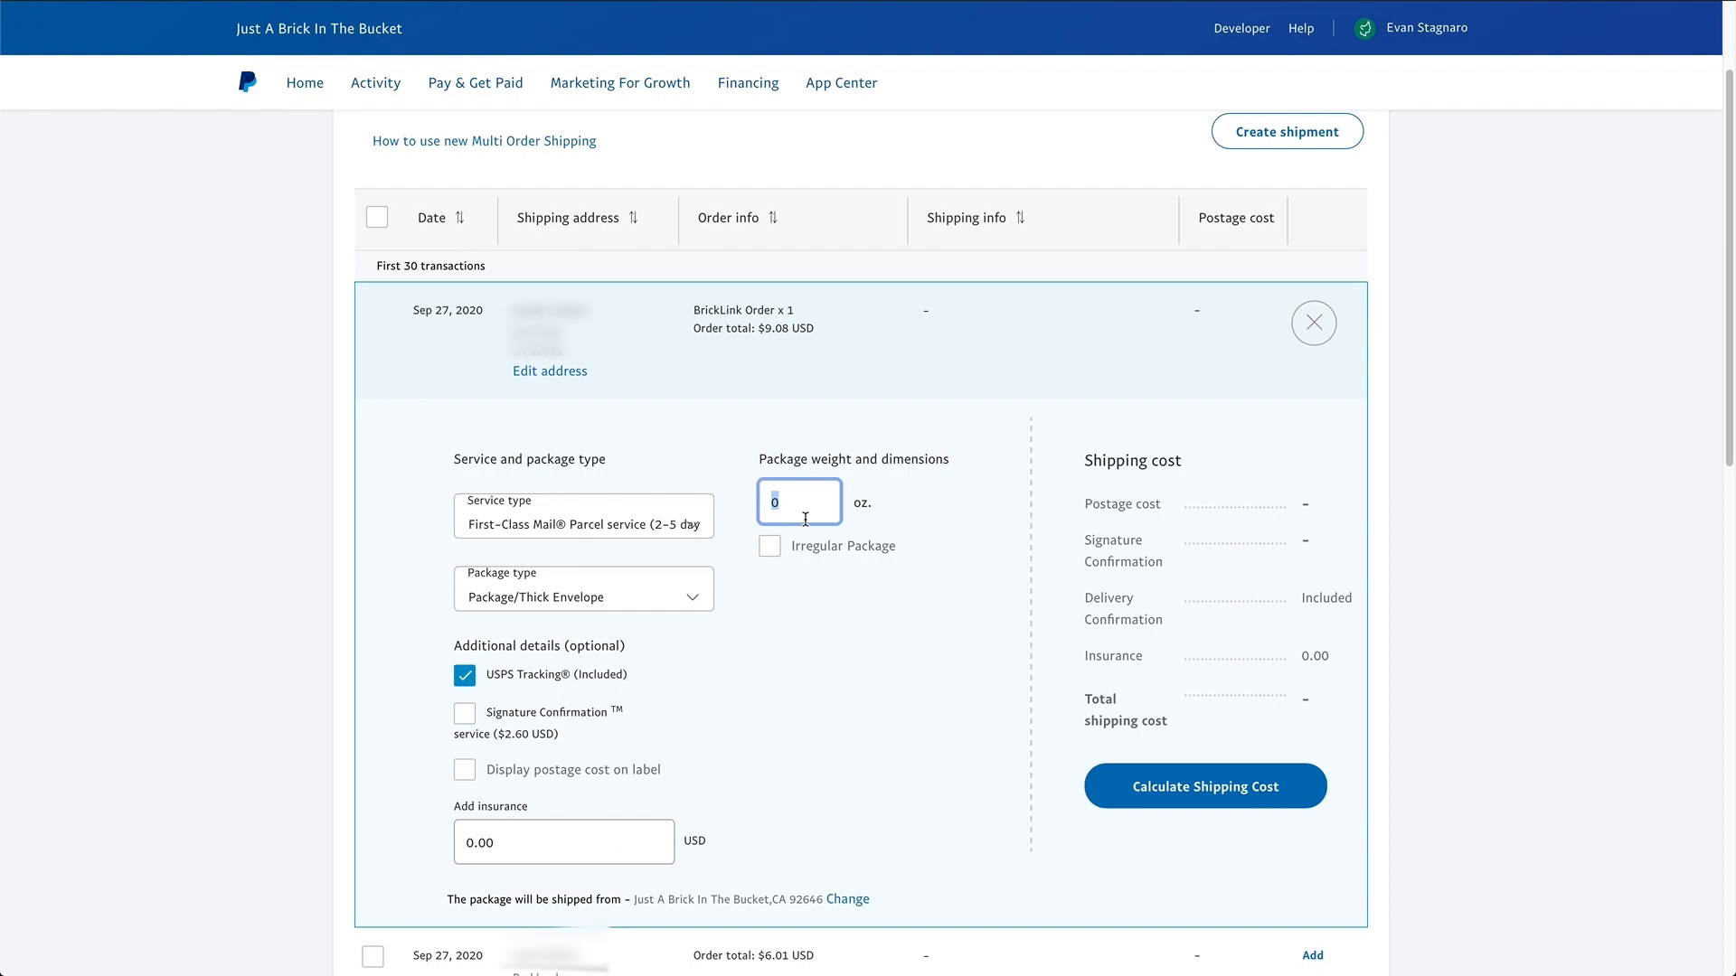
text(8)
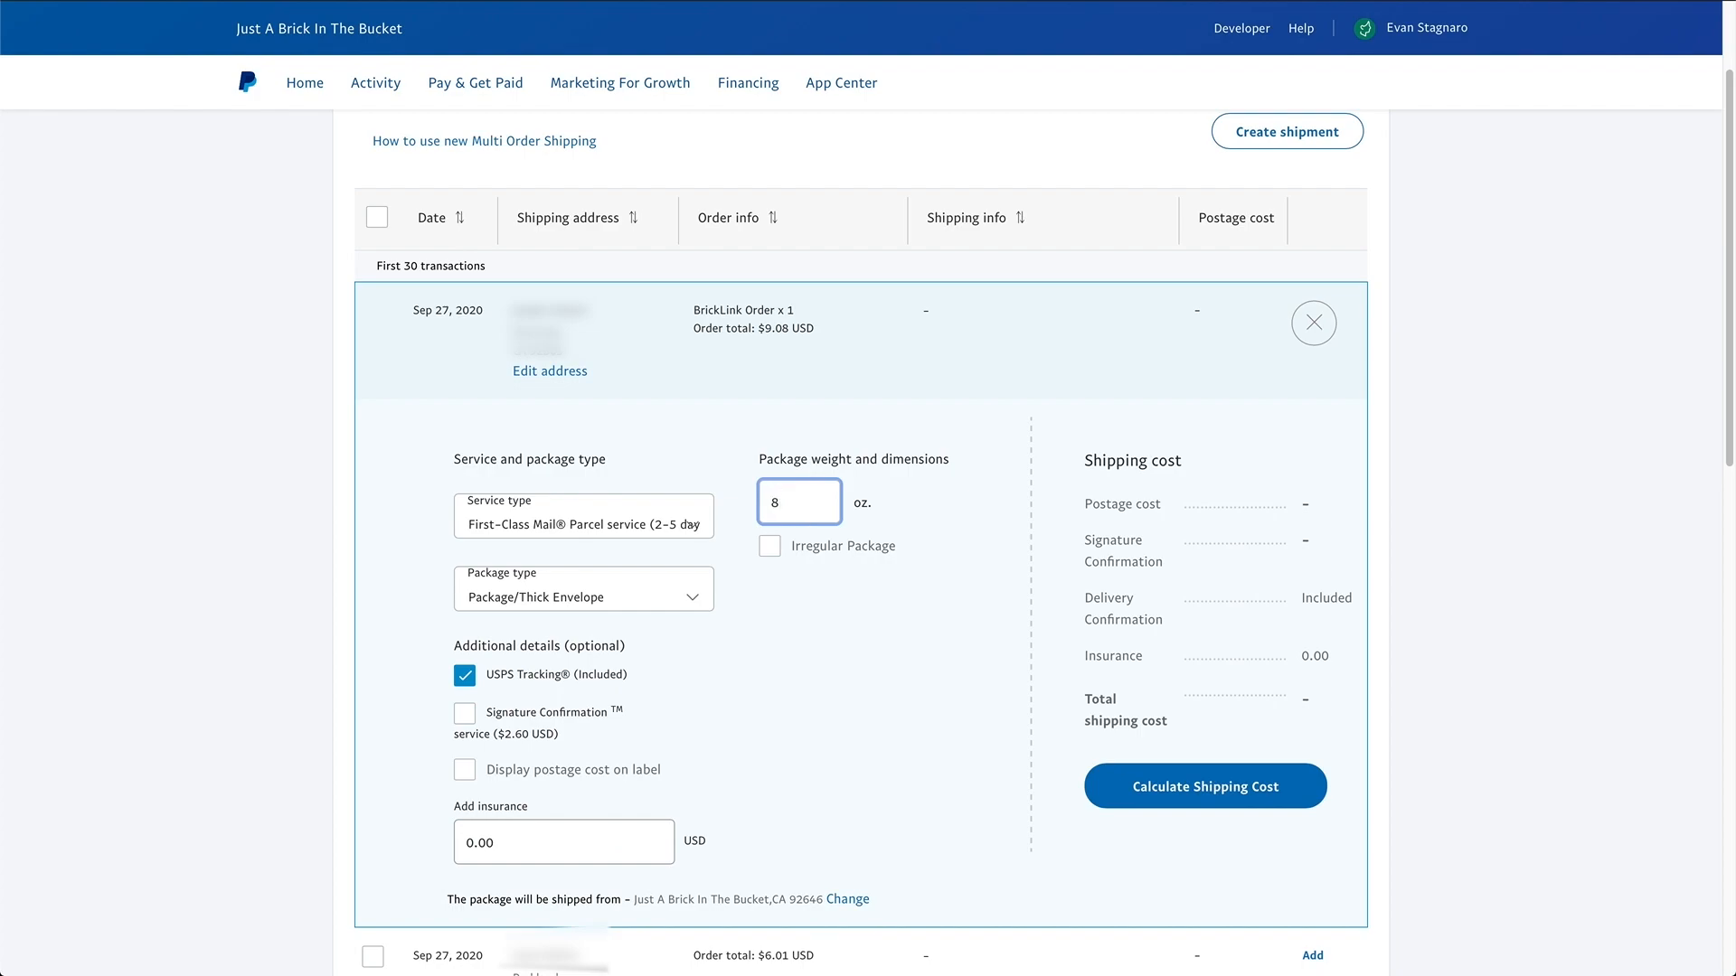
click(1205, 786)
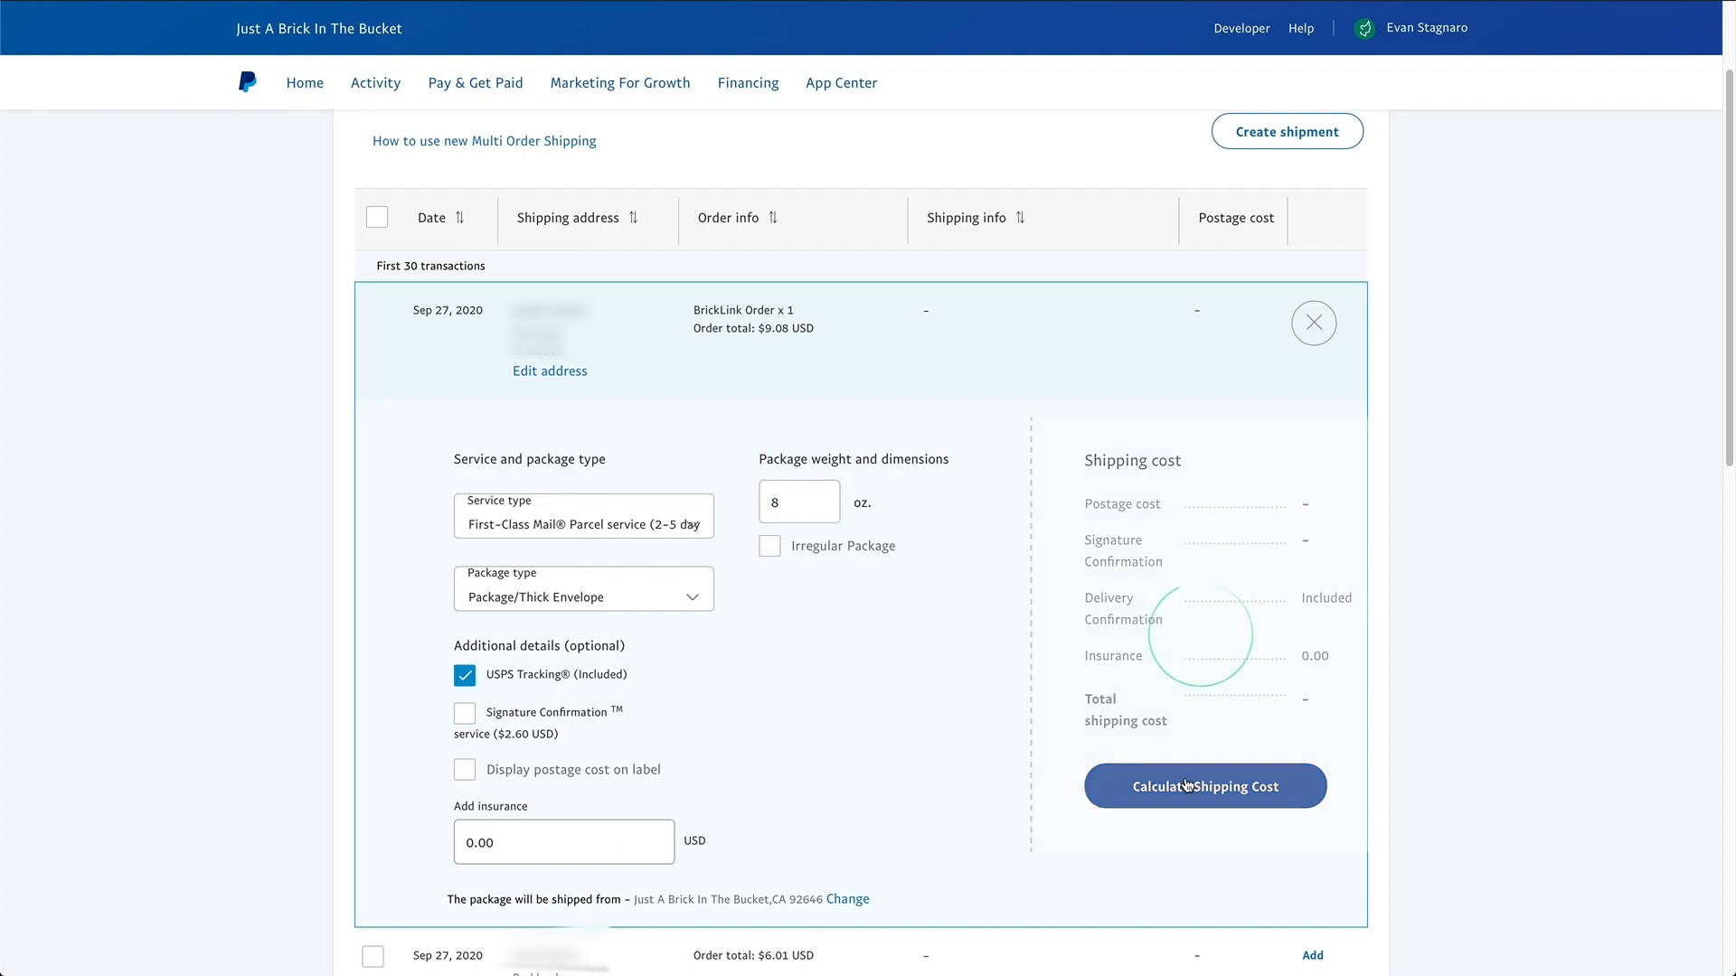
Let the calculation finish, showing $3.21 postage for the $9.08 order
click(1204, 785)
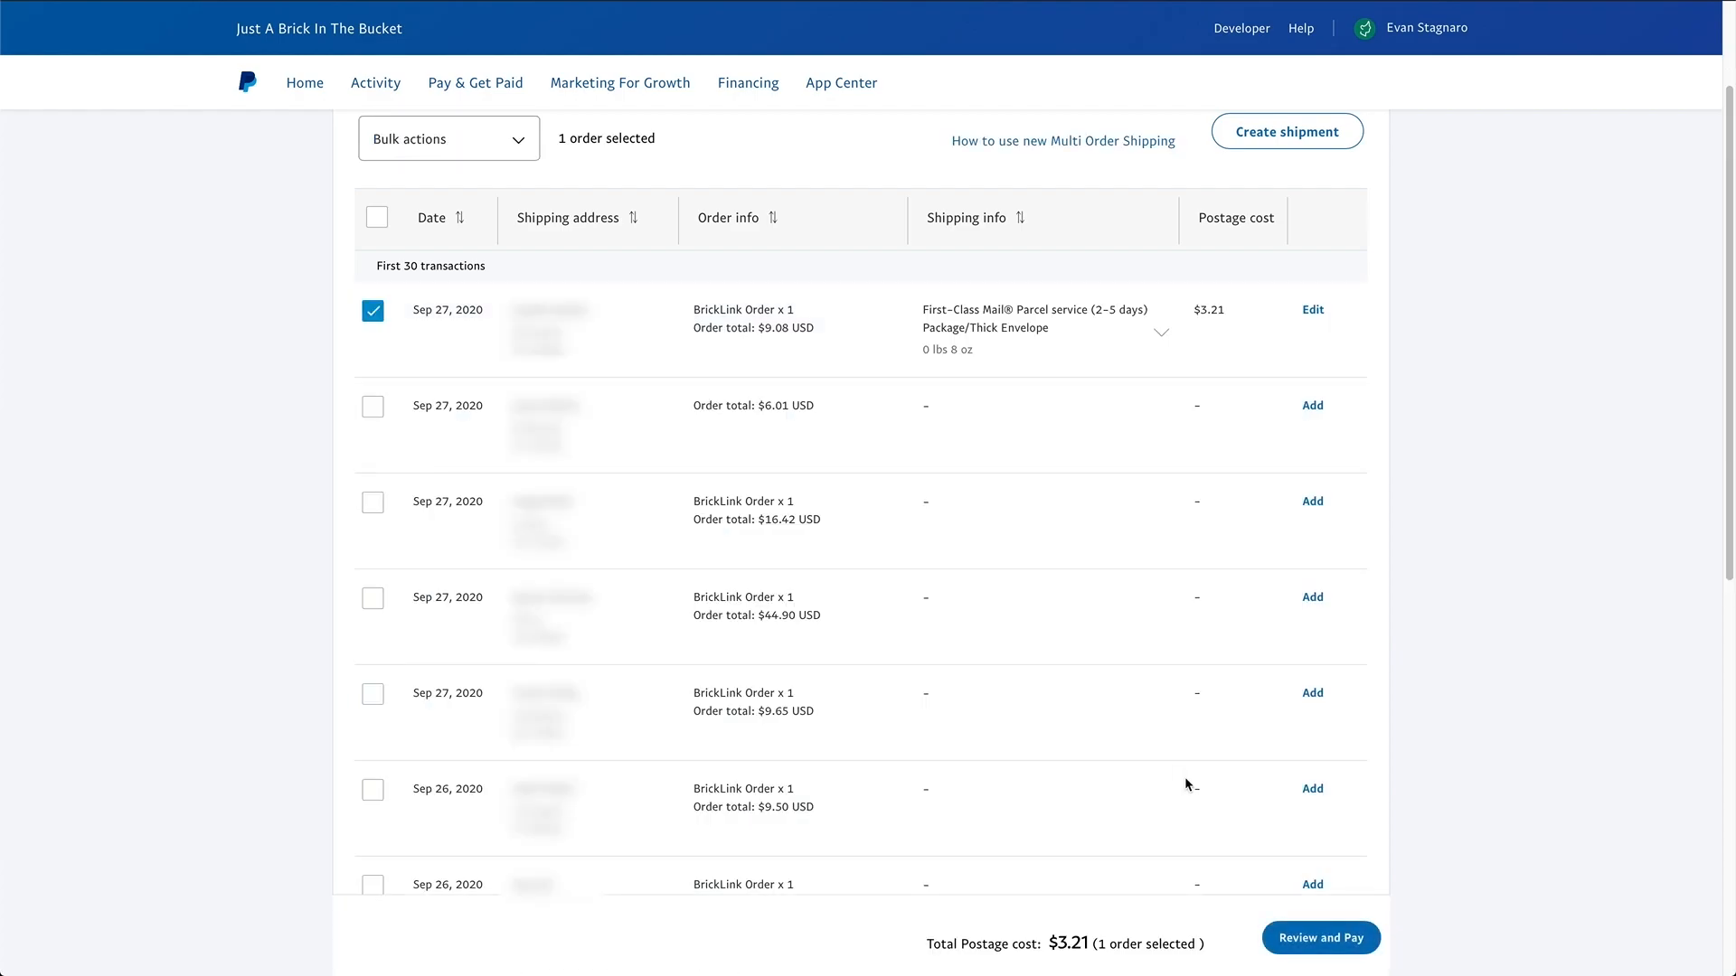
mouse_move(1259, 320)
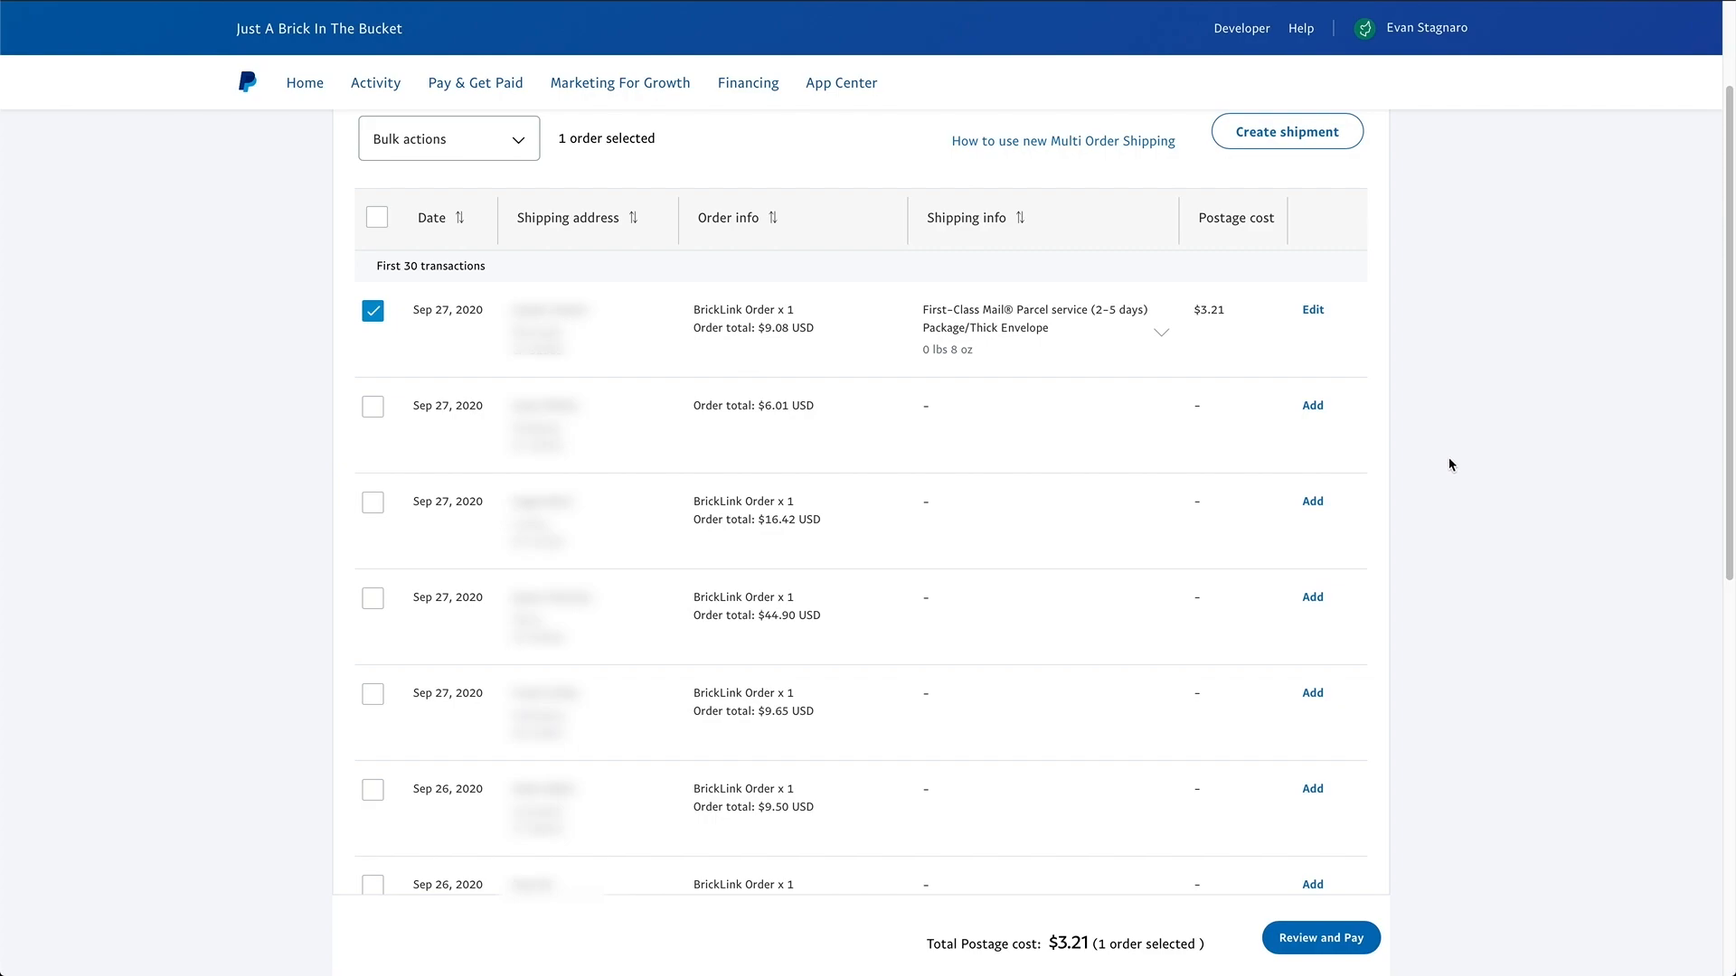
mouse_move(1361, 693)
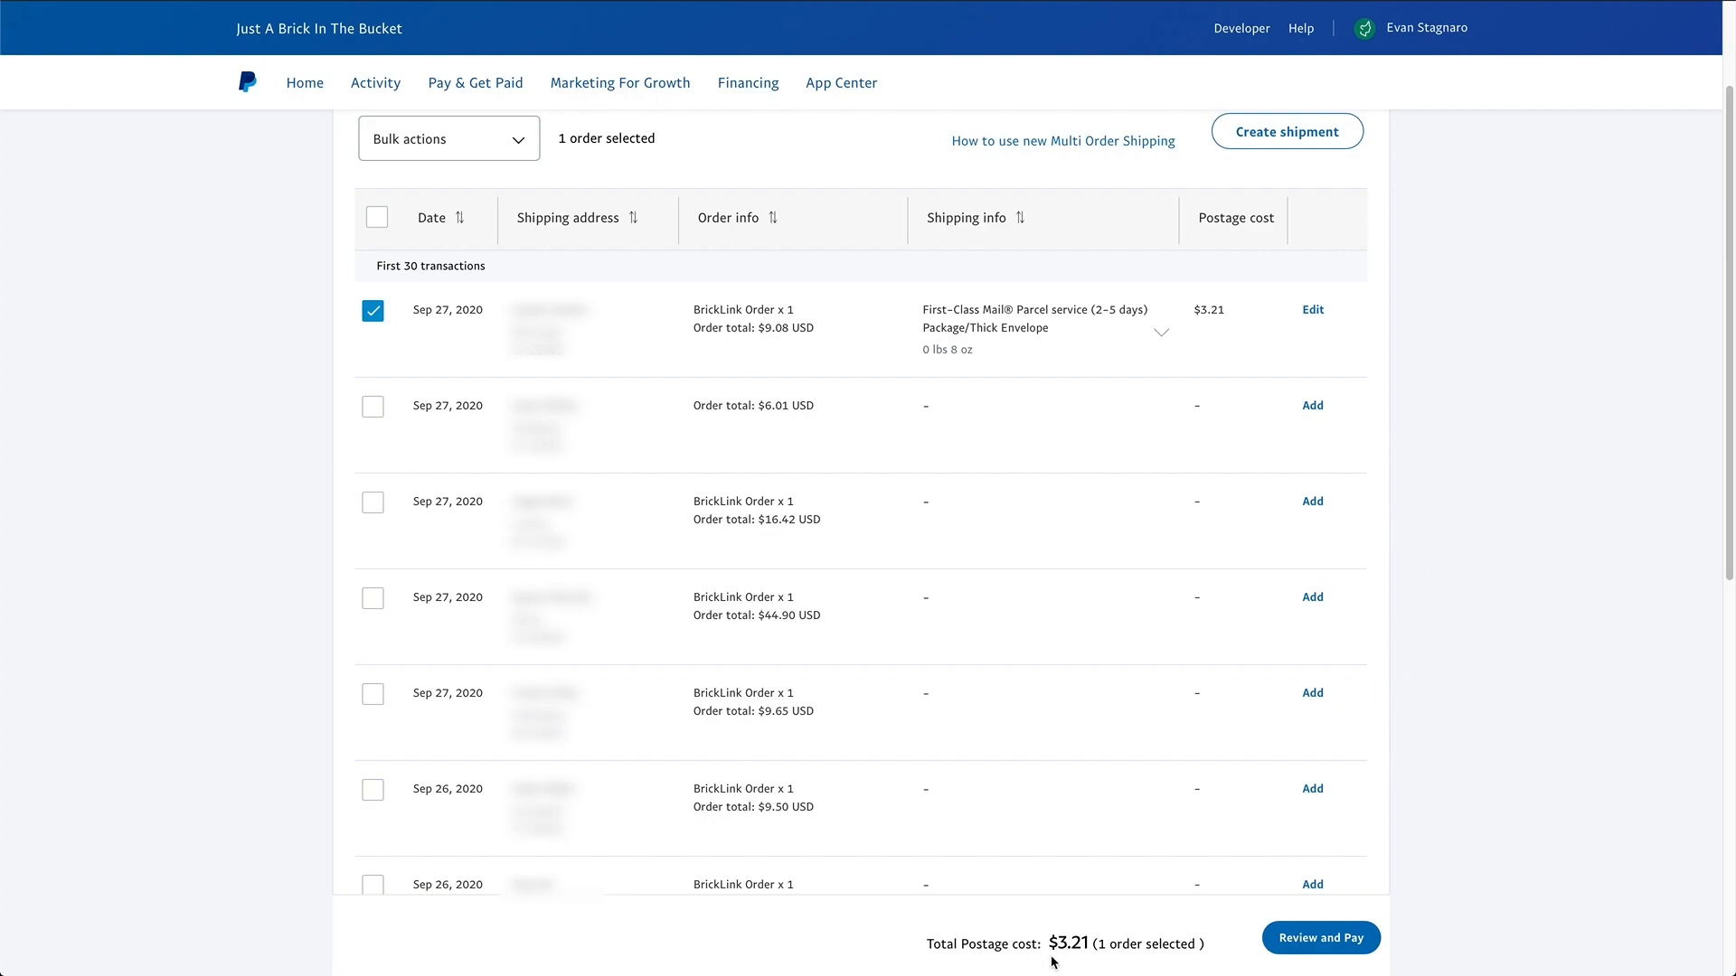
mouse_move(1416, 878)
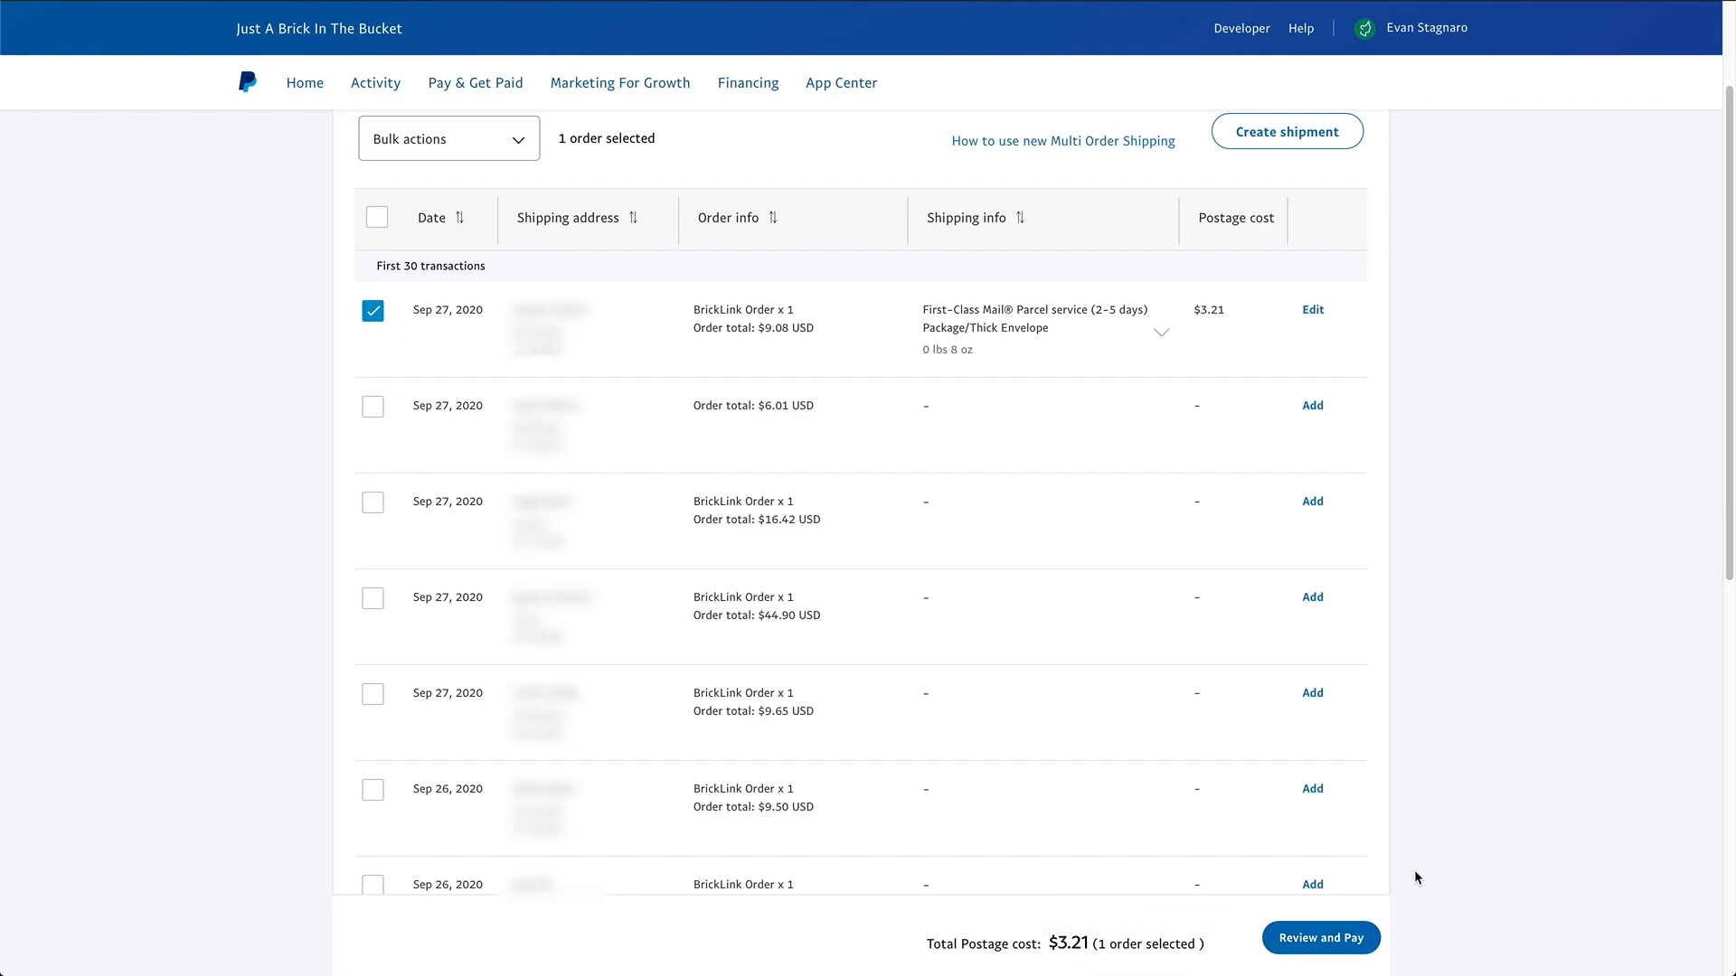